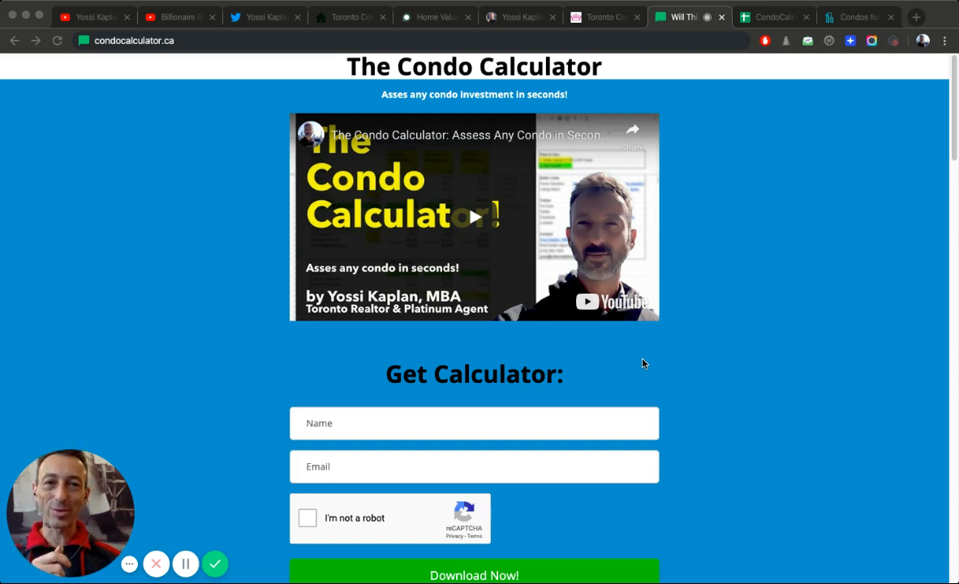
mouse_move(750, 269)
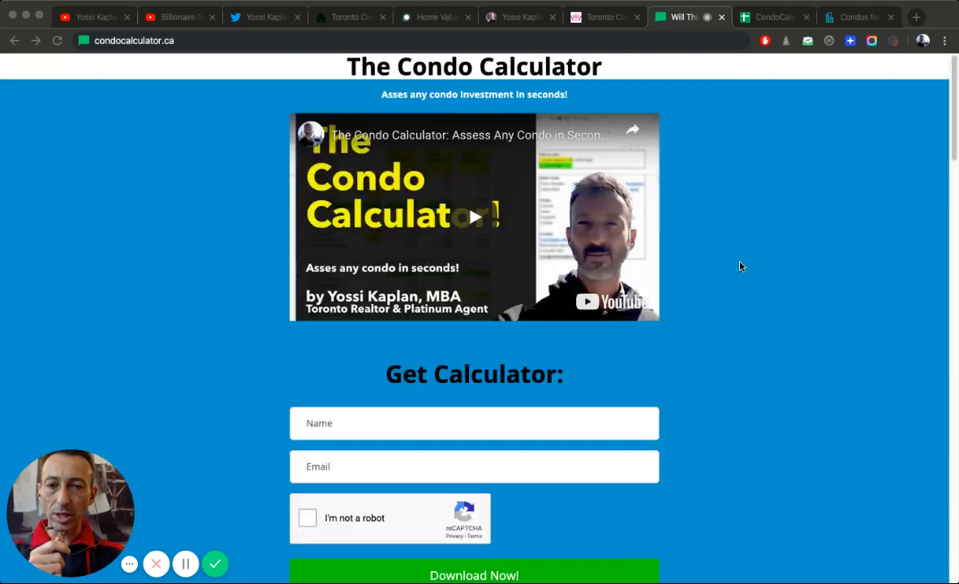
mouse_move(726, 262)
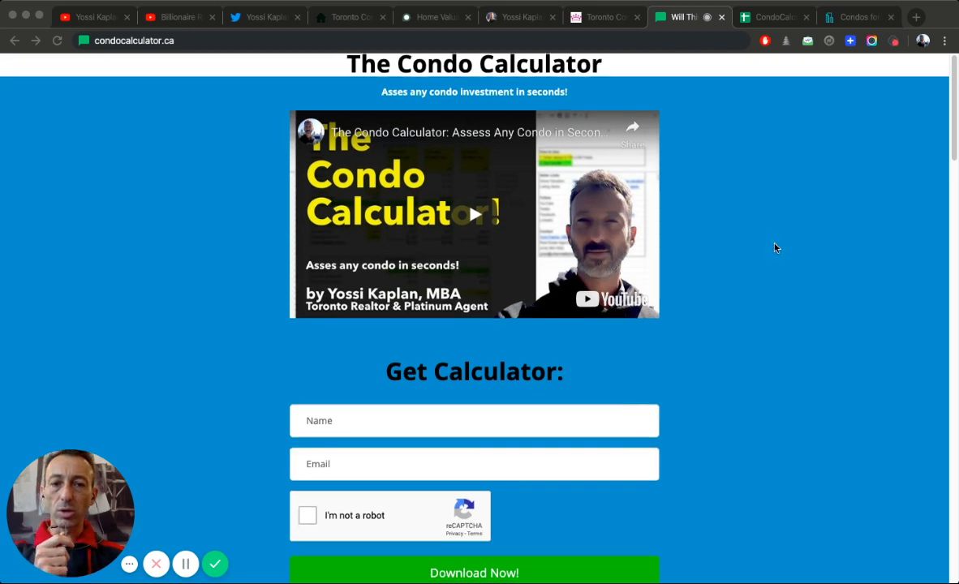
Step: Scroll the channel's uploaded videos, then switch to the market crash interview tab
scroll(down, 3)
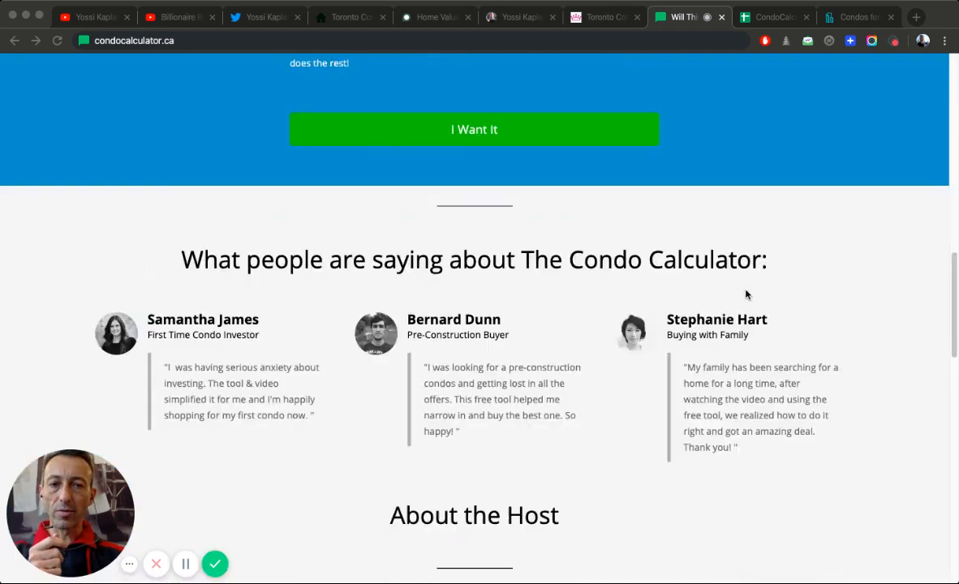
scroll(down, 3)
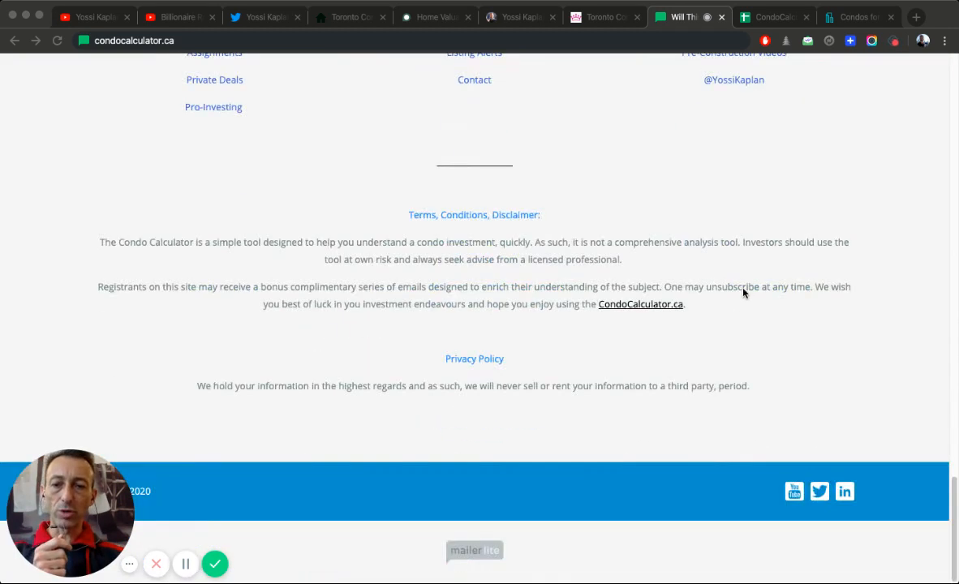
scroll(up, 3)
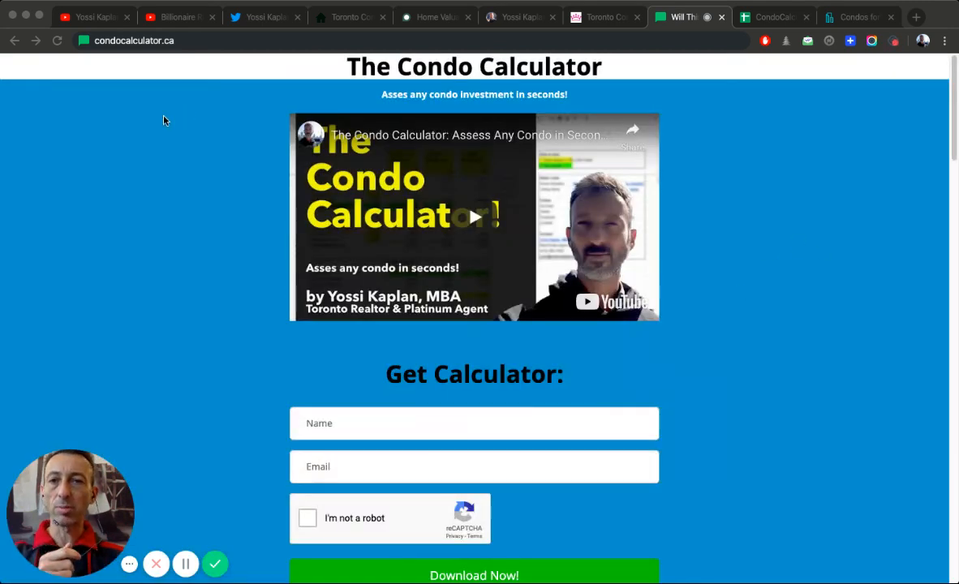
mouse_move(206, 163)
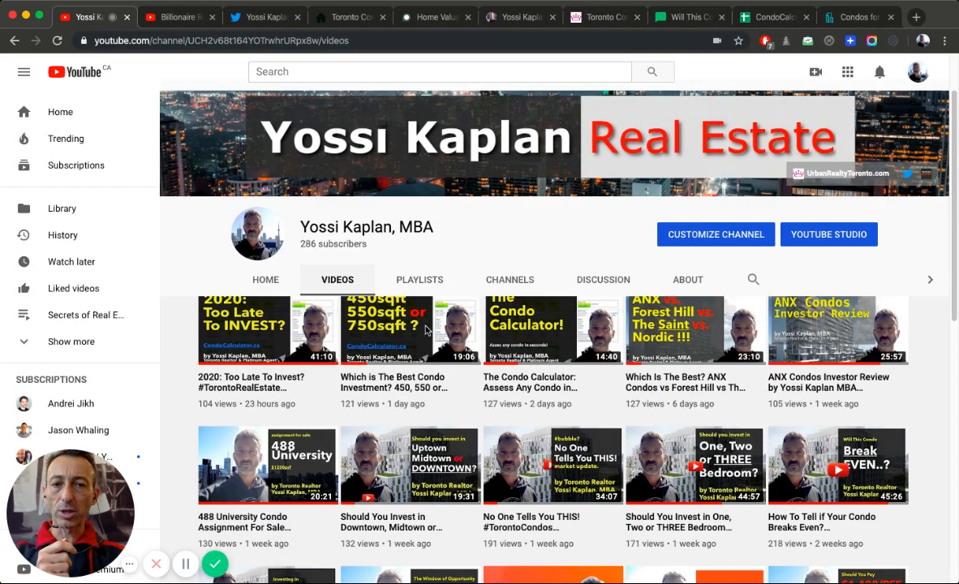
scroll(down, 3)
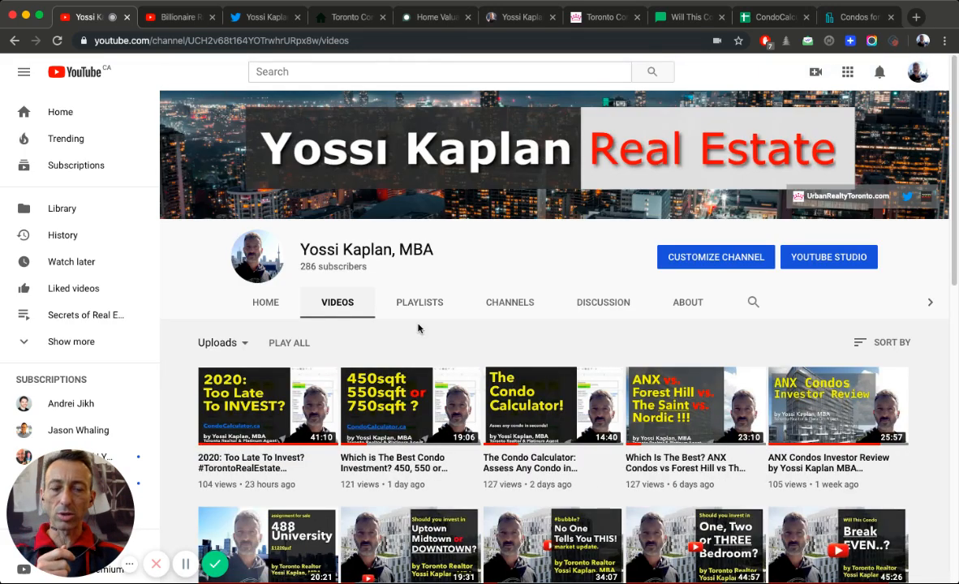
scroll(down, 3)
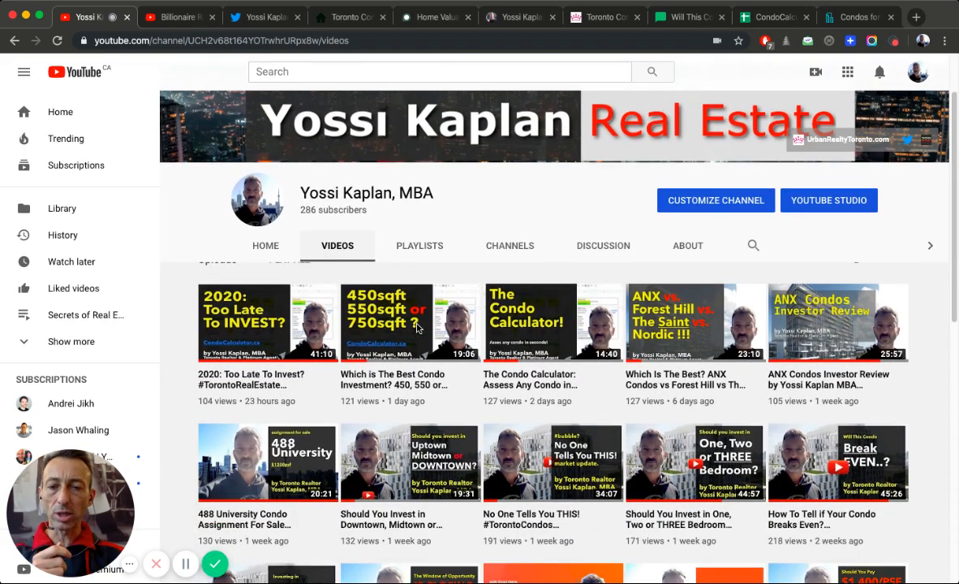
scroll(down, 3)
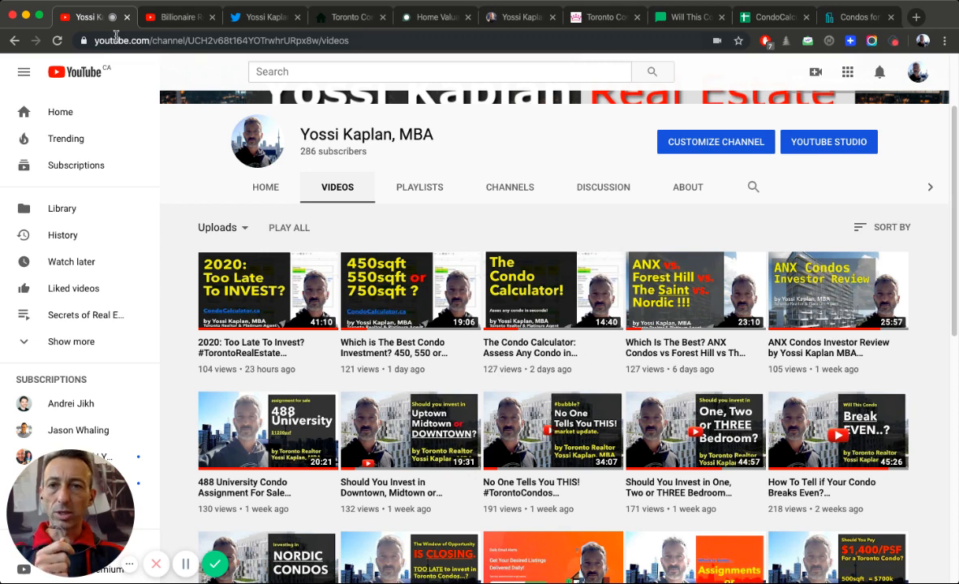
click(175, 16)
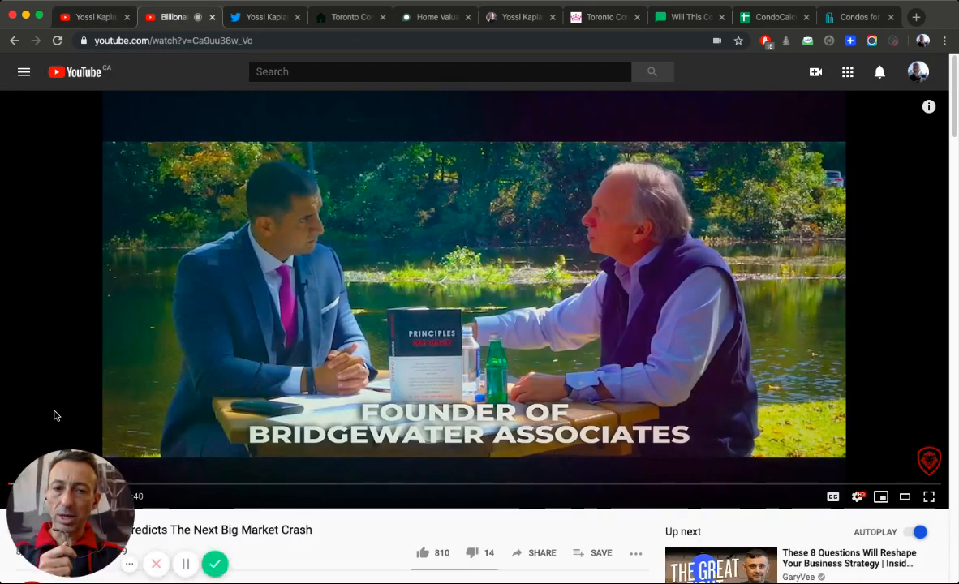
mouse_move(313, 341)
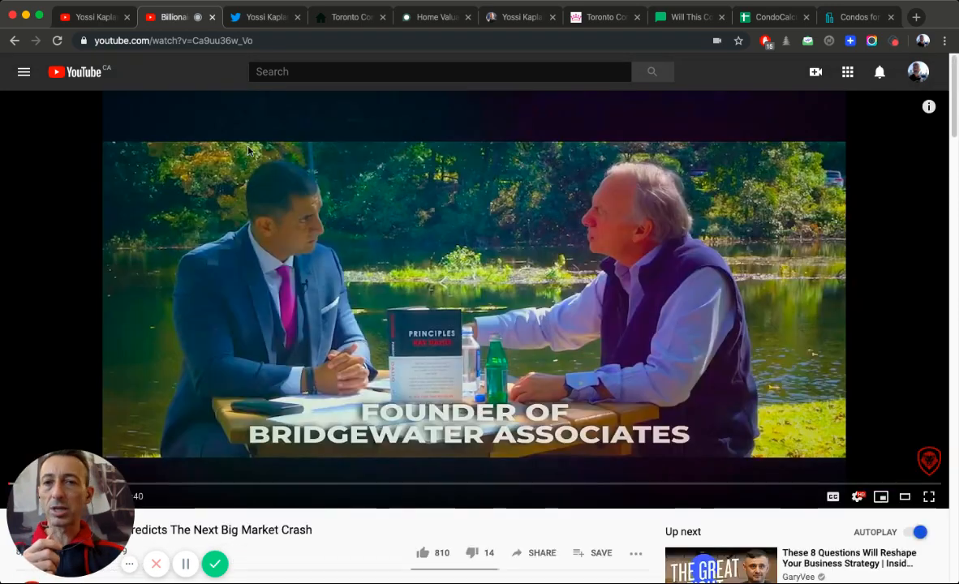
Step: Switch from the YouTube interview to the realtor's Twitter profile tab
click(265, 16)
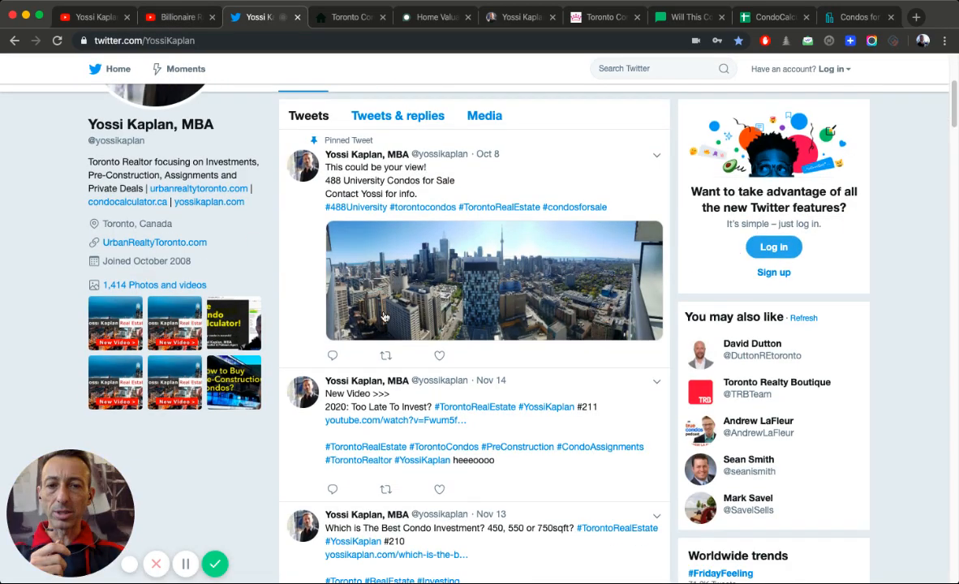
Step: Scroll the realtor's tweets, then switch to the torontocondosforsale.com tab
scroll(down, 3)
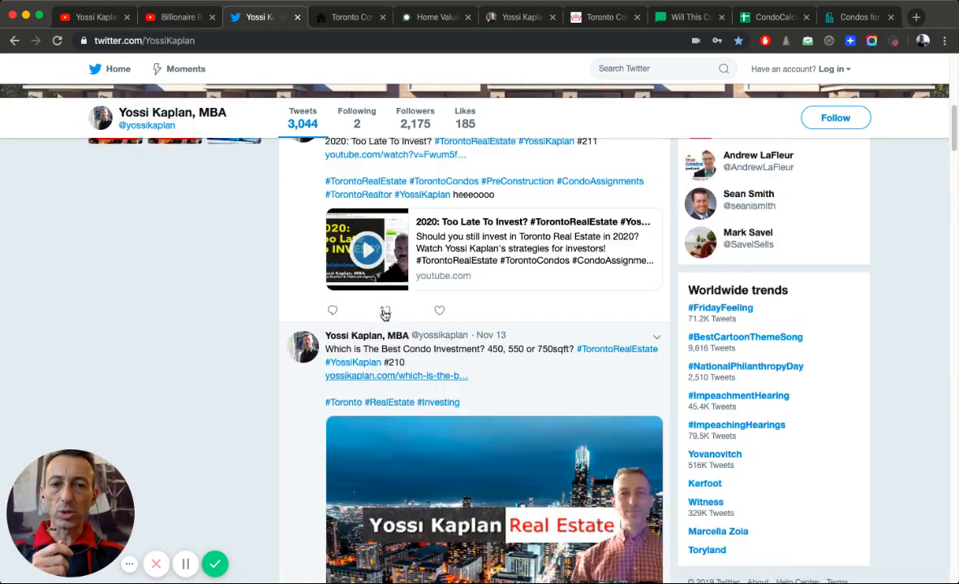
scroll(down, 3)
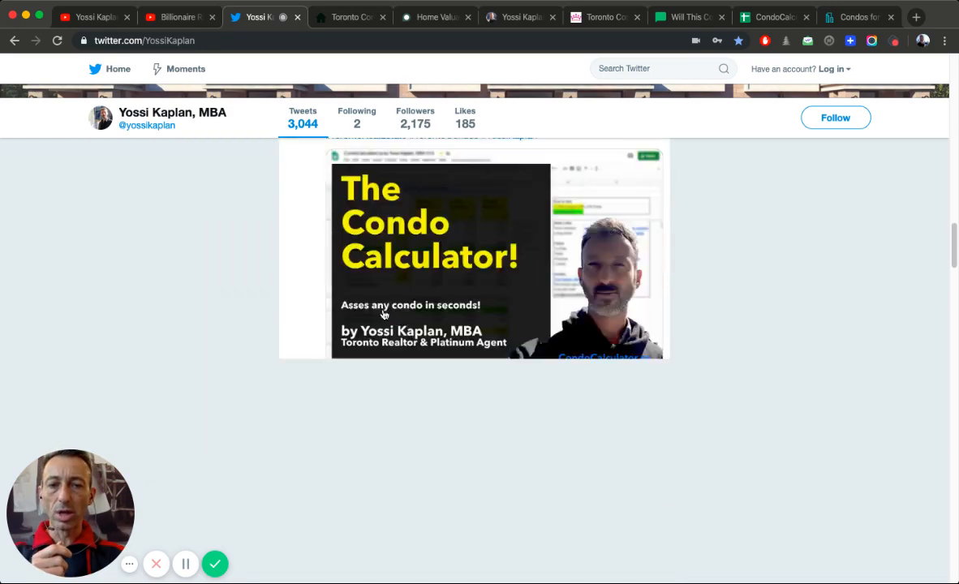
scroll(down, 3)
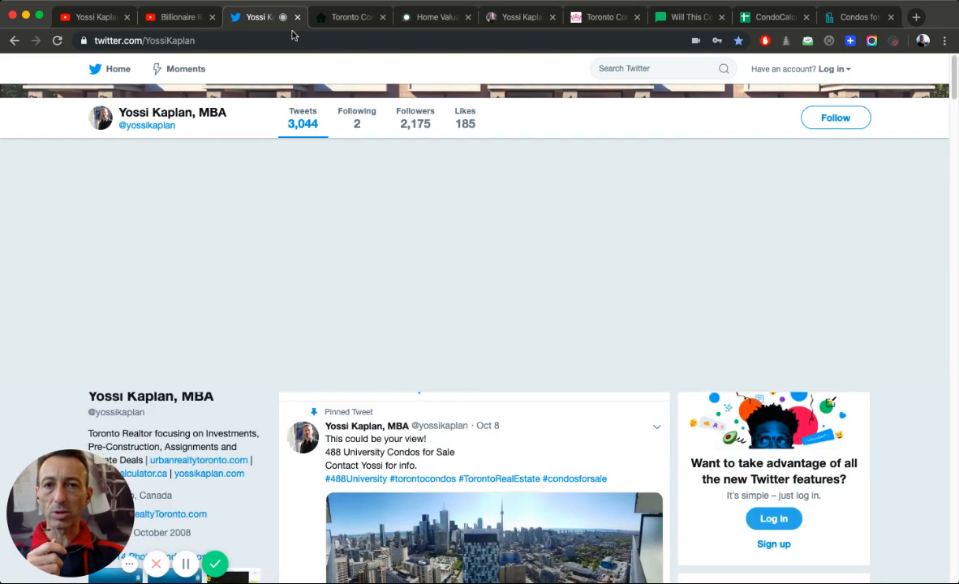
click(351, 16)
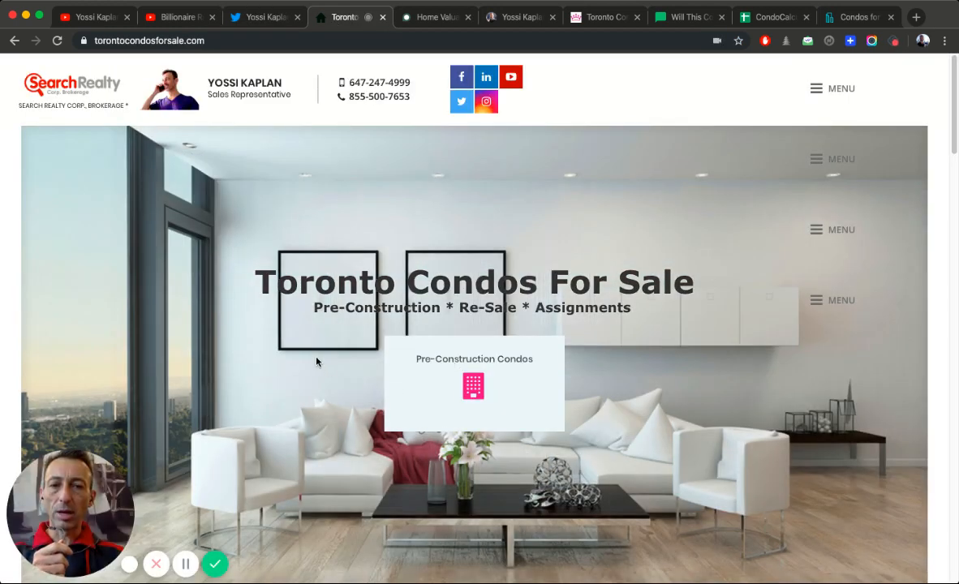
Step: Browse Featured Projects and open the Pre-Construction Condos listings
scroll(down, 3)
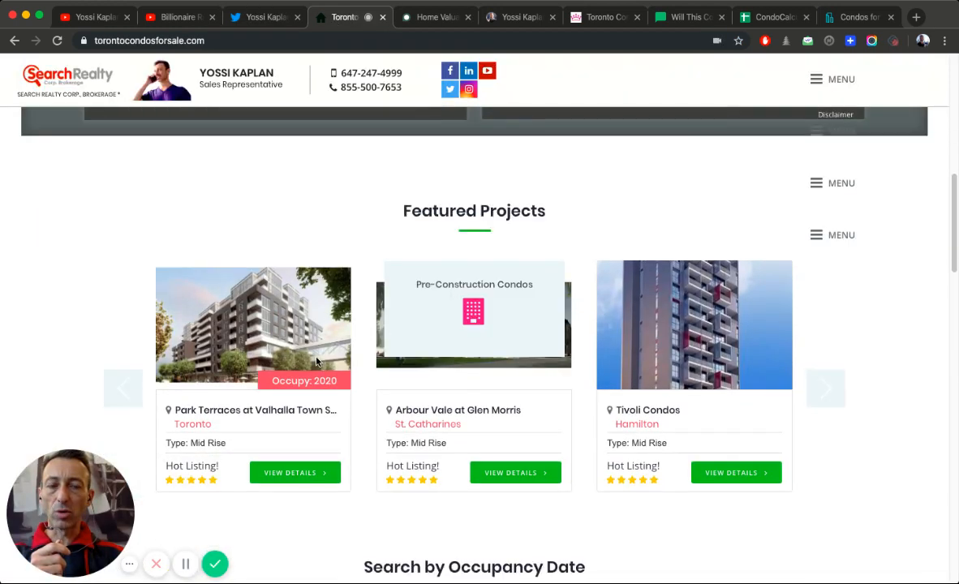
scroll(up, 3)
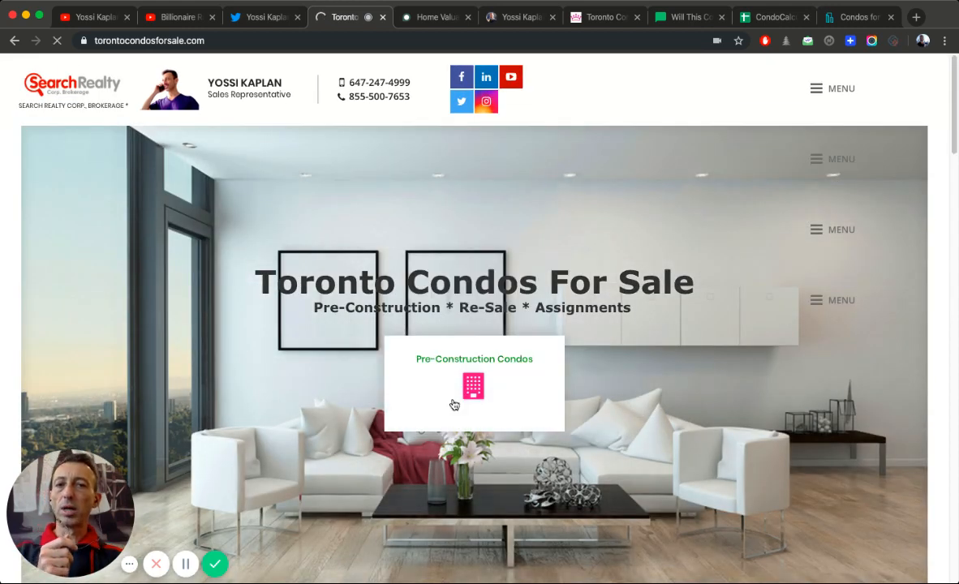
click(473, 386)
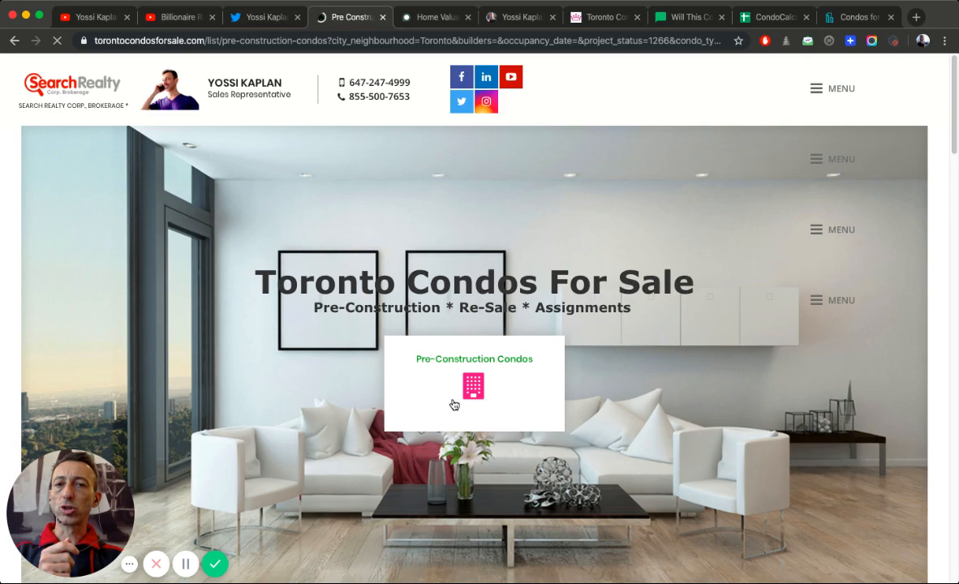
click(473, 386)
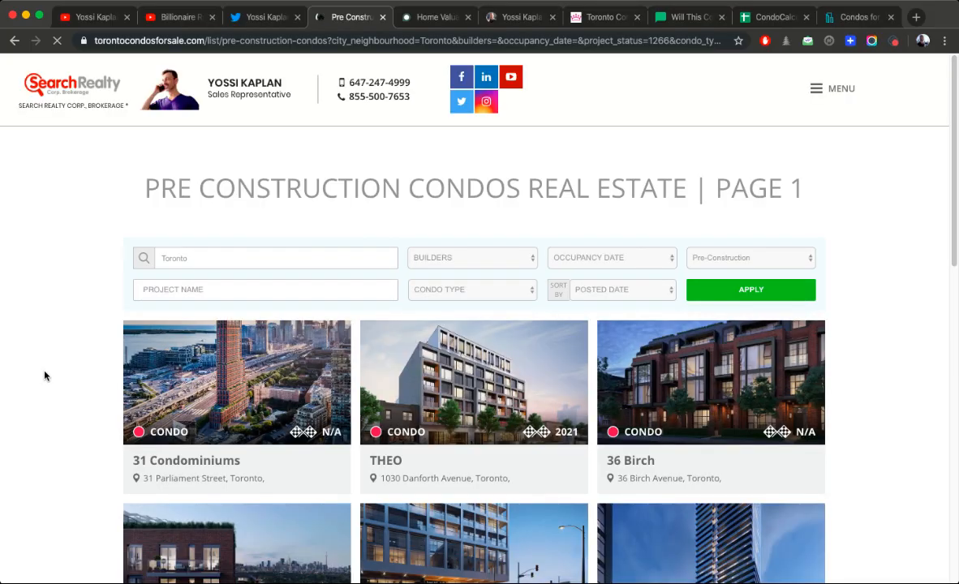
Step: Scroll the listings to the pager, then switch to the home value estimator tab
scroll(down, 3)
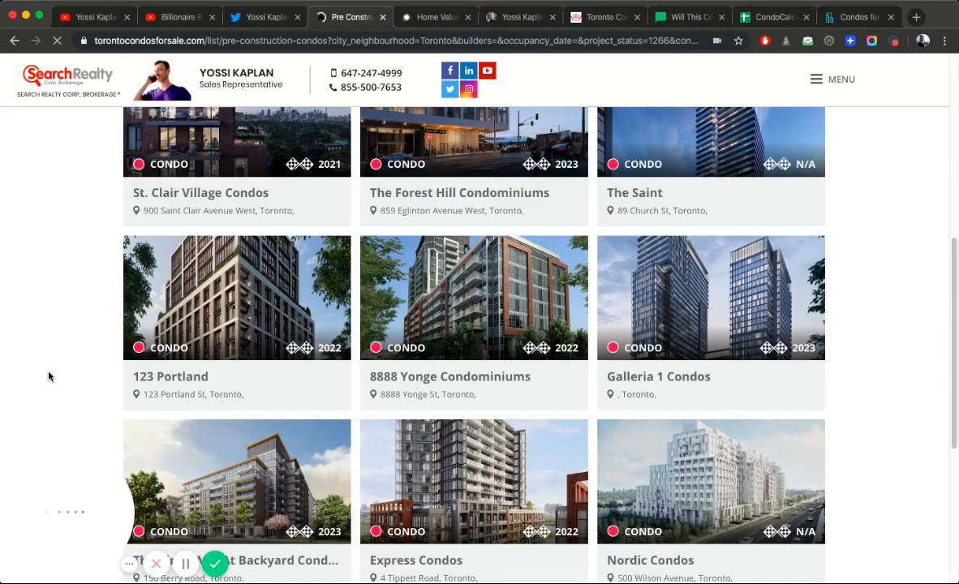
scroll(down, 3)
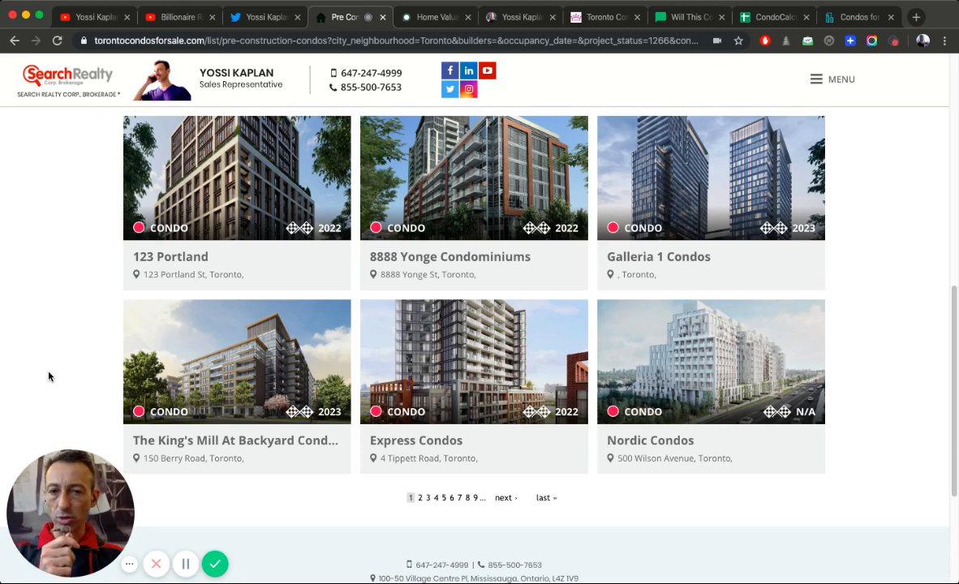
scroll(down, 3)
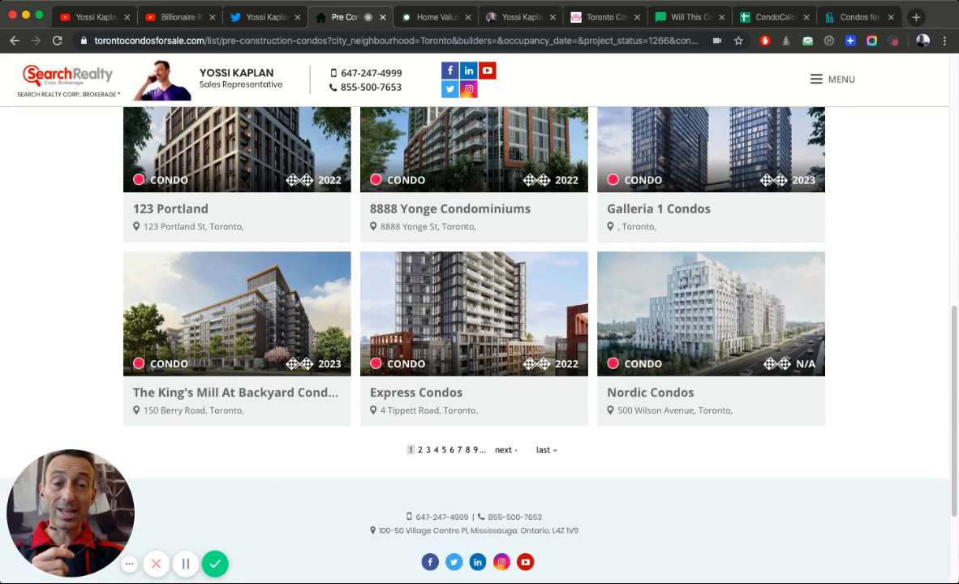
click(436, 16)
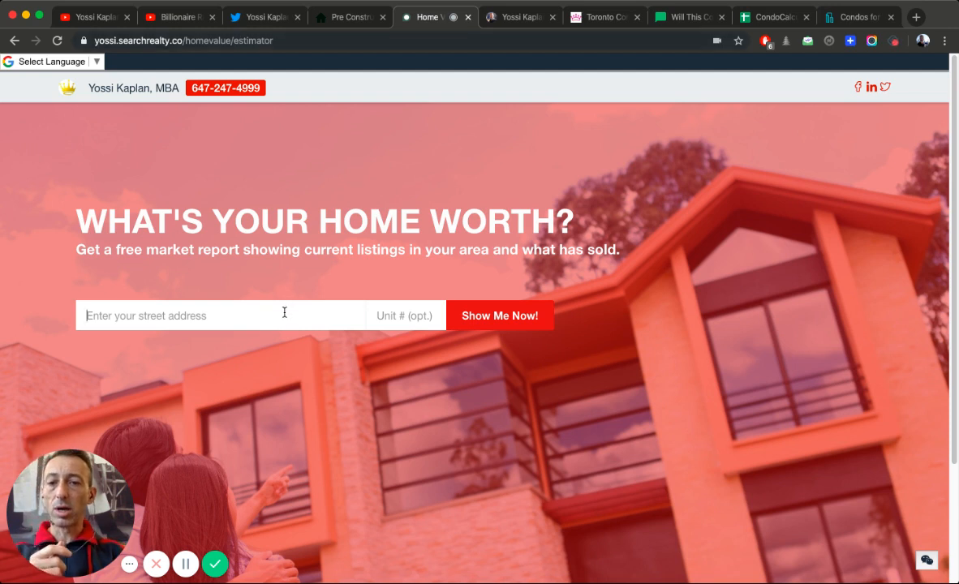
Step: Enter 650 King Street West, Toronto and request the home value report
text(6)
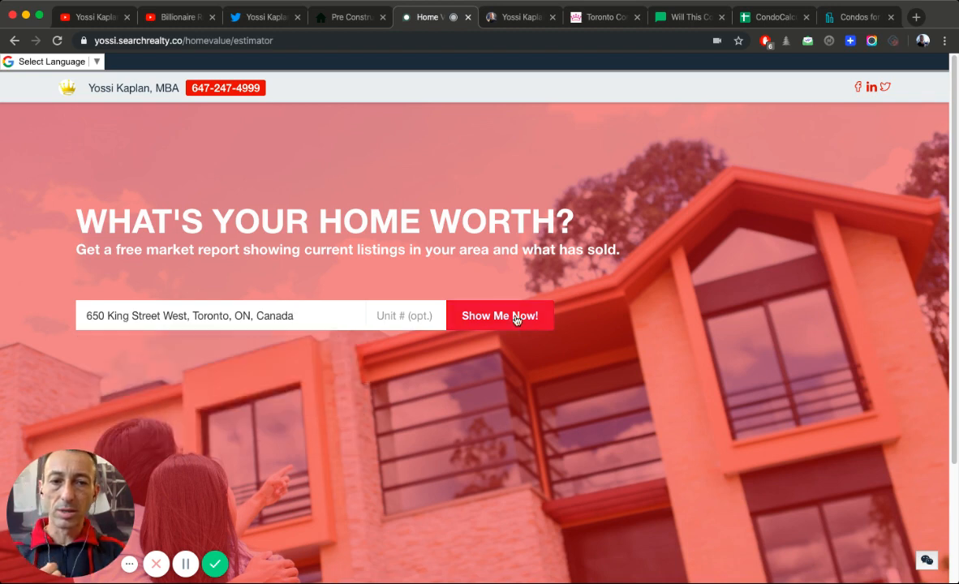
click(500, 316)
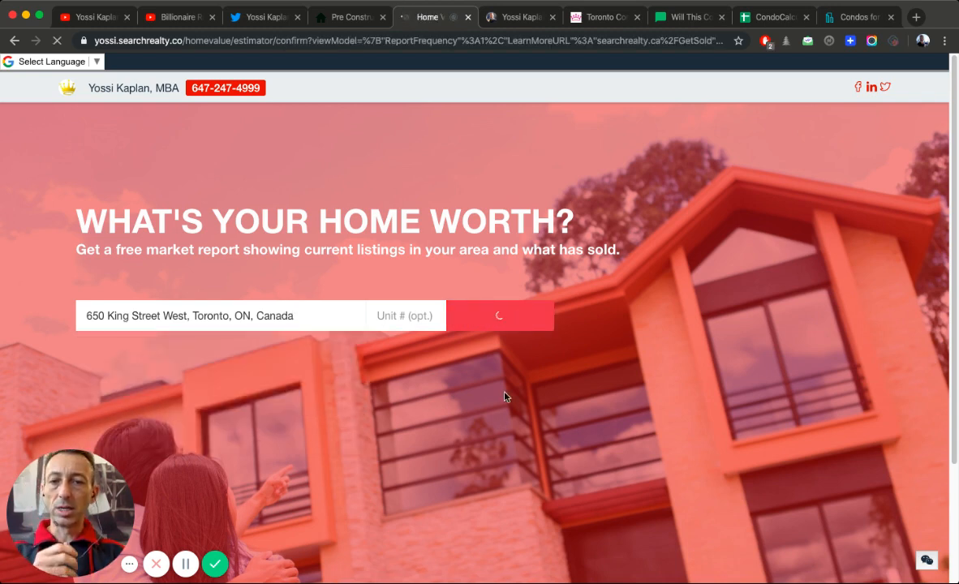
click(499, 316)
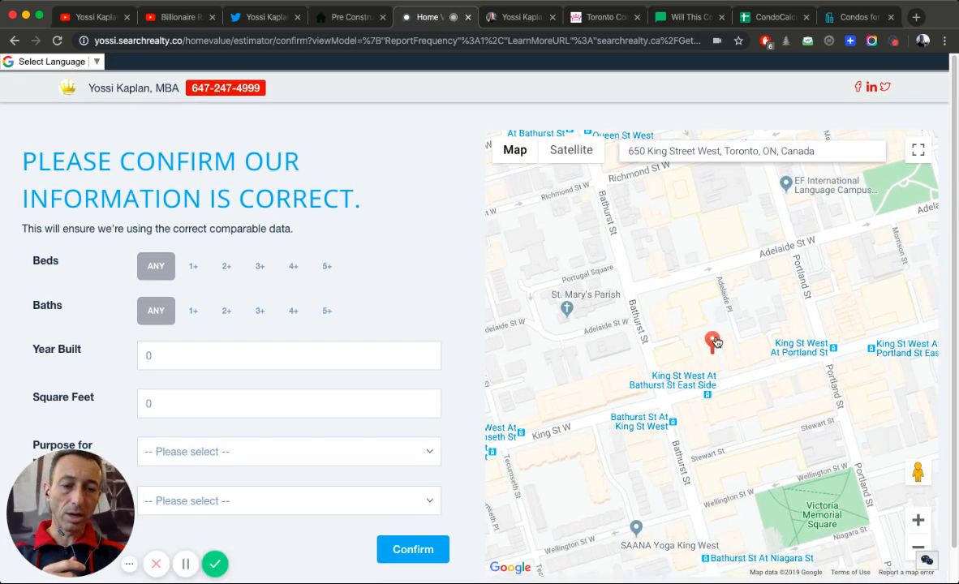
Step: Require 1+ beds and 2+ baths on the confirmation form
click(193, 266)
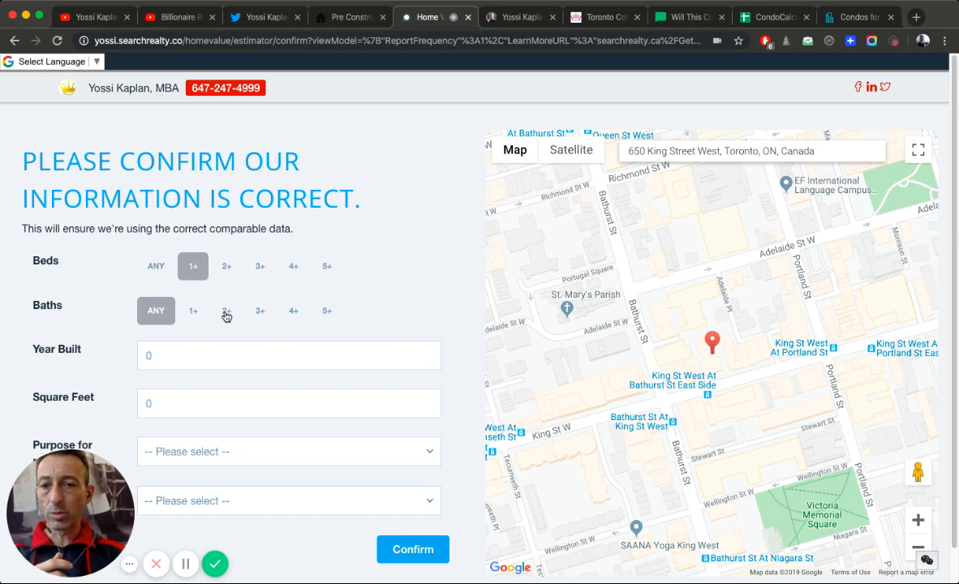
click(227, 311)
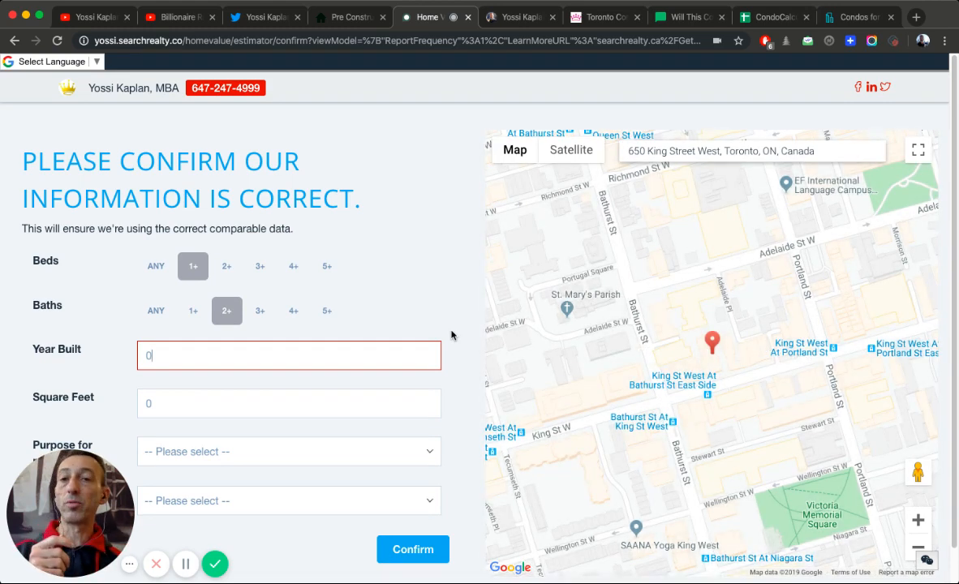
mouse_move(444, 213)
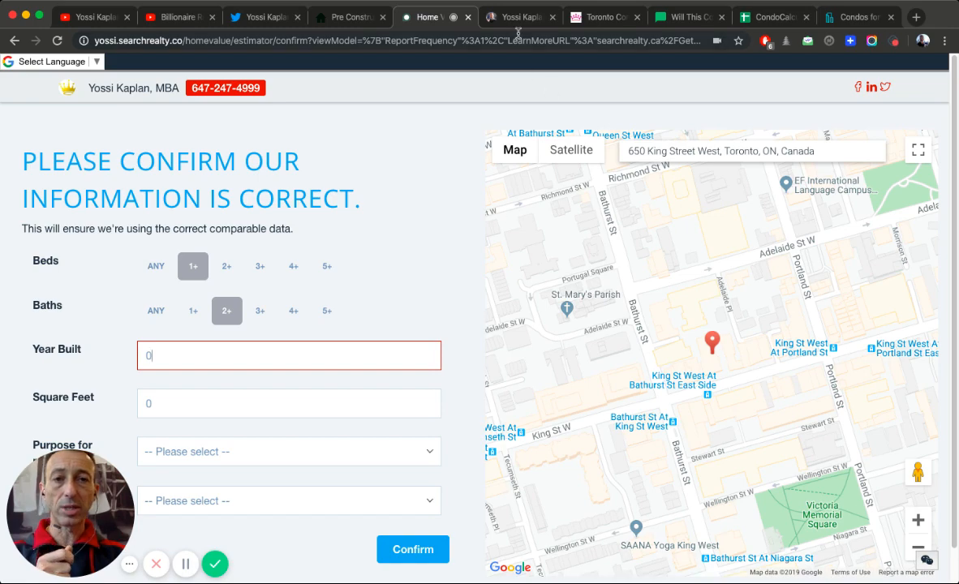
Step: Switch to YossiKaplan.com and scroll its articles down to the condo investment video posts
click(519, 17)
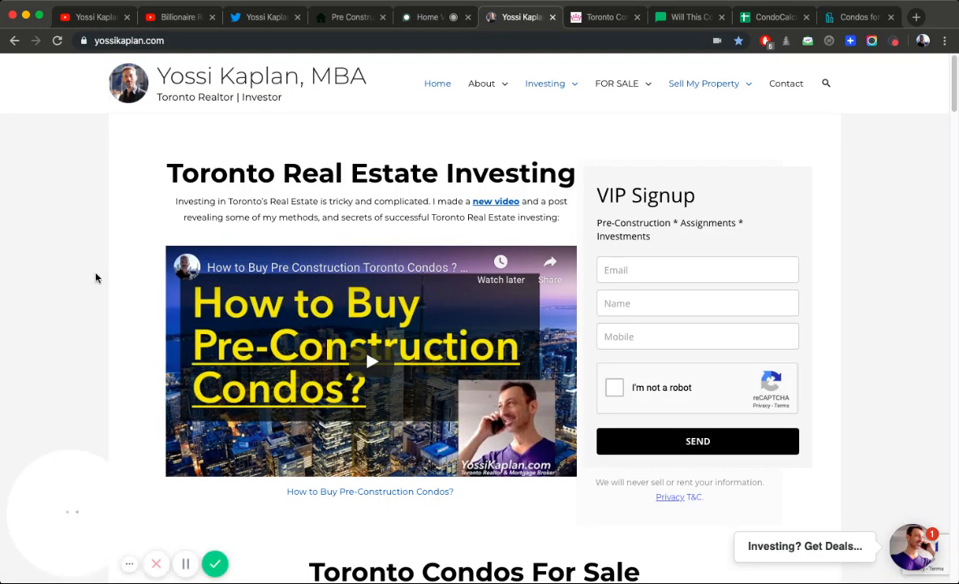
scroll(down, 3)
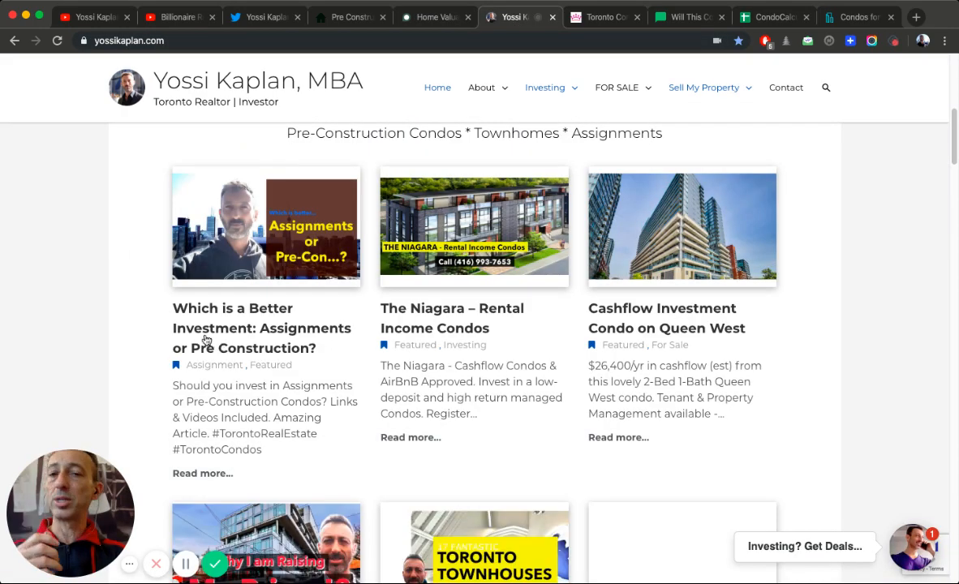
scroll(down, 3)
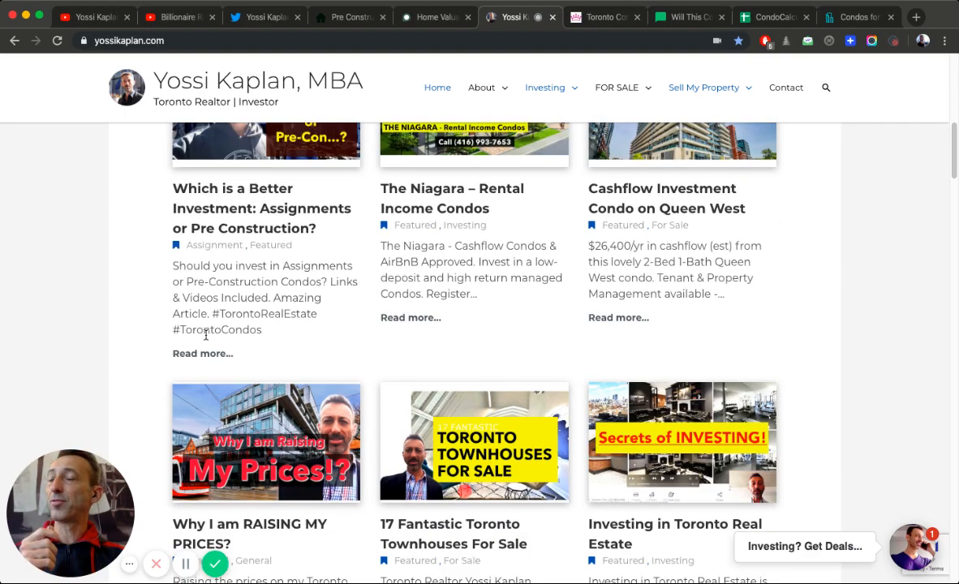
scroll(down, 3)
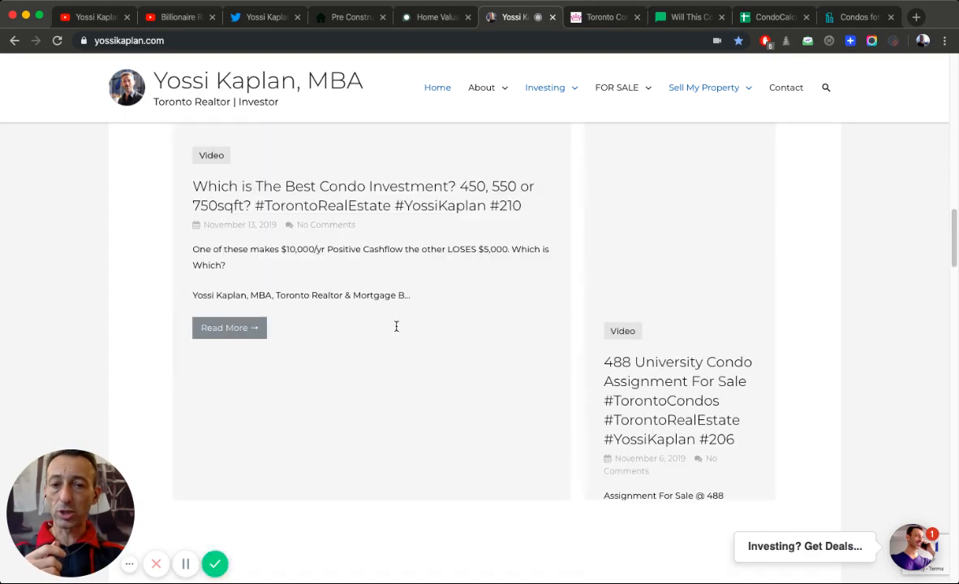
scroll(up, 3)
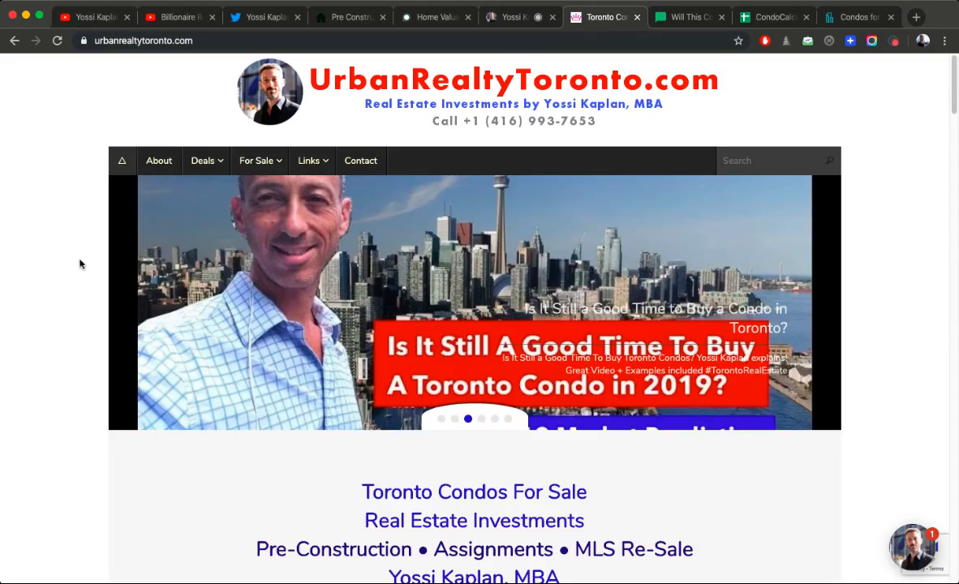
Step: Scroll UrbanRealtyToronto.com's condo posts to the footer, then switch to the condo calculator tab
scroll(down, 3)
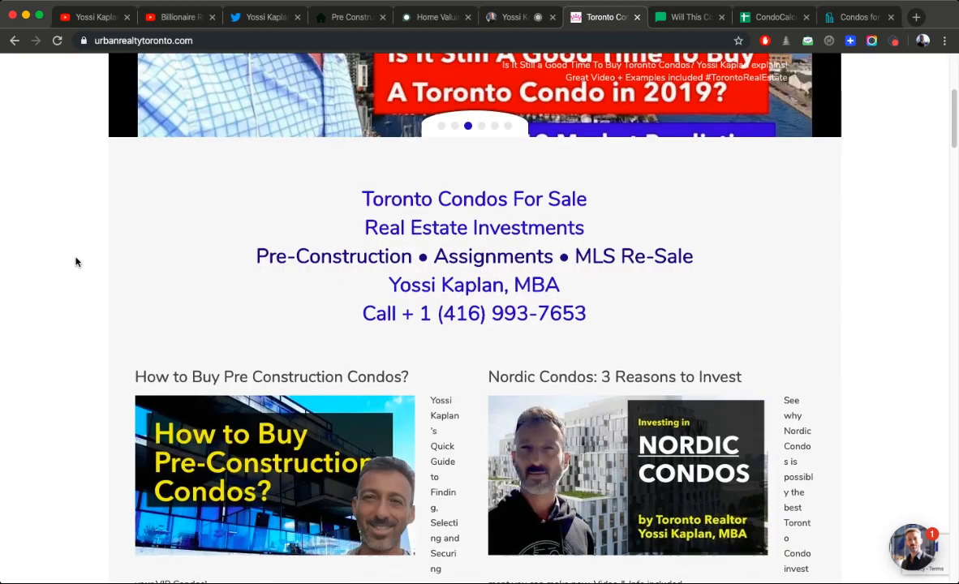
scroll(down, 3)
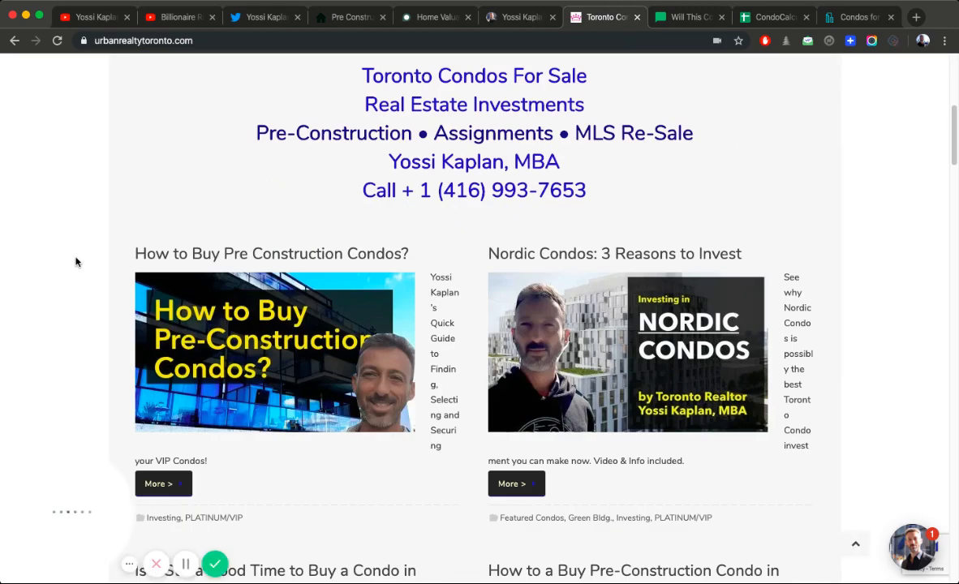
scroll(down, 3)
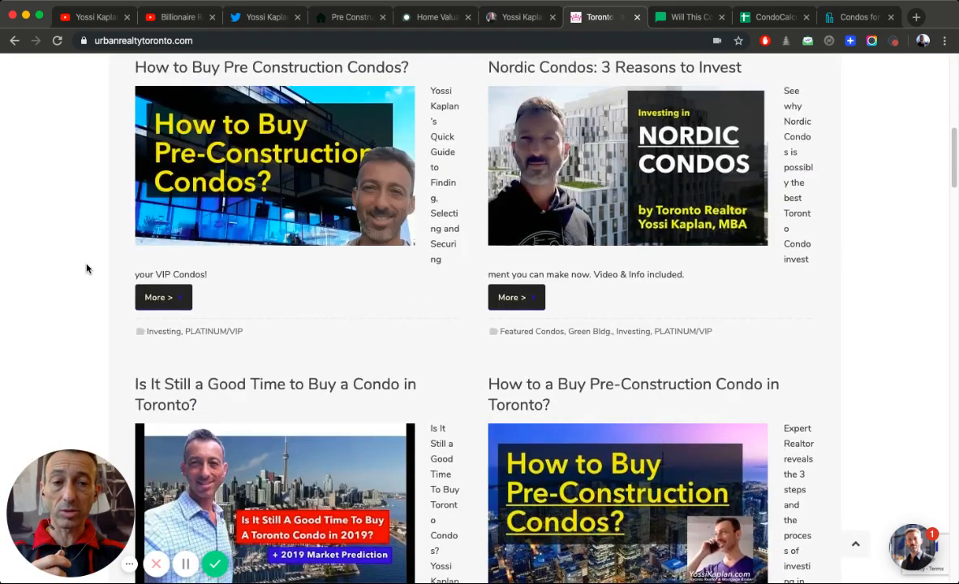
scroll(down, 3)
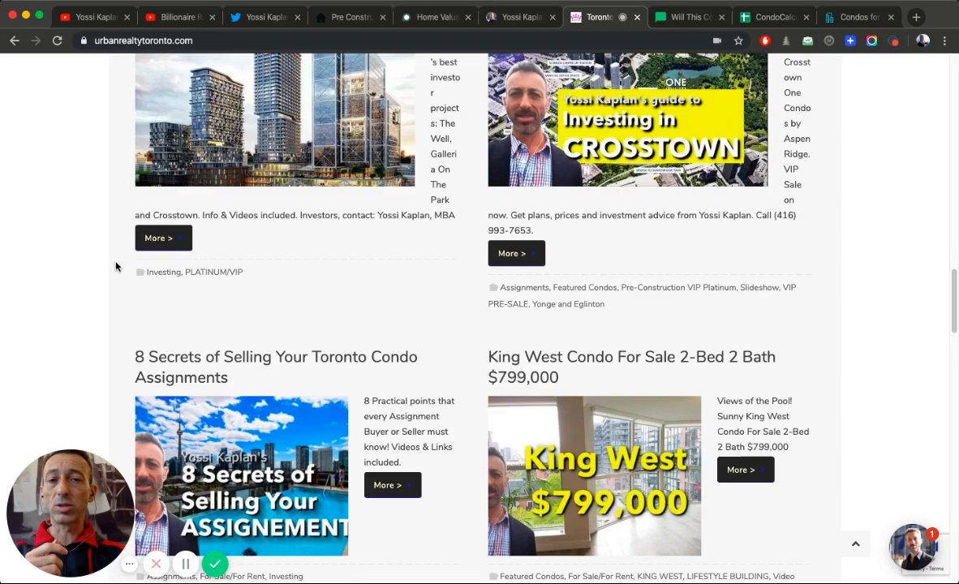
scroll(down, 3)
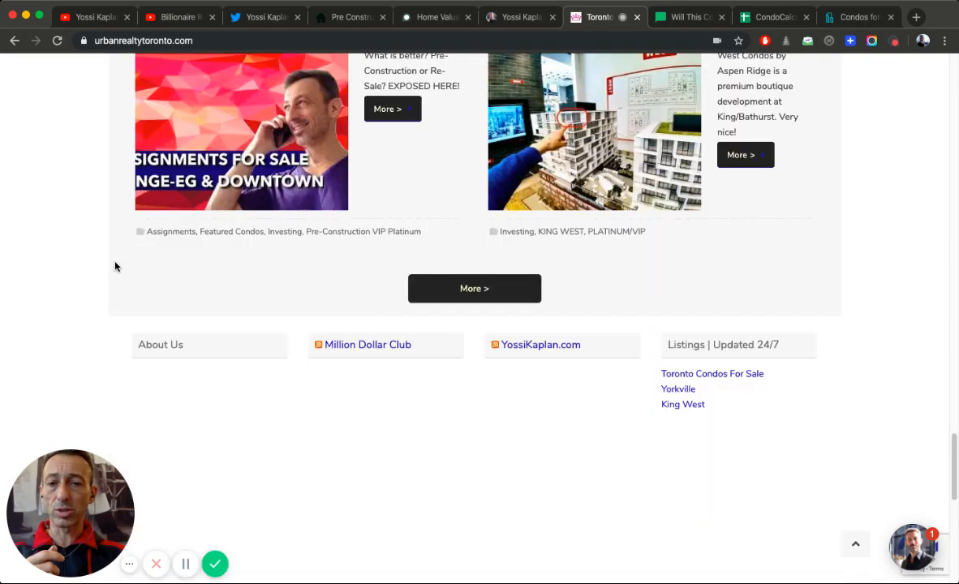
scroll(up, 3)
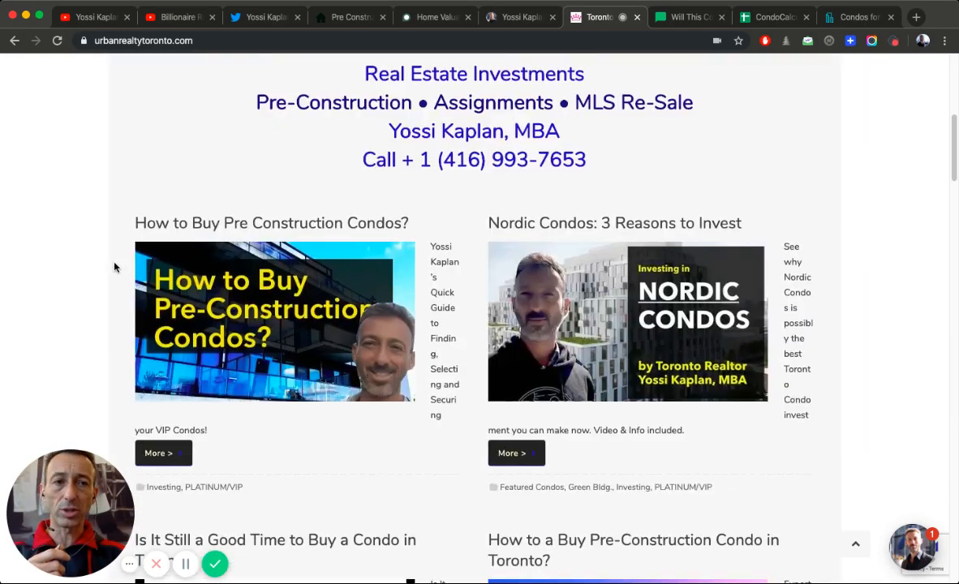
click(686, 16)
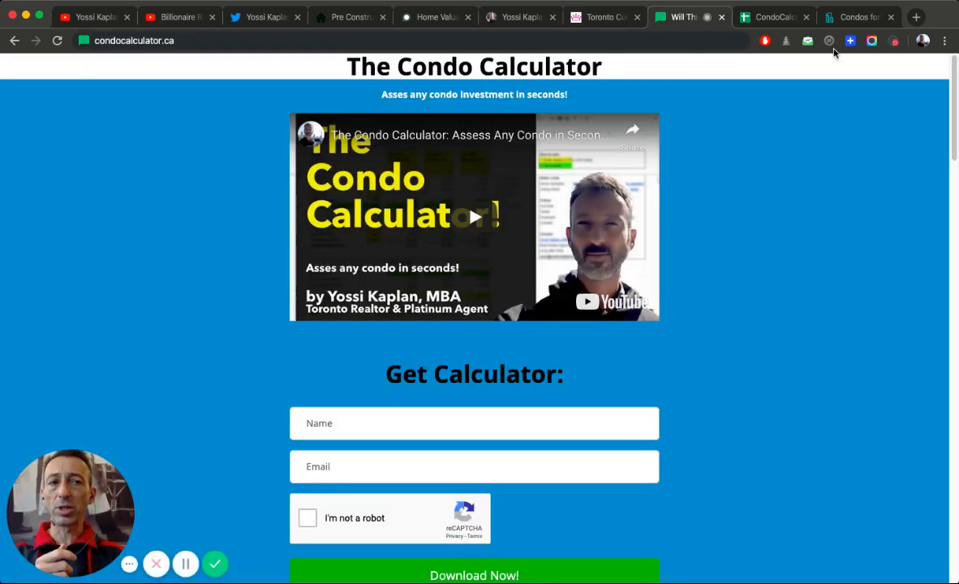
Step: Switch from the condocalculator.ca download page to the condos.ca tab
click(858, 16)
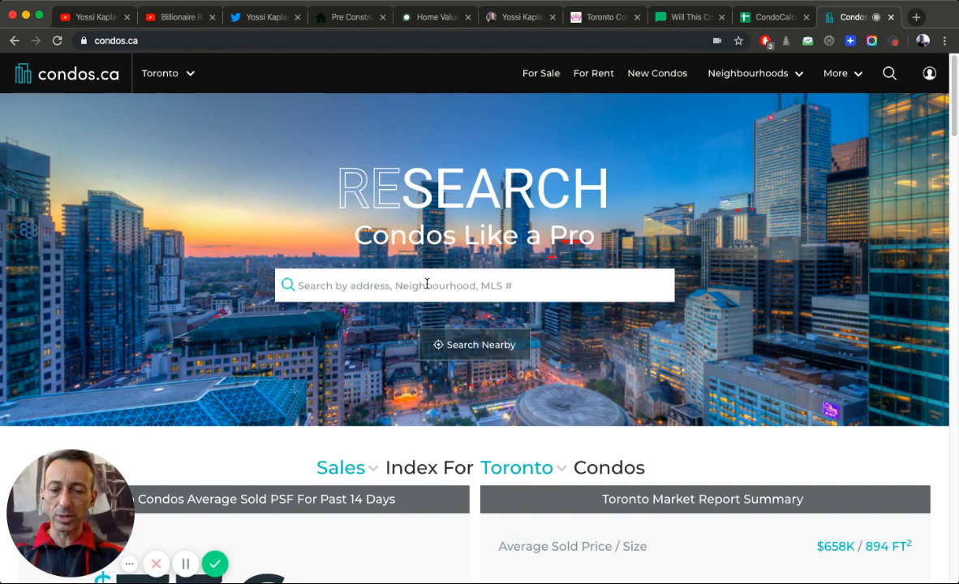
Step: Search 'downtown' and pick Downtown, Toronto, ON to list its condos for sale
text(downtown)
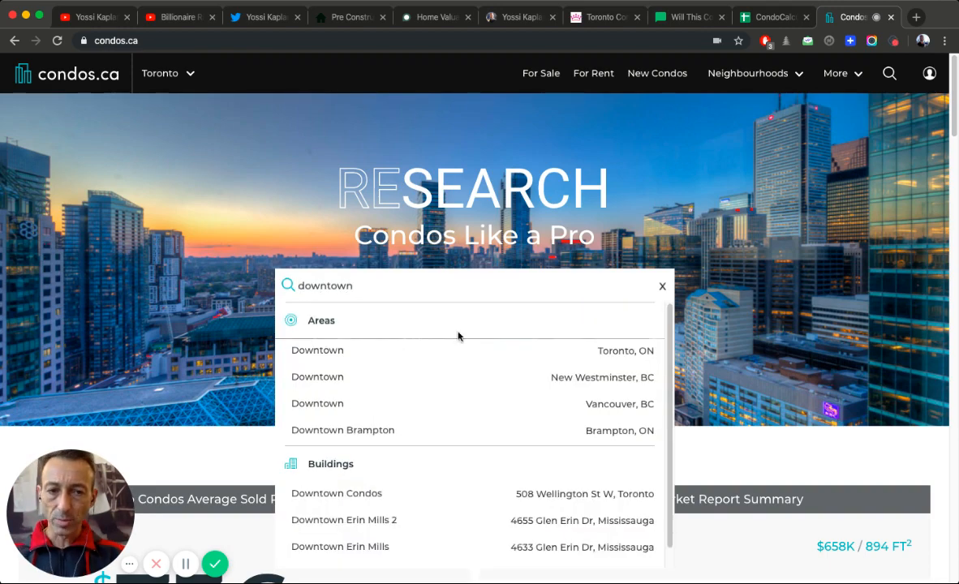
click(317, 350)
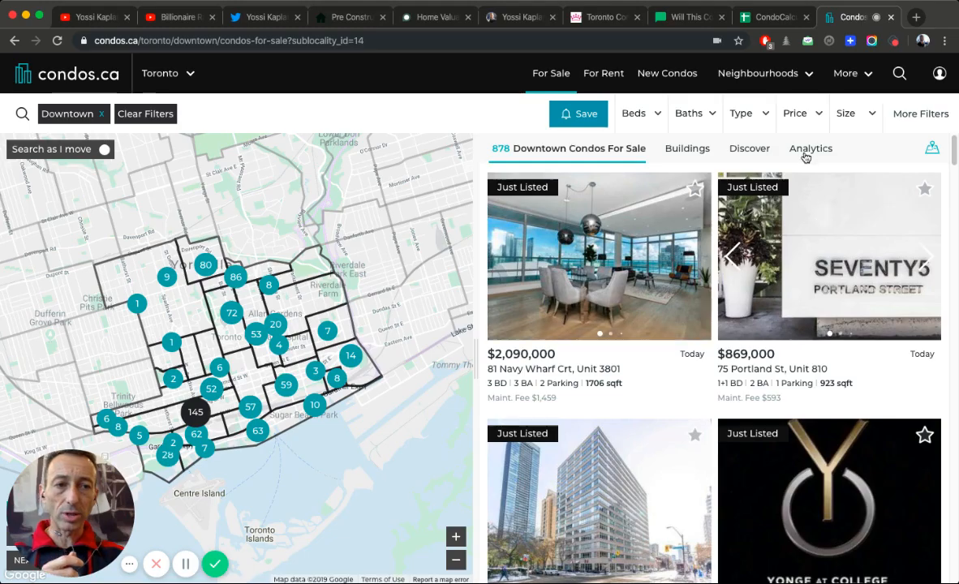
Step: Show Downtown's Analytics and scroll to the historical average sold price per sqft chart
click(810, 148)
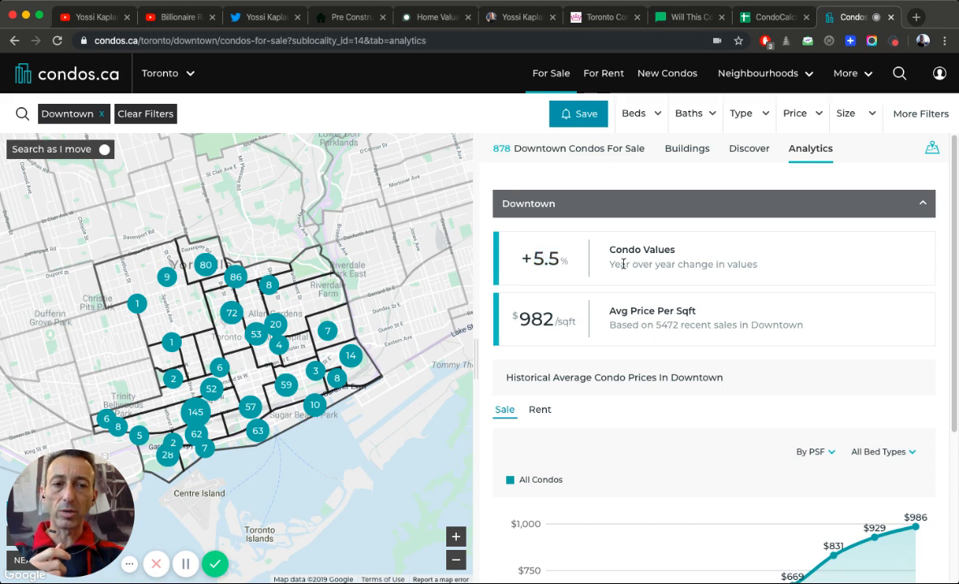
scroll(down, 3)
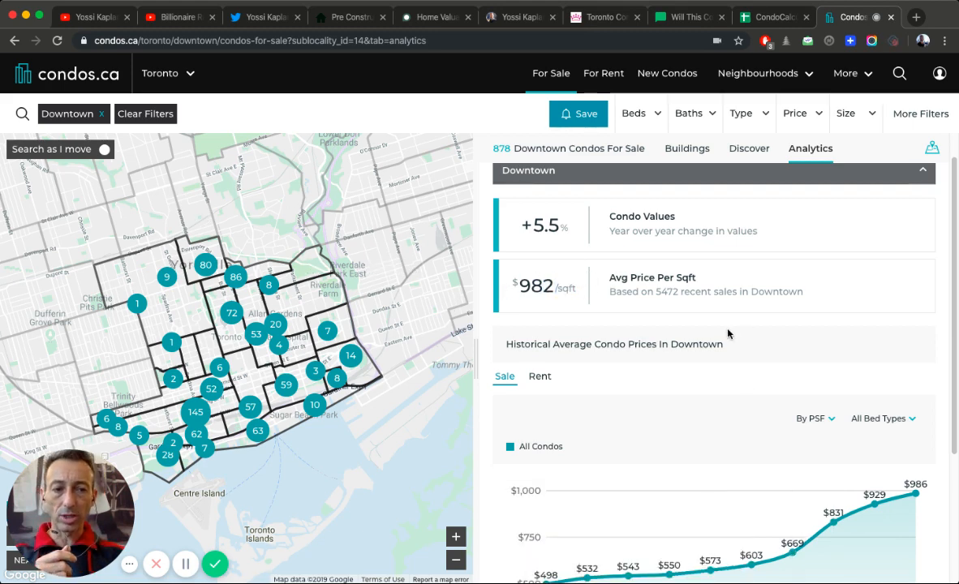
scroll(down, 3)
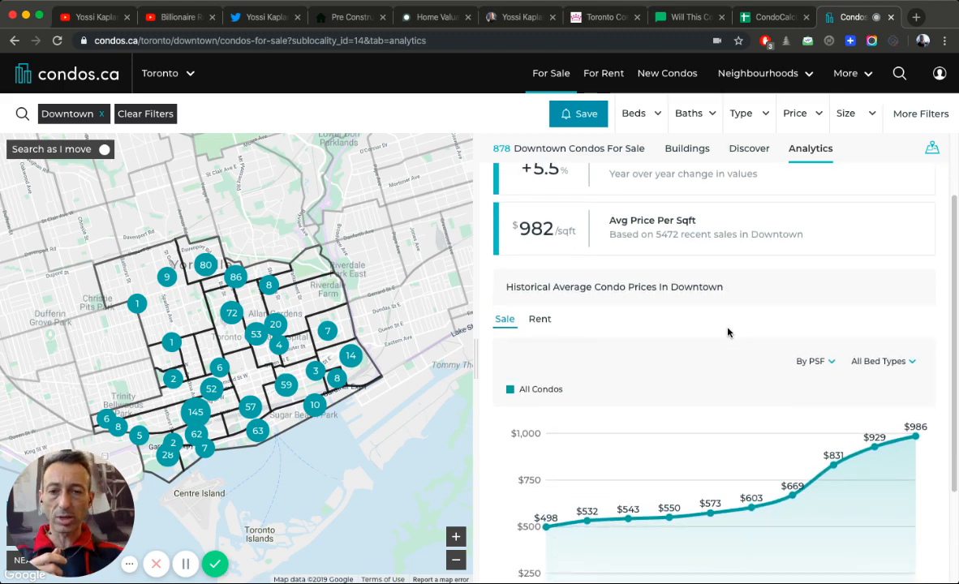
mouse_move(730, 380)
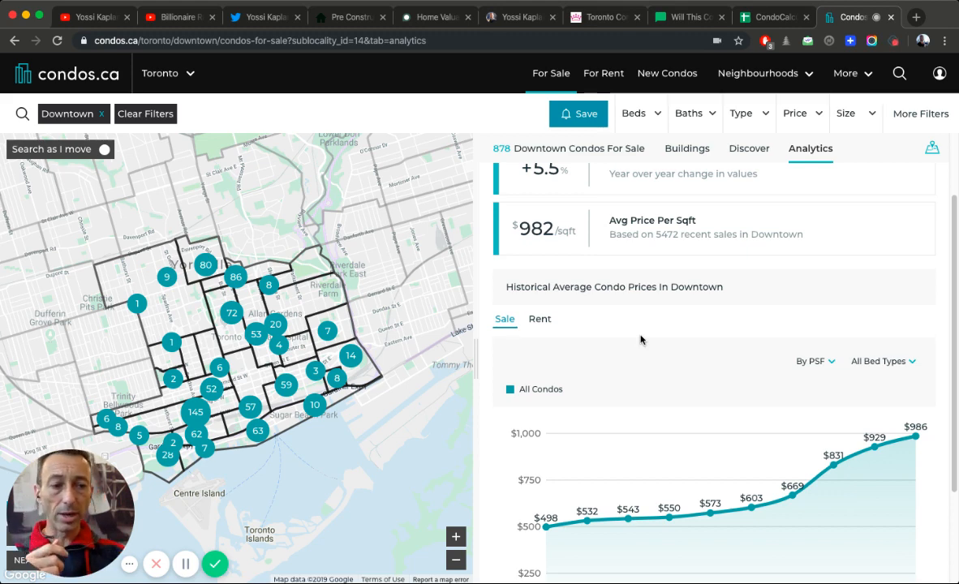
mouse_move(916, 437)
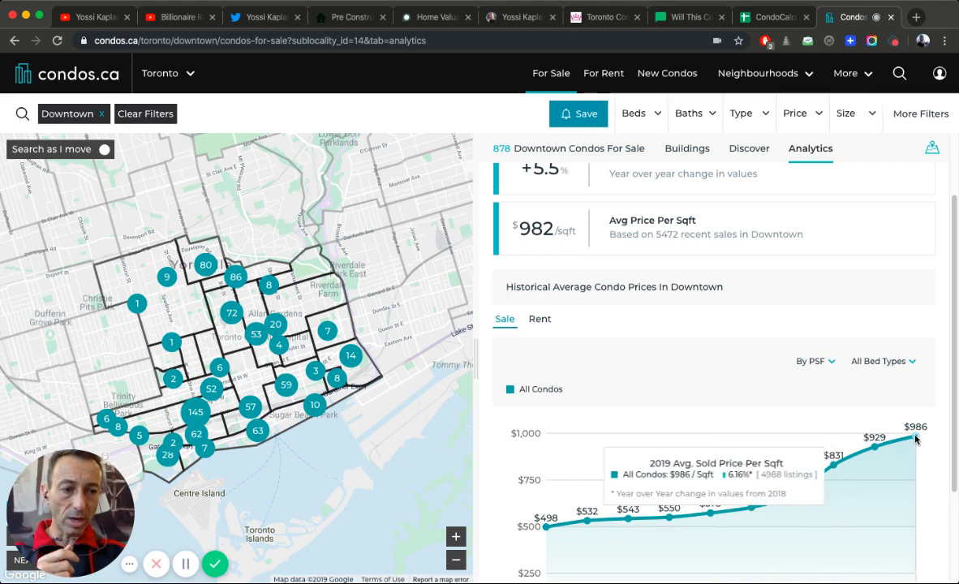
mouse_move(849, 412)
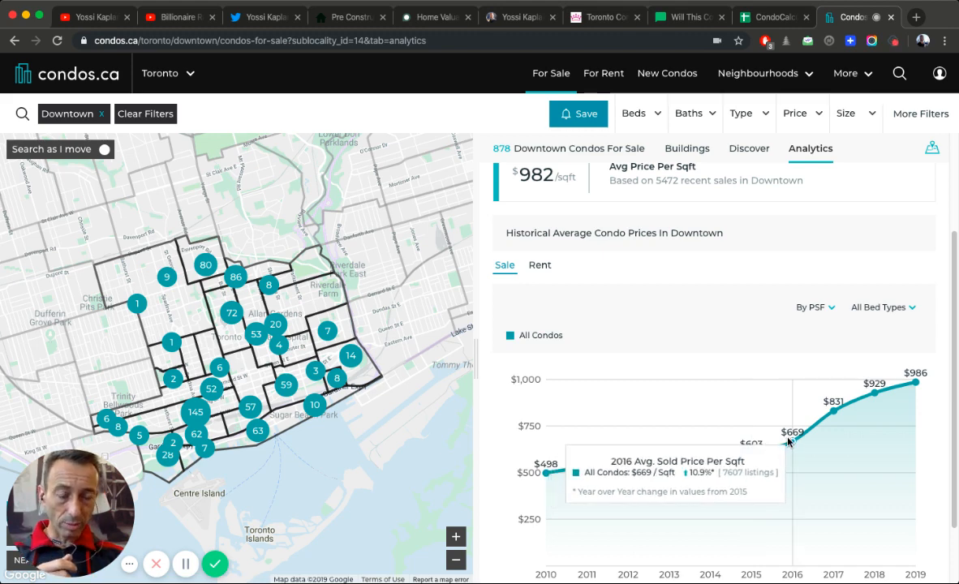
mouse_move(796, 445)
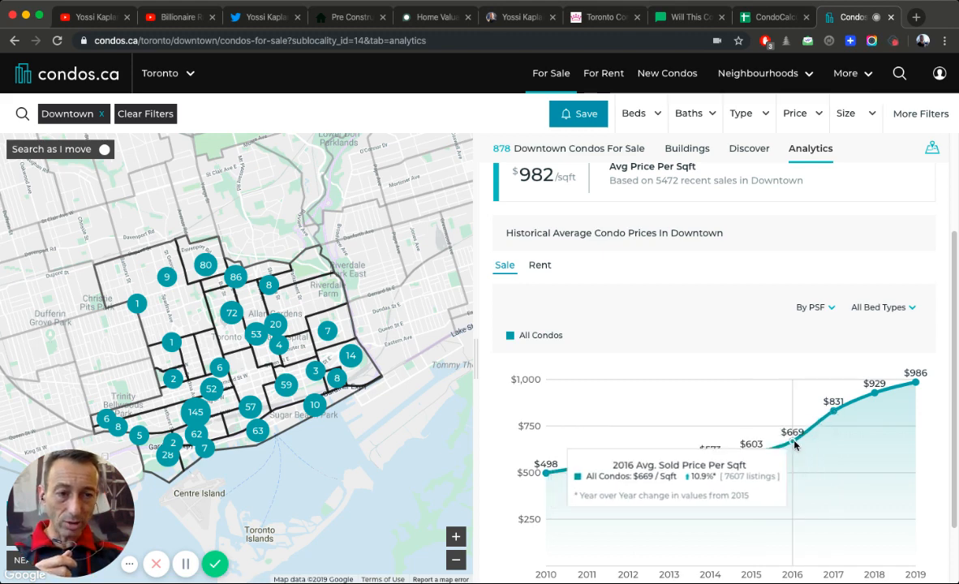
mouse_move(875, 392)
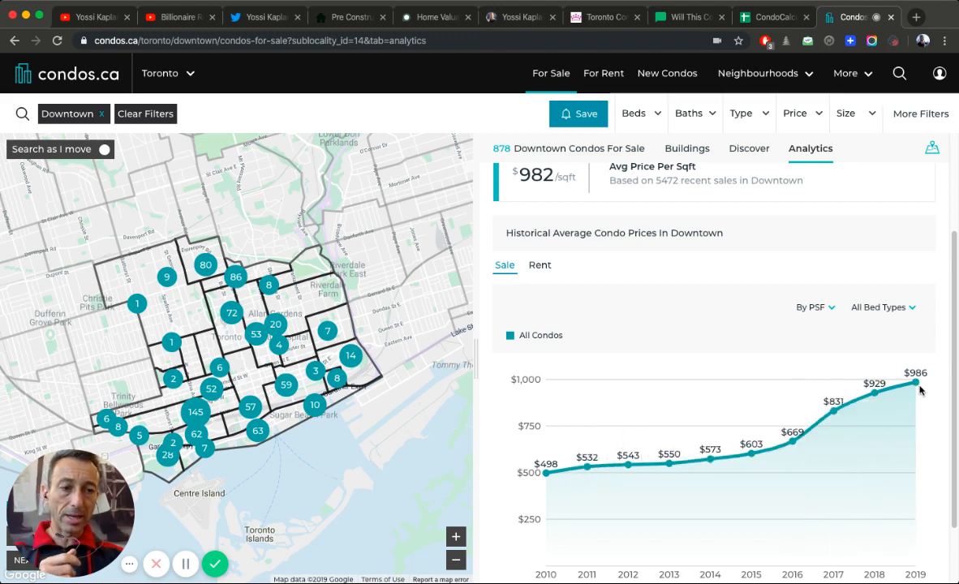
mouse_move(949, 383)
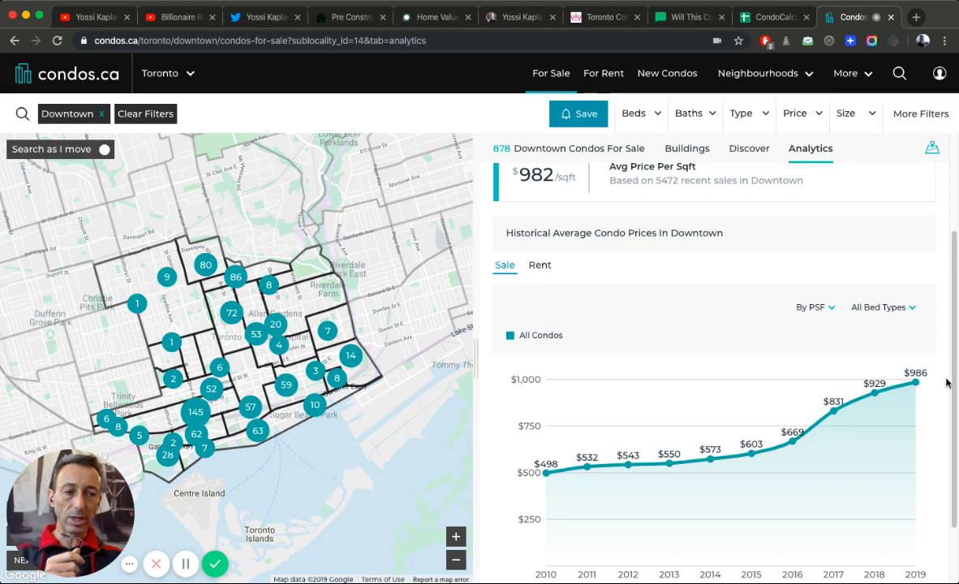
Step: Flip the Downtown price-per-sqft chart between Rent and Sale histories to compare yearly values
click(540, 265)
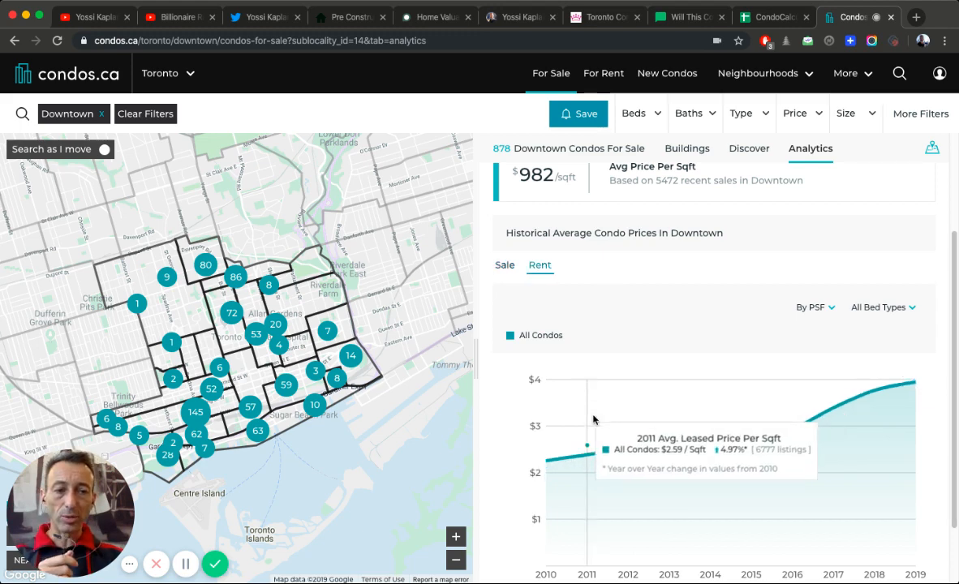
mouse_move(793, 429)
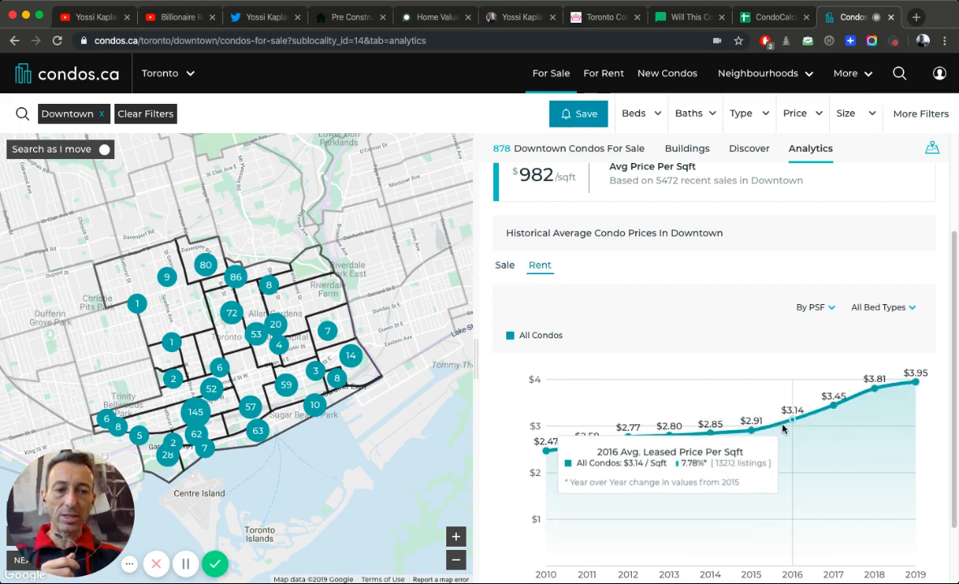
mouse_move(750, 429)
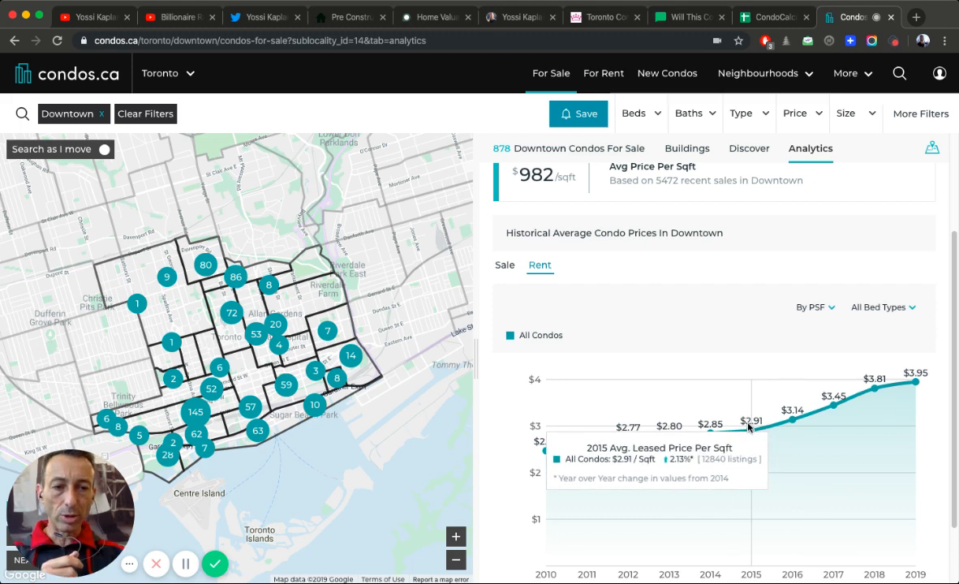
click(504, 264)
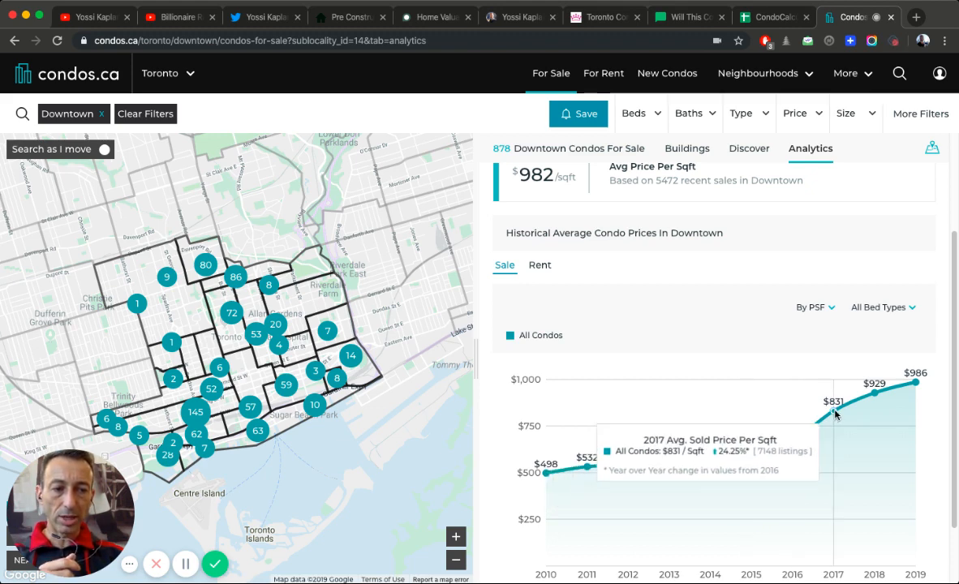
click(540, 265)
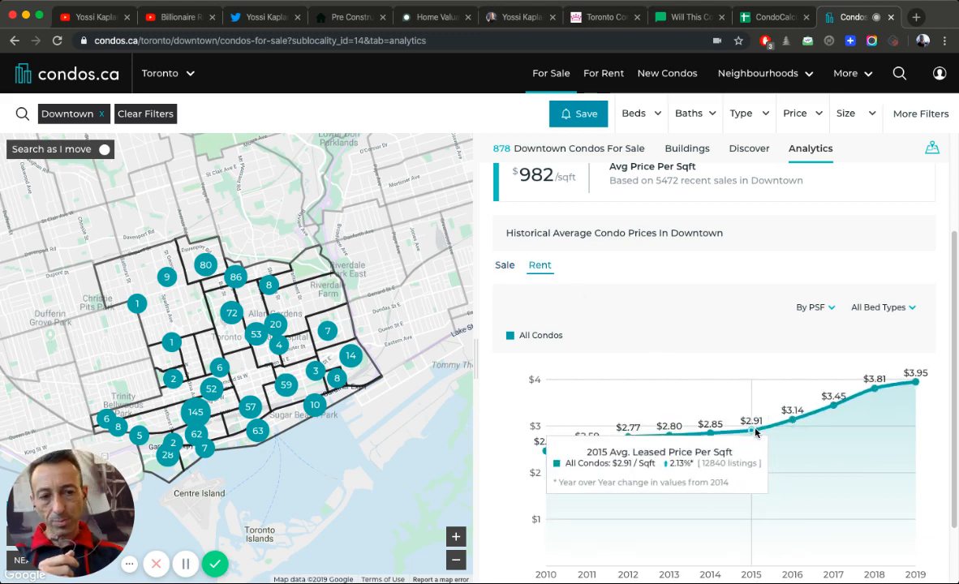
mouse_move(763, 426)
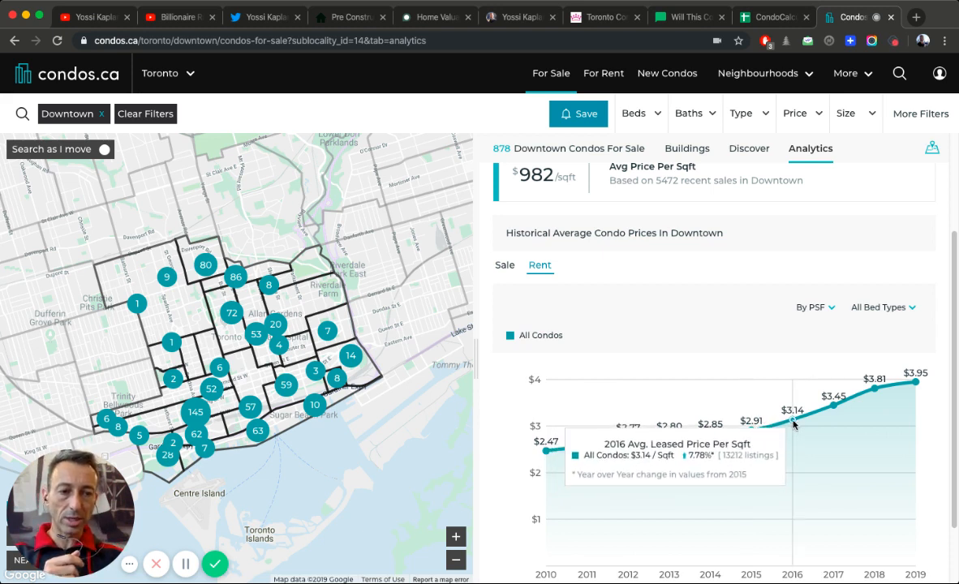
mouse_move(834, 407)
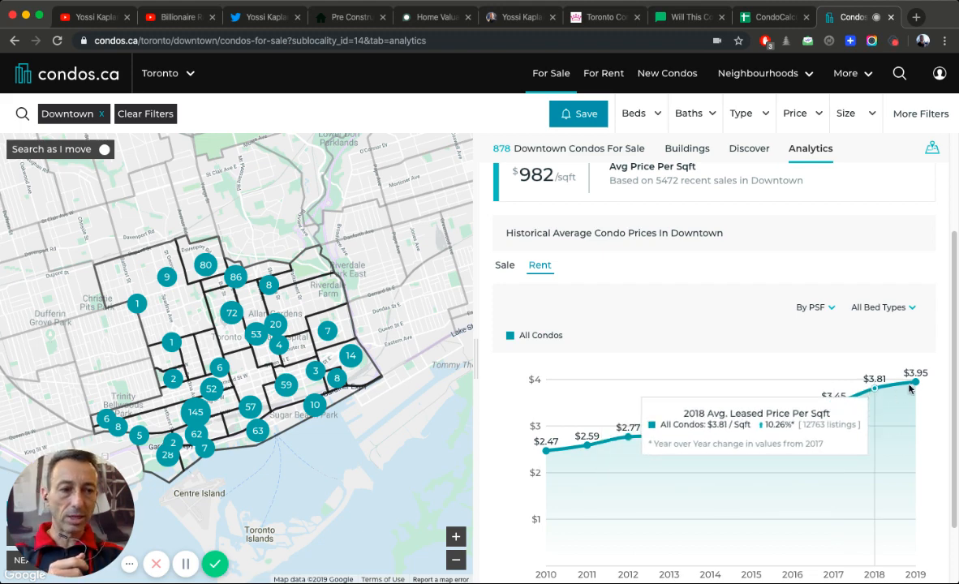
mouse_move(916, 386)
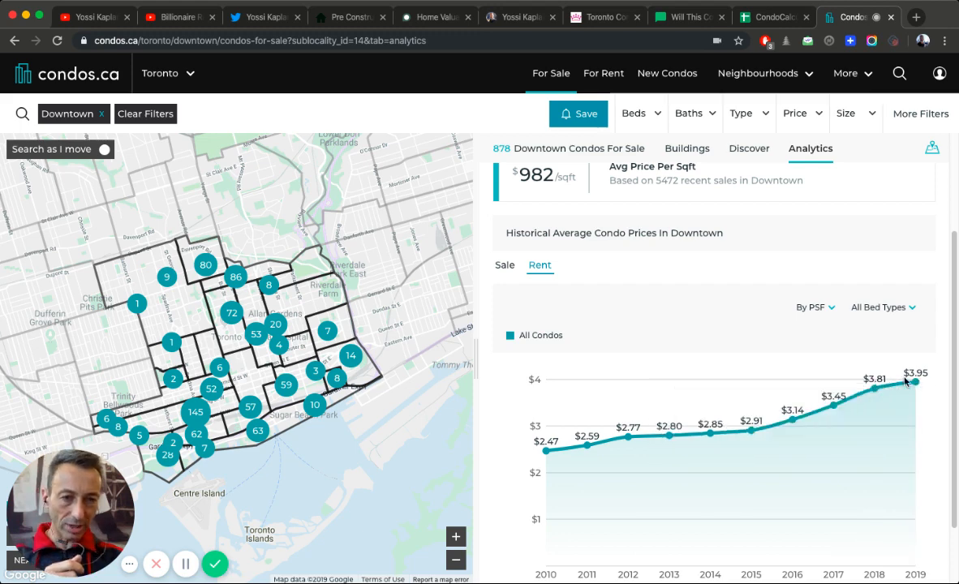
click(505, 264)
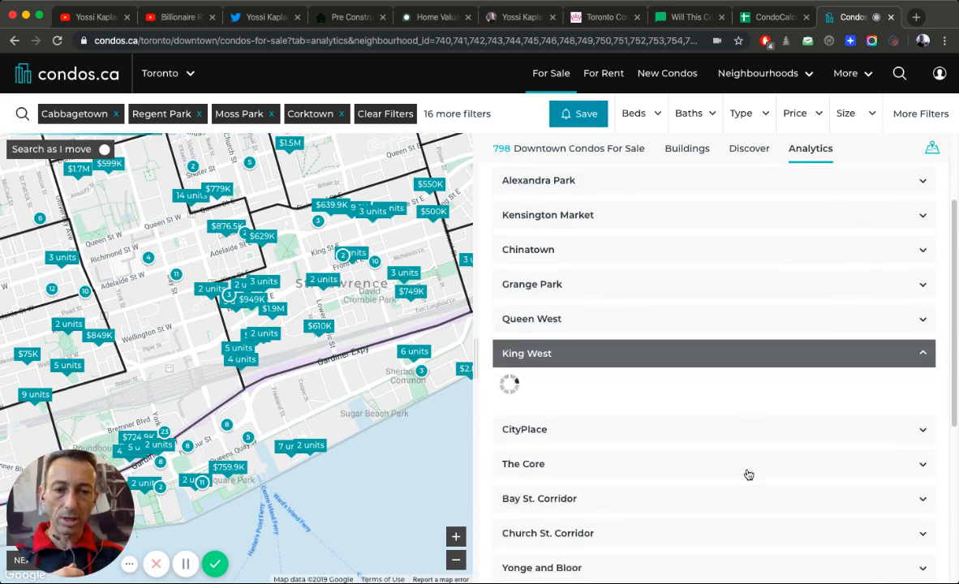
Step: Search the 'king west' area, then expand Downtown's analytics showing +5.5% and $982 per sqft
scroll(down, 3)
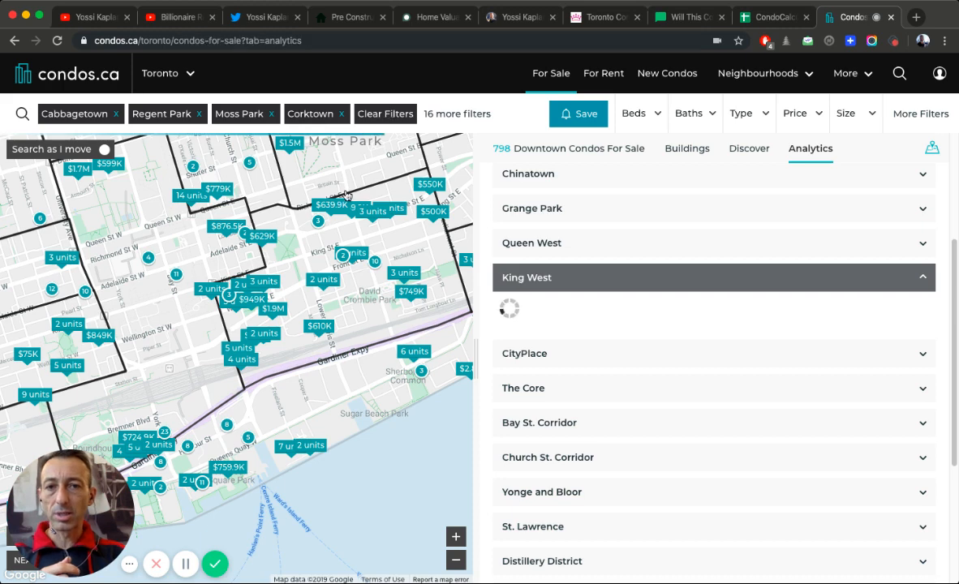
click(384, 113)
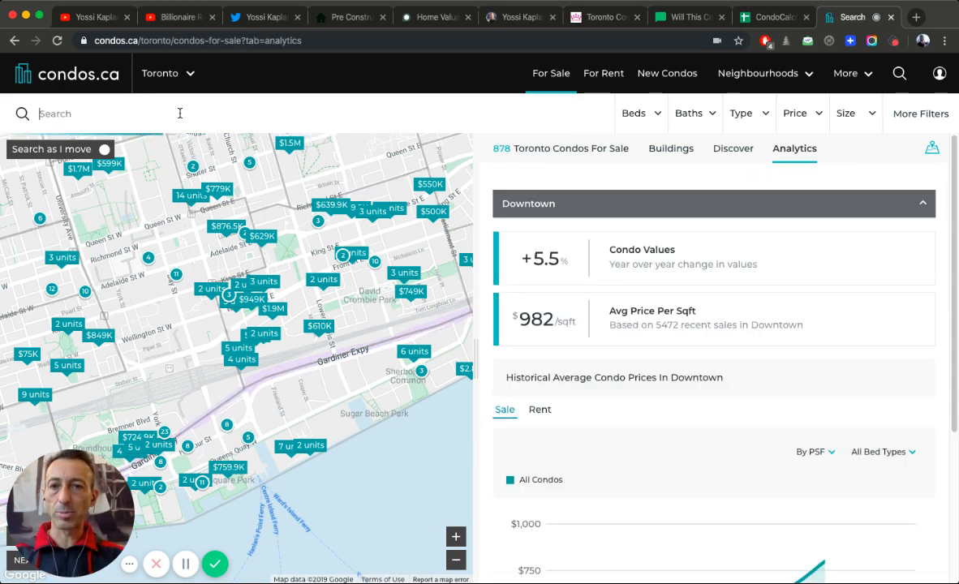
text(king west)
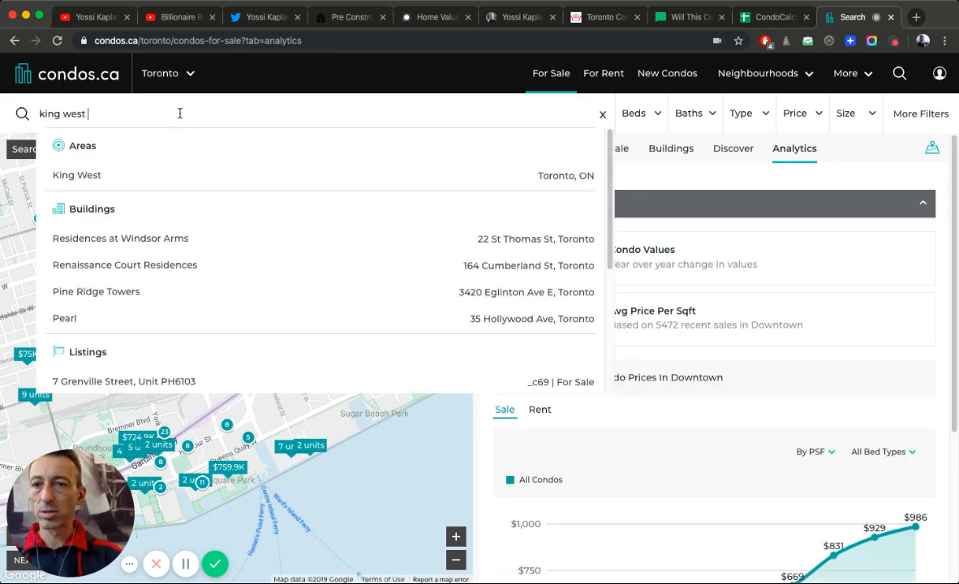
click(77, 174)
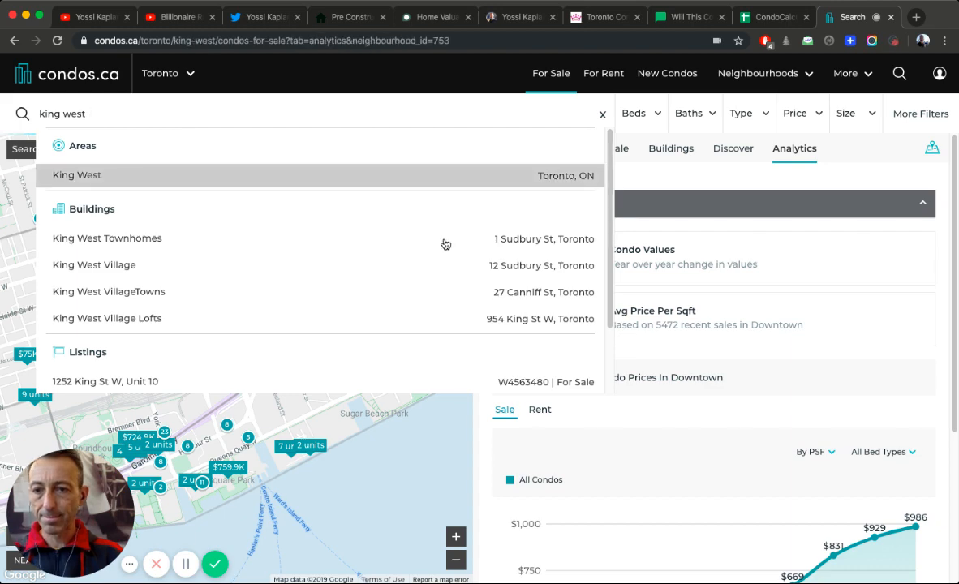
click(77, 175)
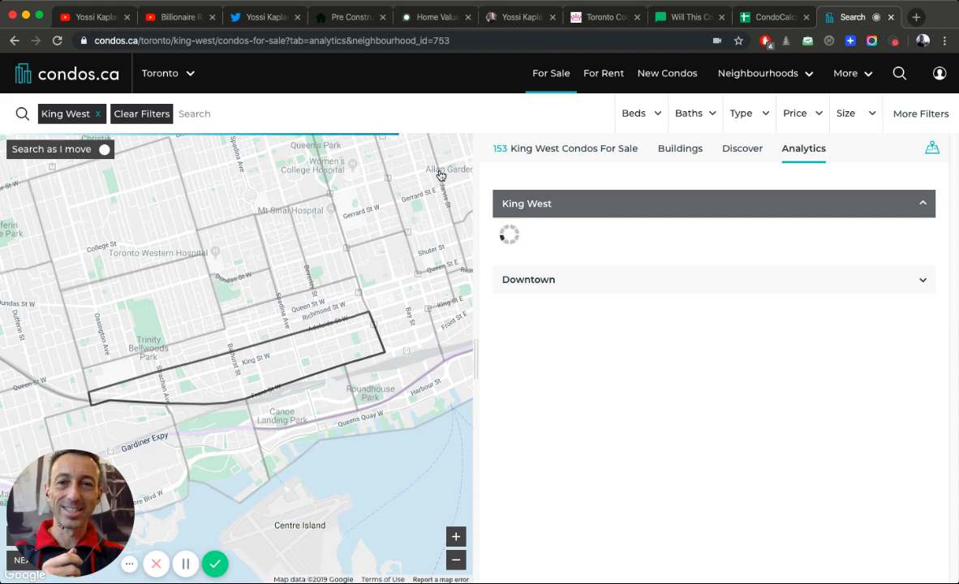
mouse_move(903, 320)
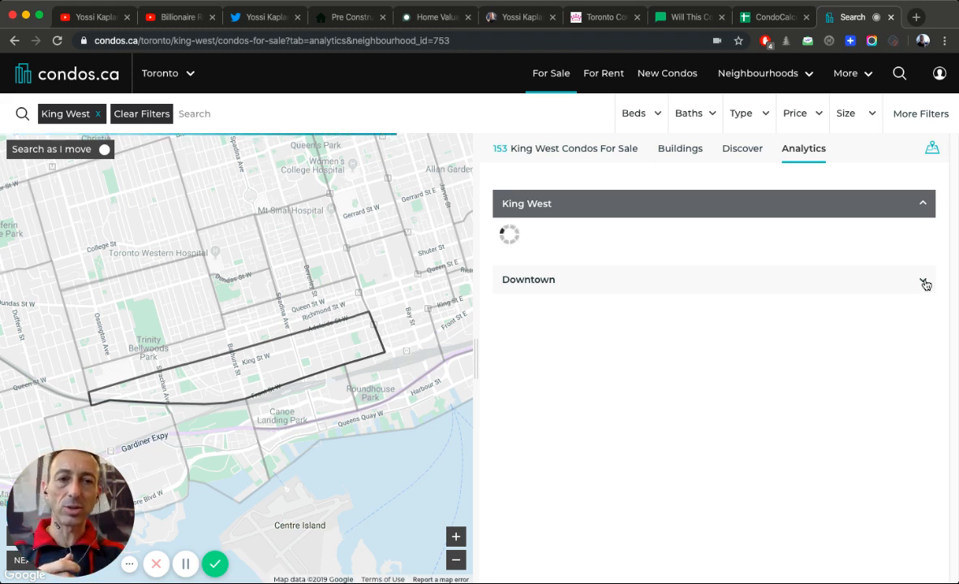
click(923, 281)
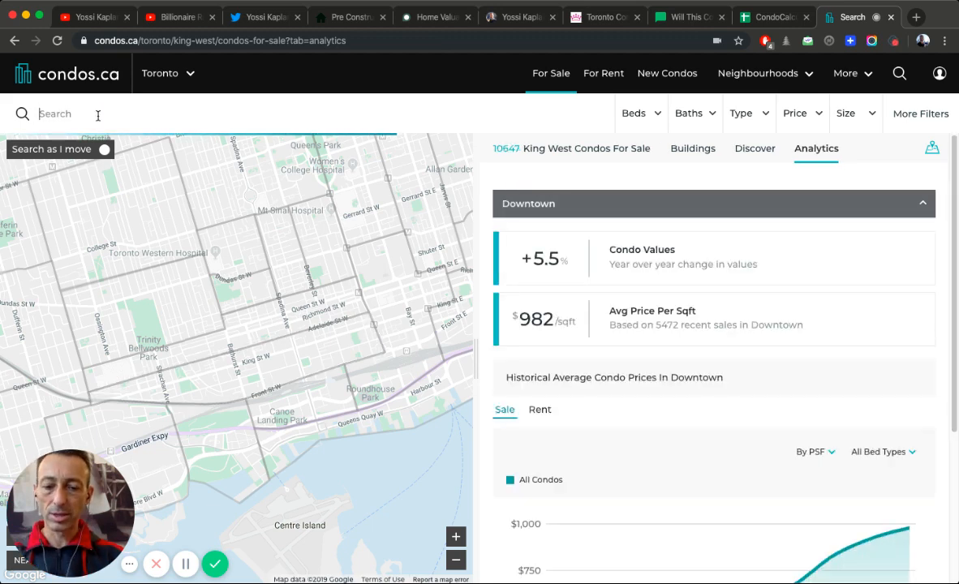
Step: Filter to the Downtown area, view its rent-per-sqft history ($3.95 in 2019), then go to condocalculator.ca
text(downtown)
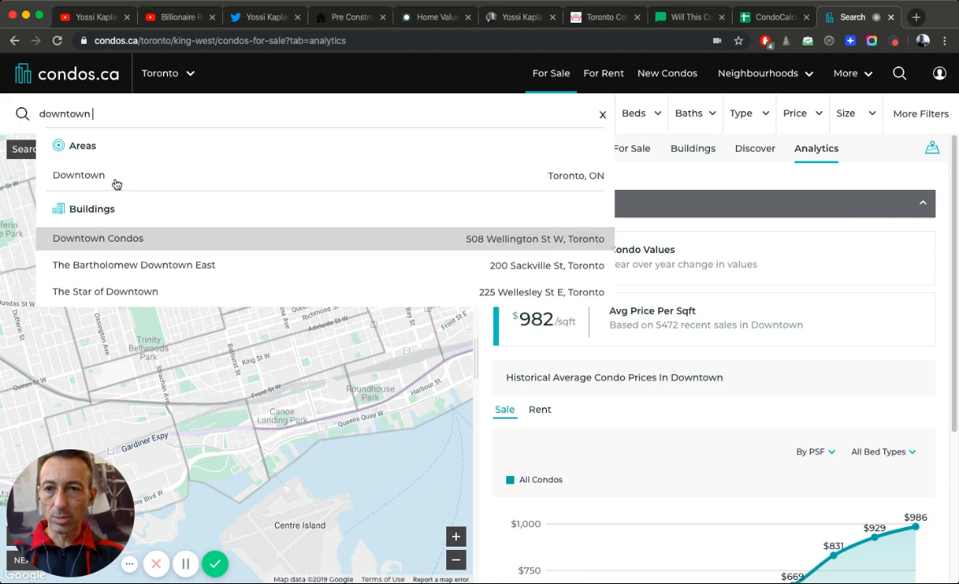
click(78, 175)
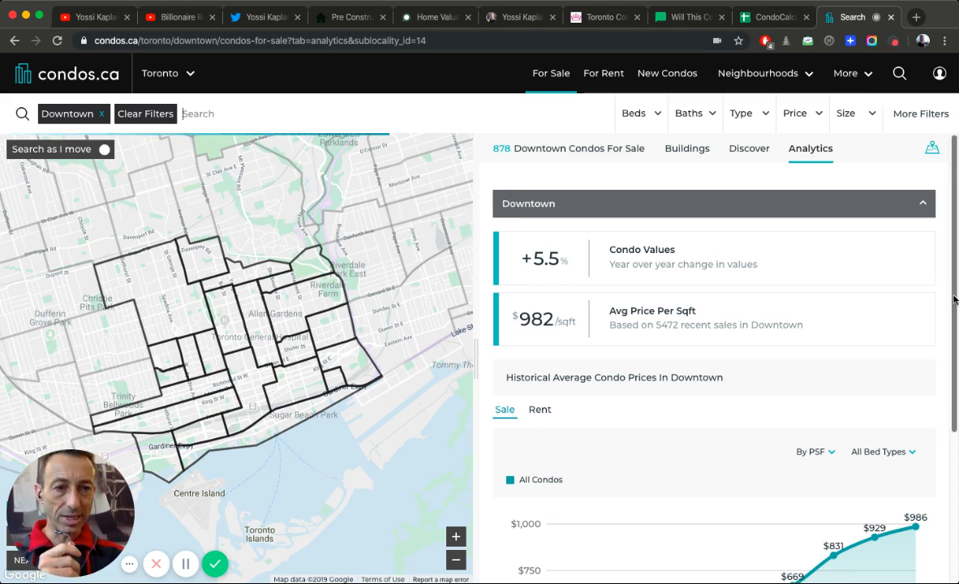
scroll(down, 3)
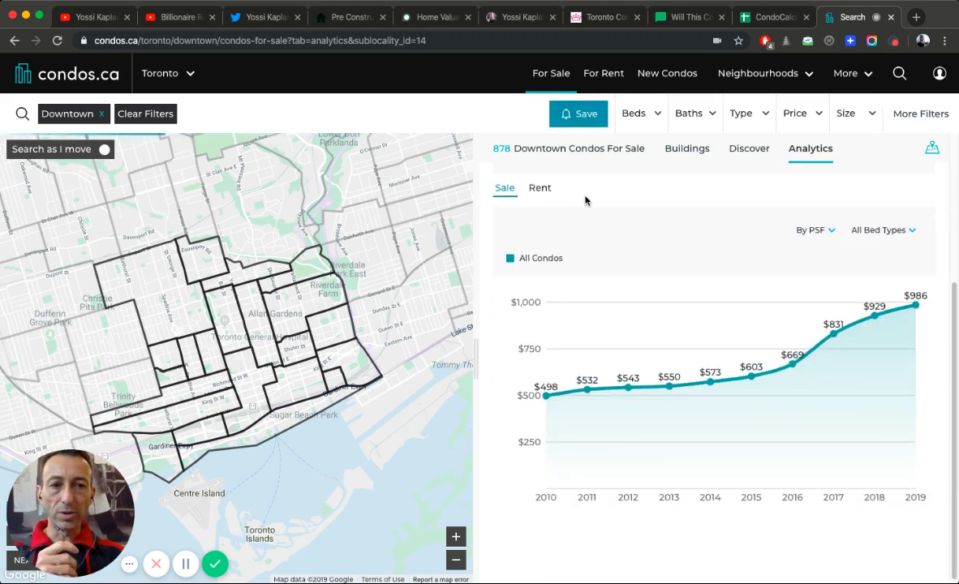
click(540, 188)
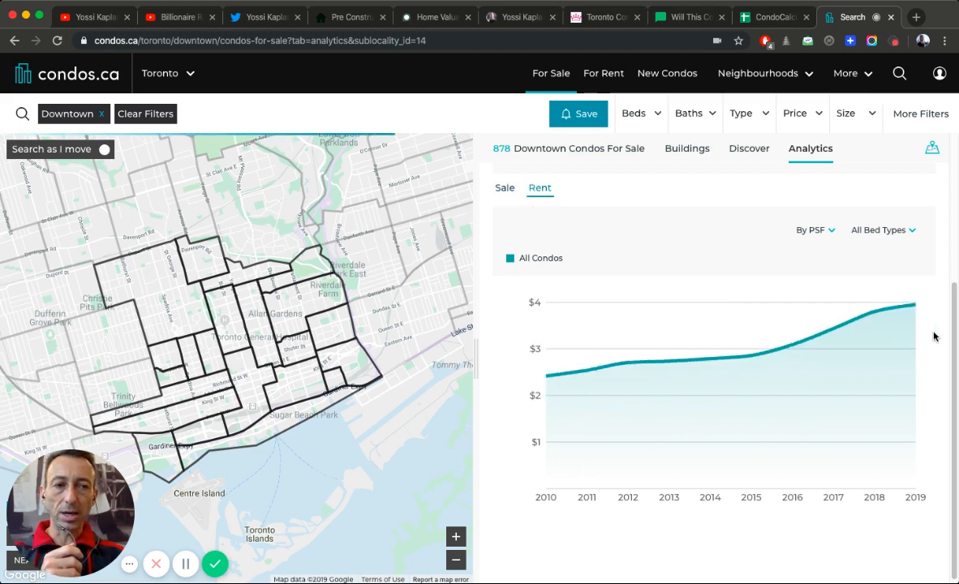
mouse_move(915, 307)
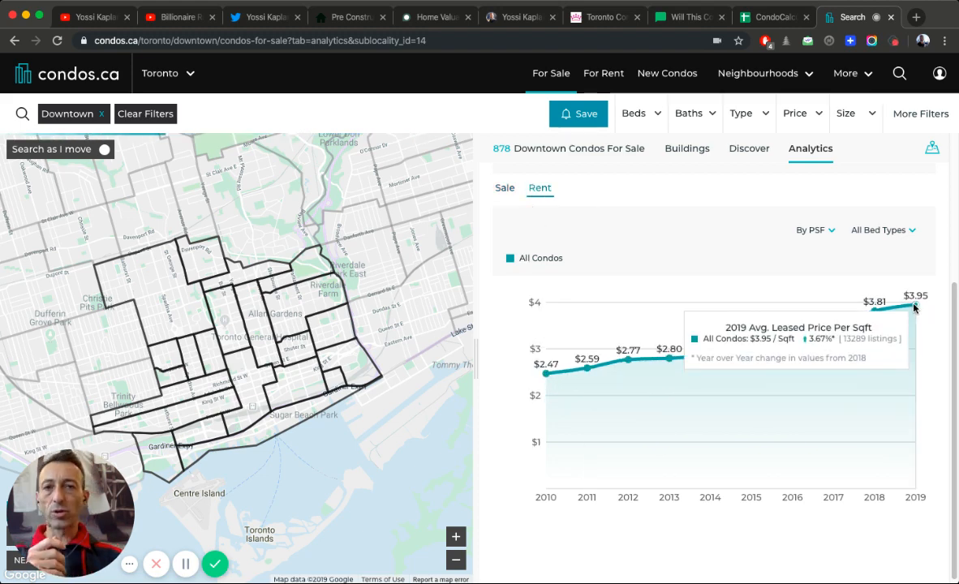
click(686, 16)
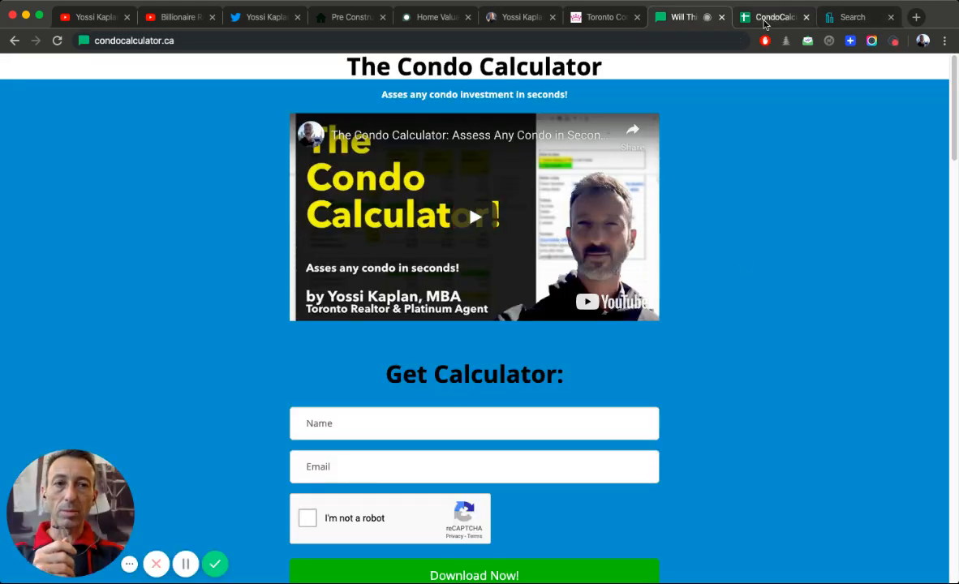
Step: Switch between the calculator download page and the Condo Calculator spreadsheet, ending on the sheet
click(773, 16)
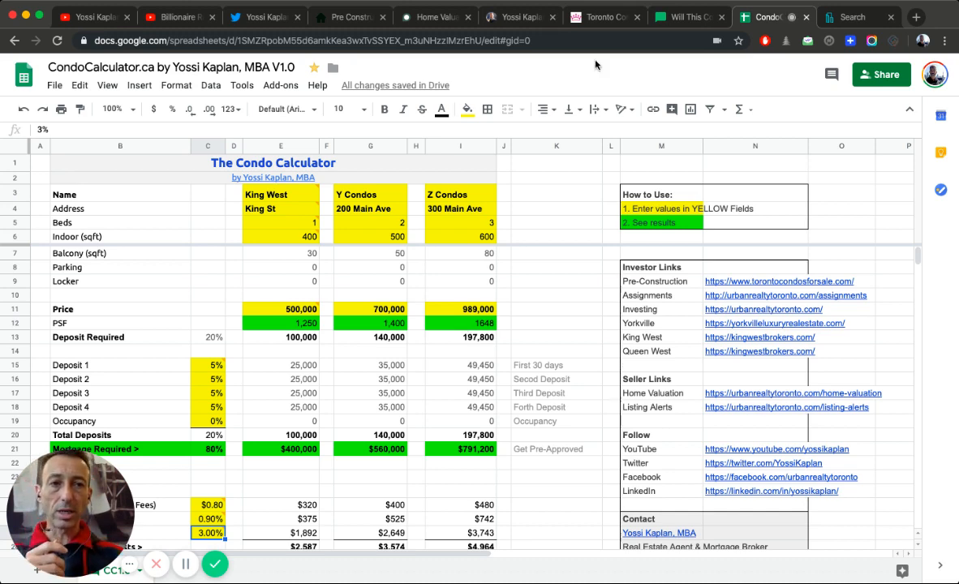
click(688, 16)
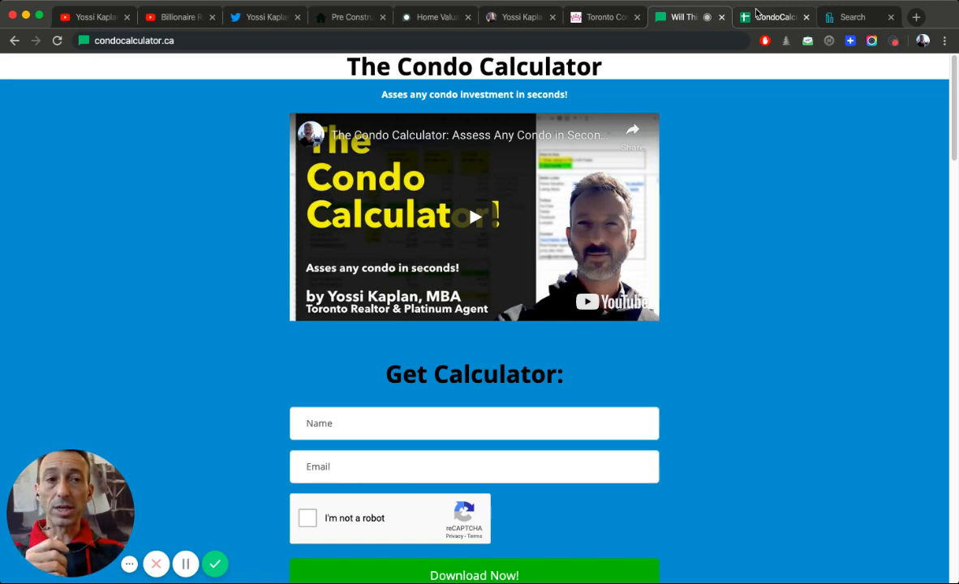
click(774, 16)
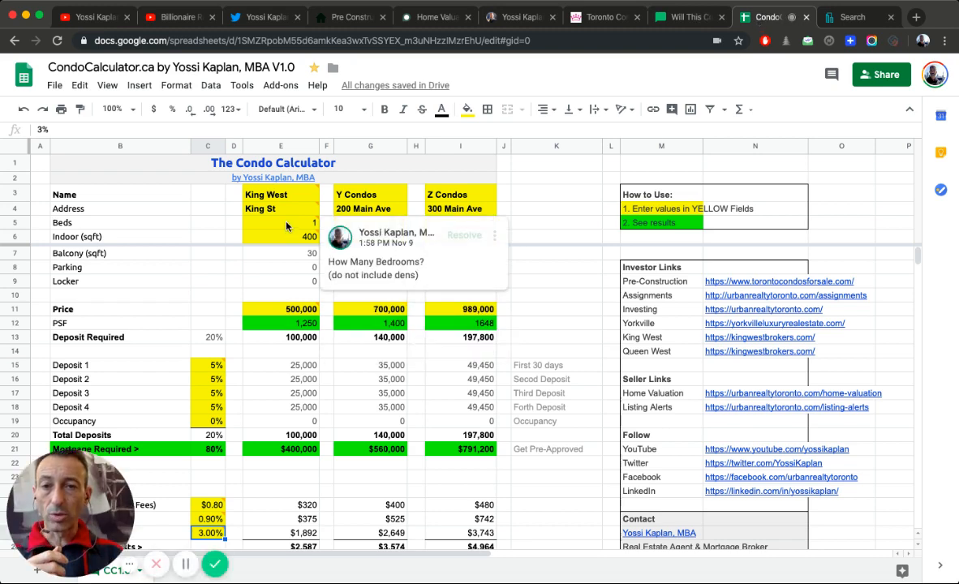
Step: Set King West's indoor size to 500 sqft and review the deposit required percentage
click(281, 222)
text(500)
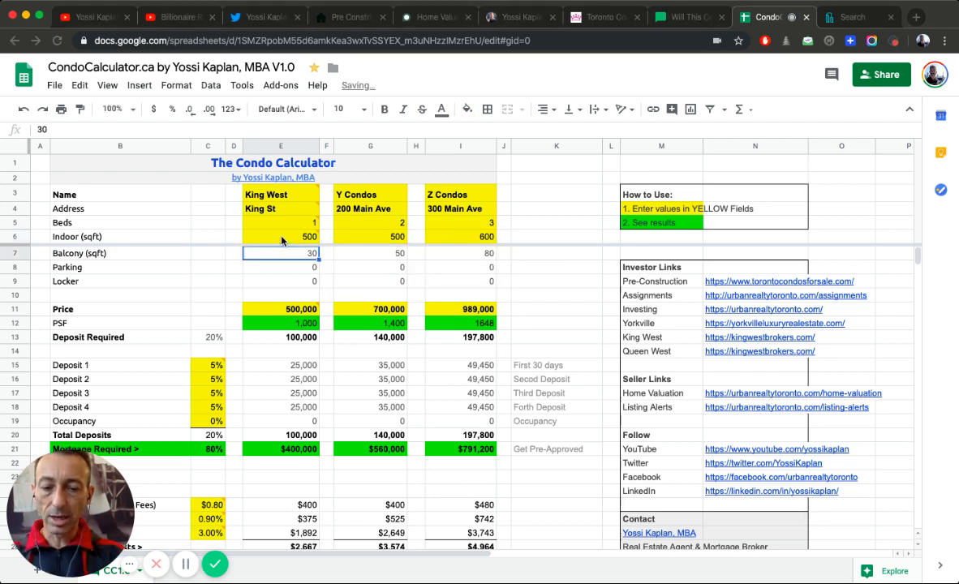
mouse_move(491, 285)
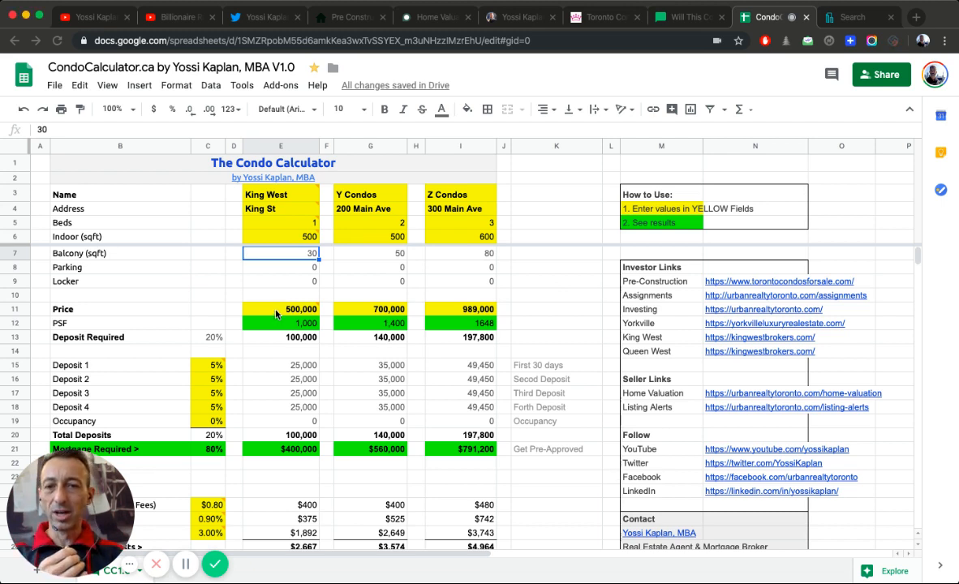
click(281, 309)
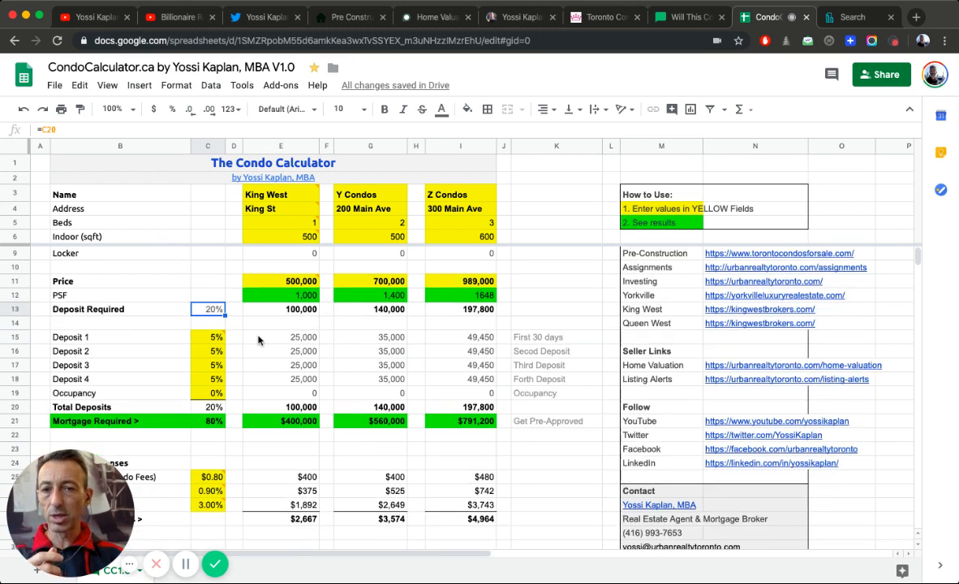
mouse_move(209, 350)
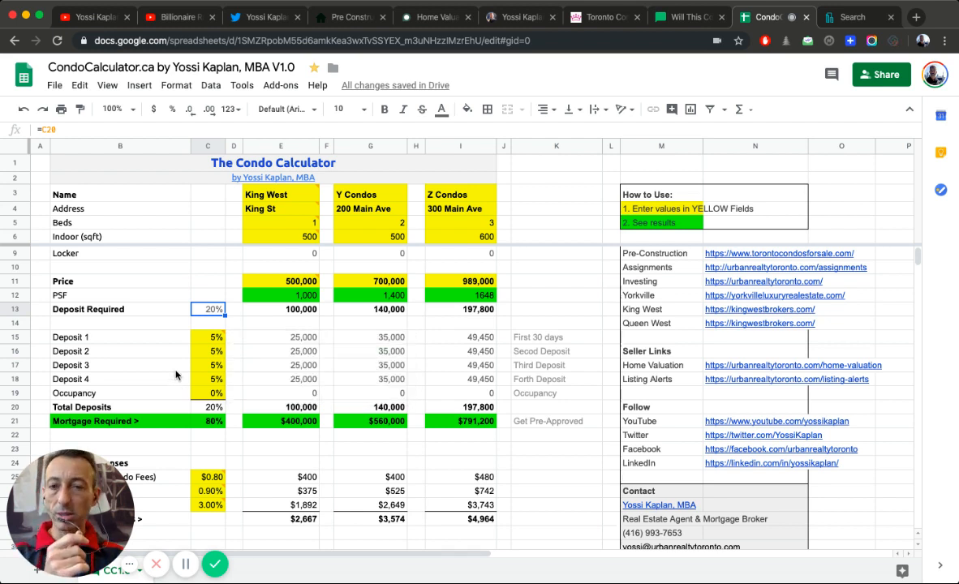
mouse_move(270, 423)
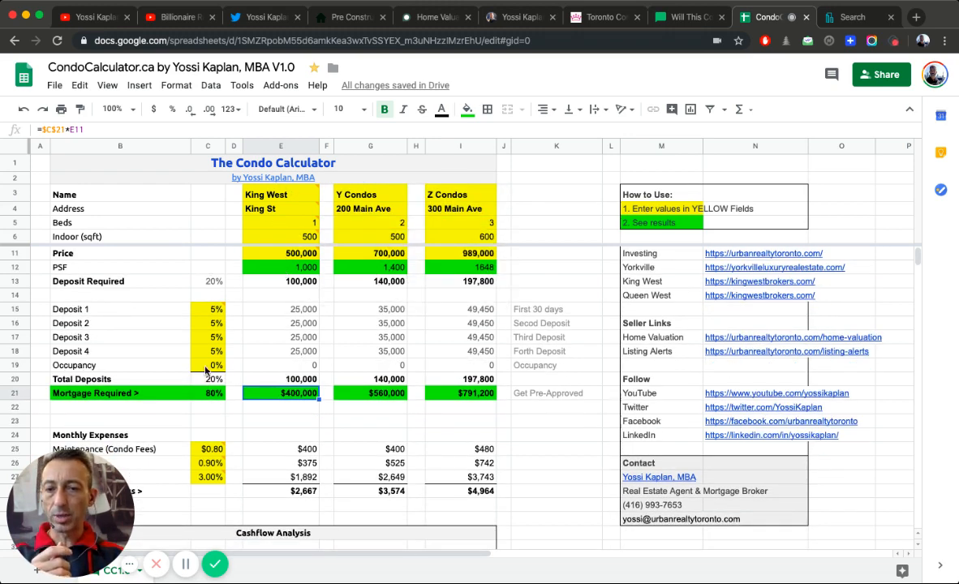
click(207, 365)
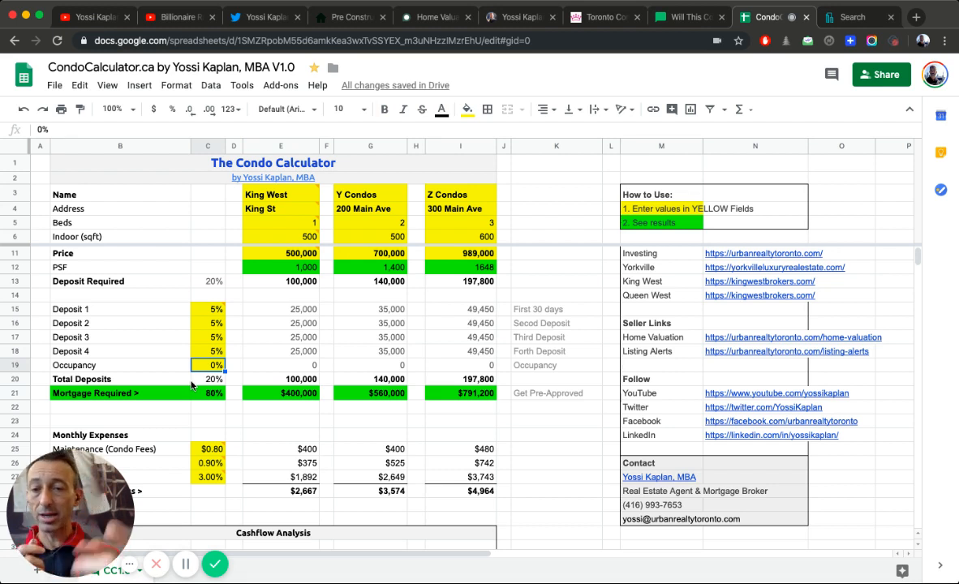
text(1)
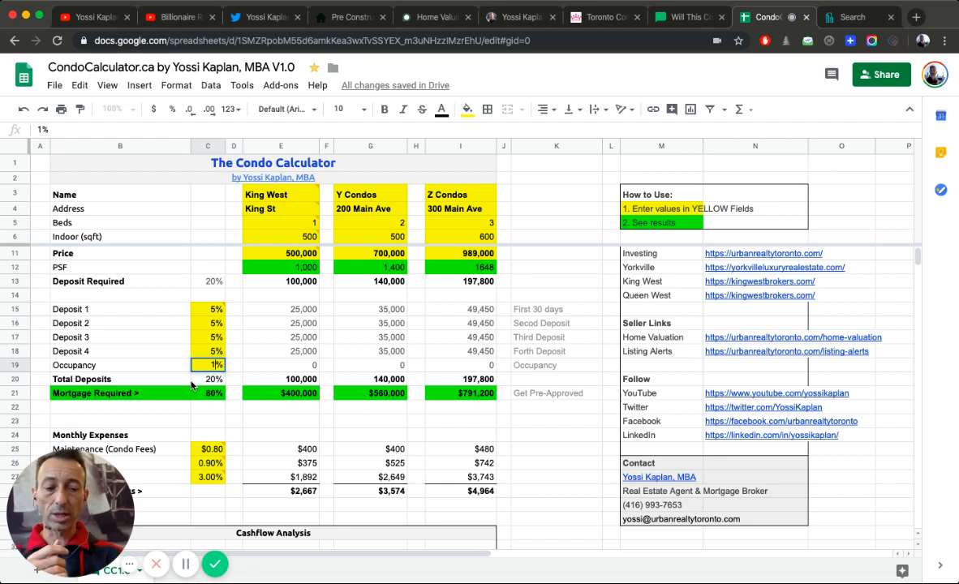
text(10%)
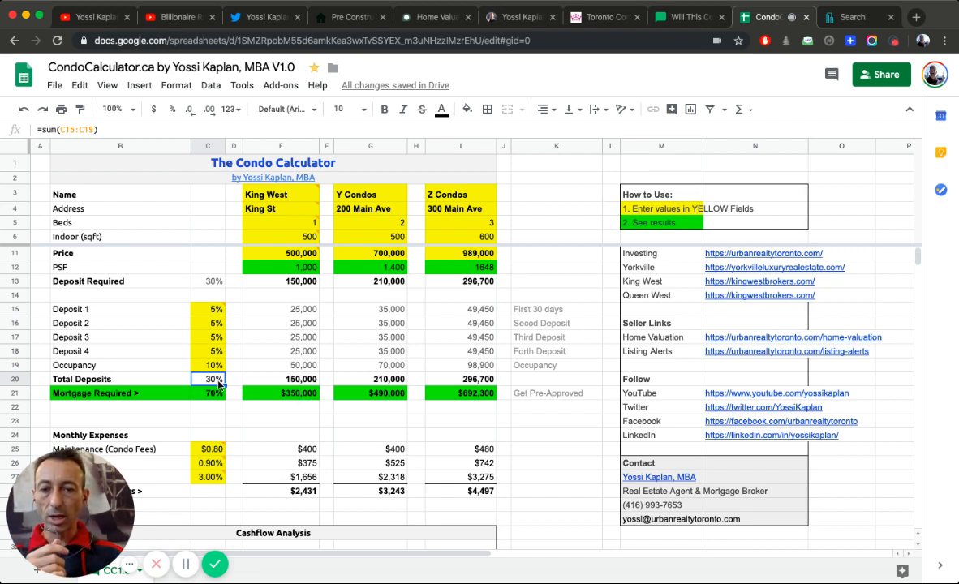
text(0%)
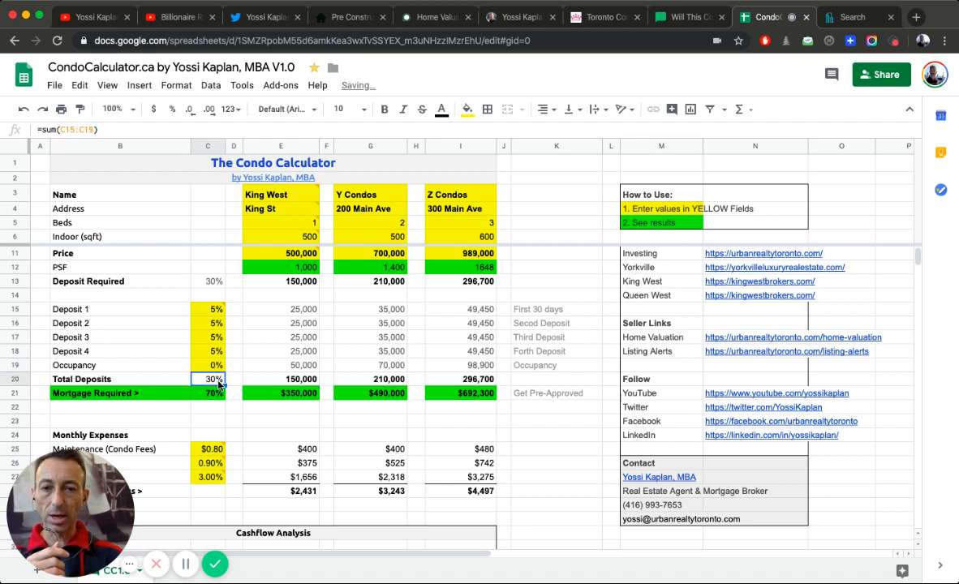
text(20%)
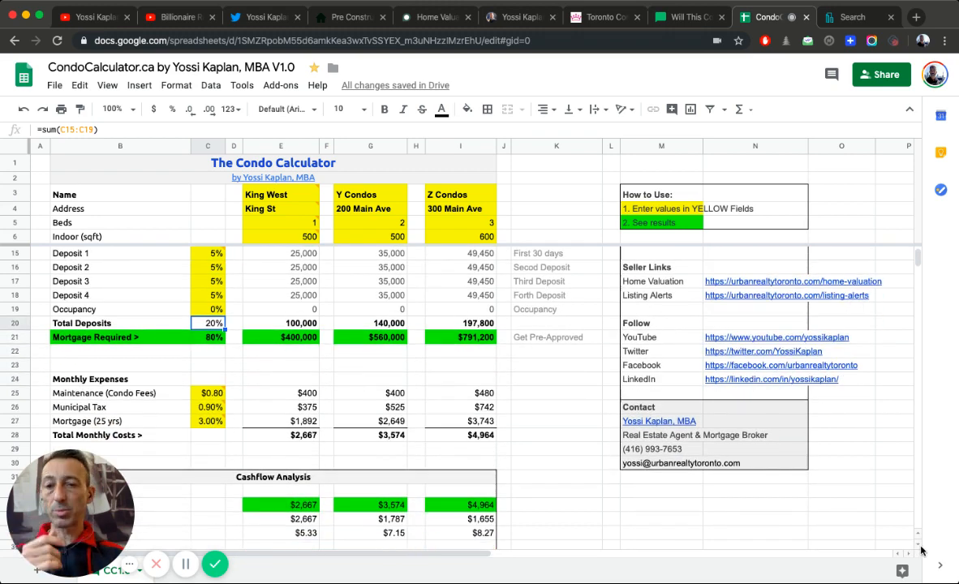
Step: Change the maintenance fee per square foot to 0.65, then 0.70
scroll(down, 3)
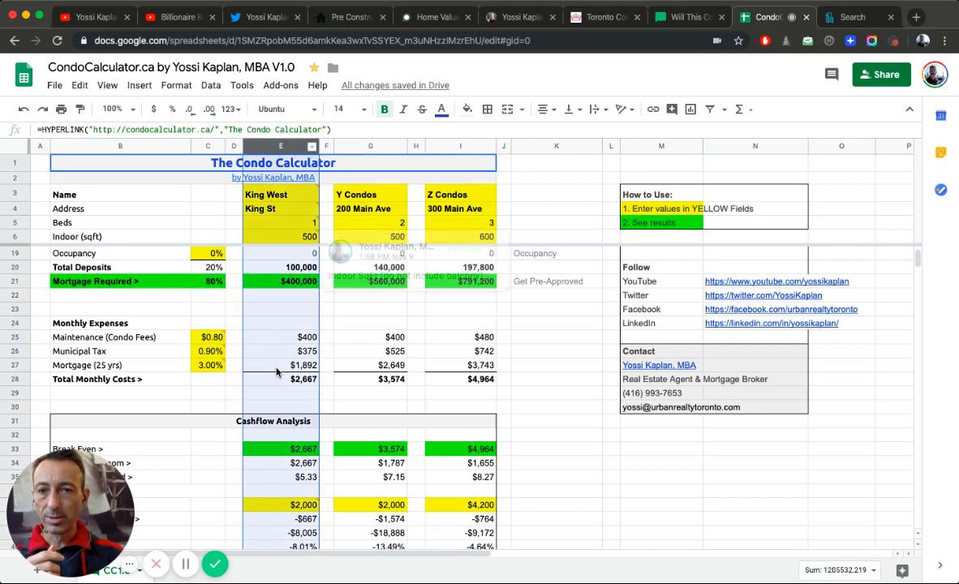
click(207, 336)
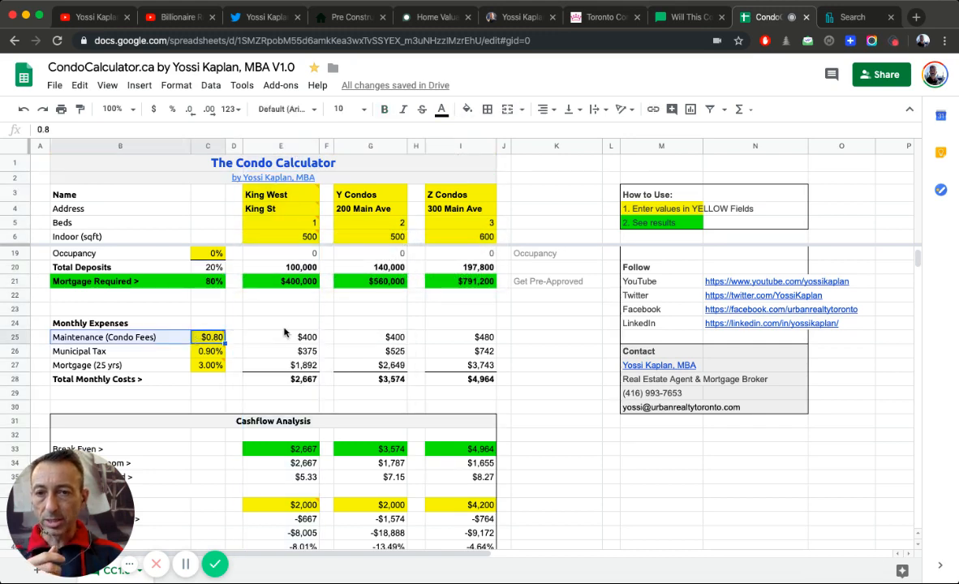
click(281, 337)
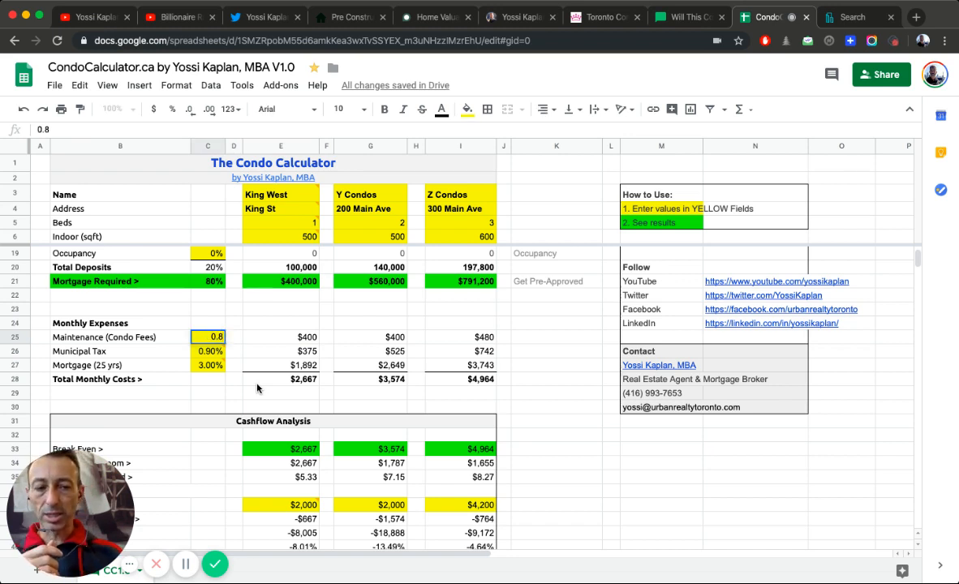
text(0.65)
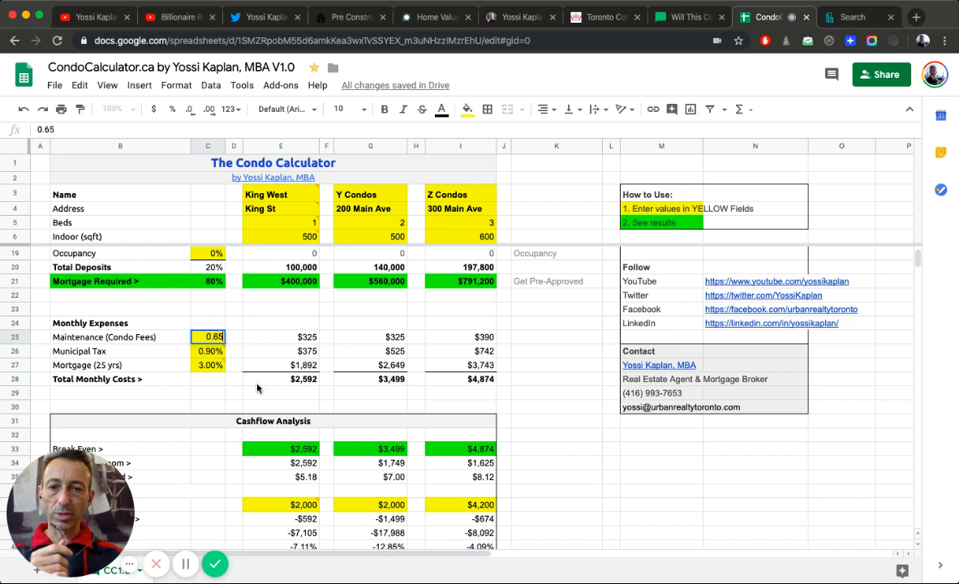
text(0.70)
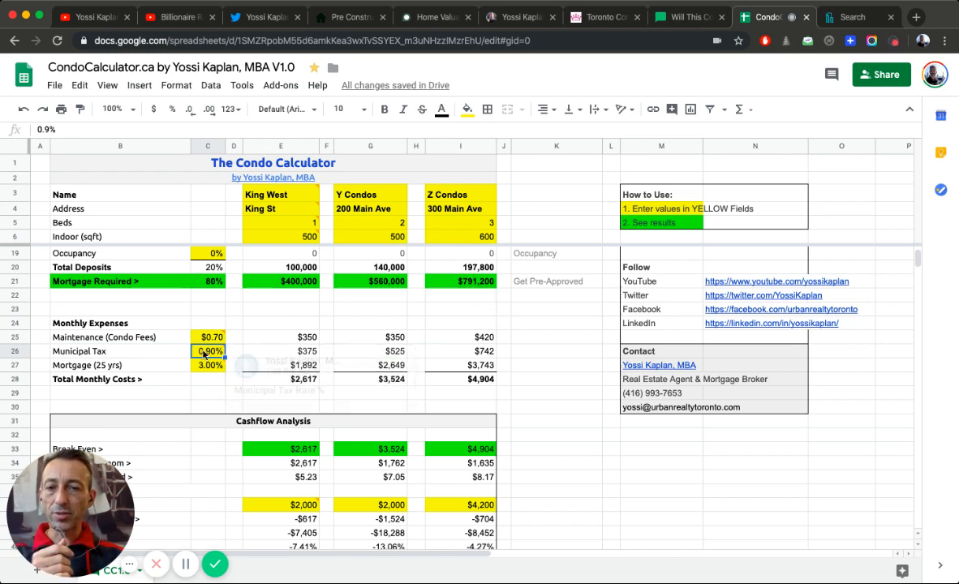
Step: Set the 25-year mortgage rate to 2.89% and check the total monthly costs formula
click(207, 350)
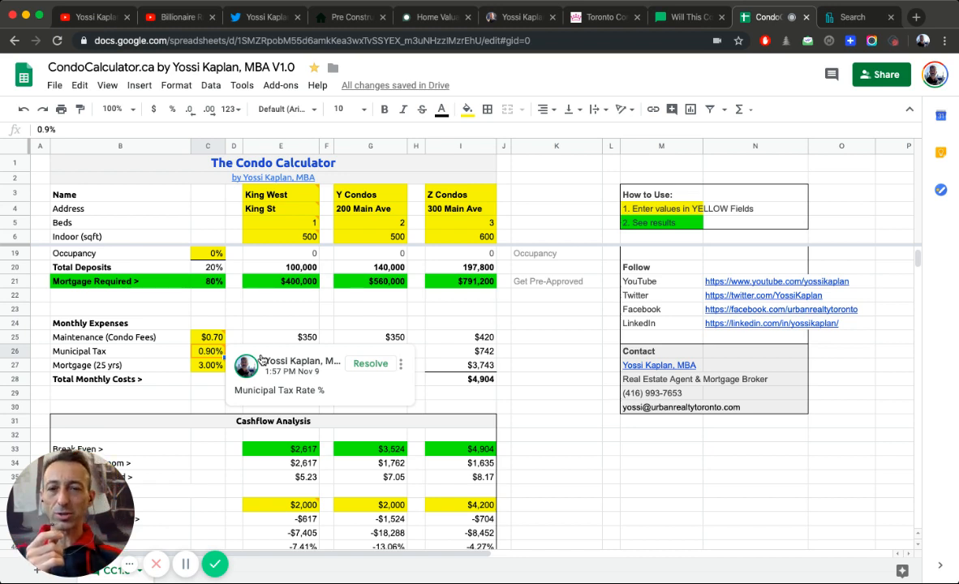
click(209, 351)
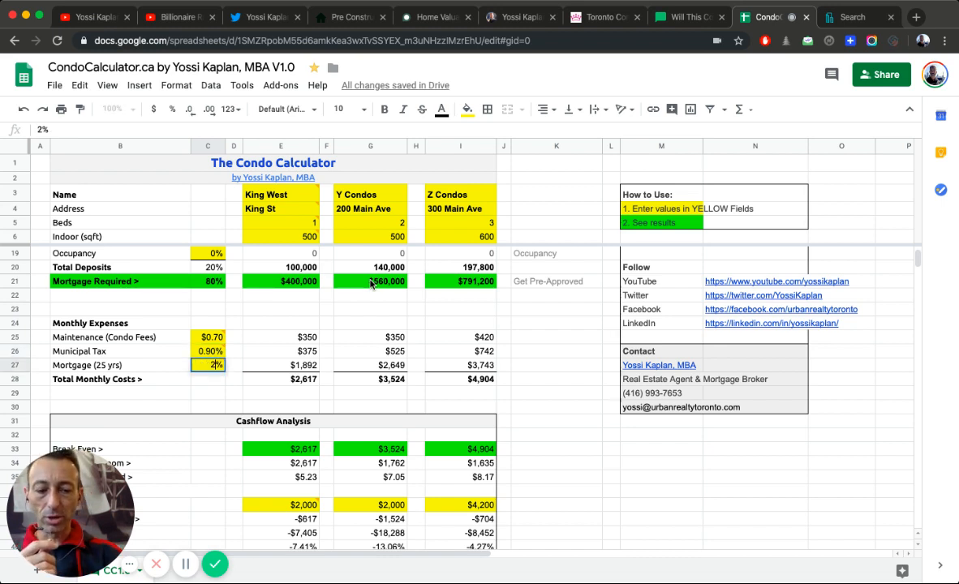
text(2.89%)
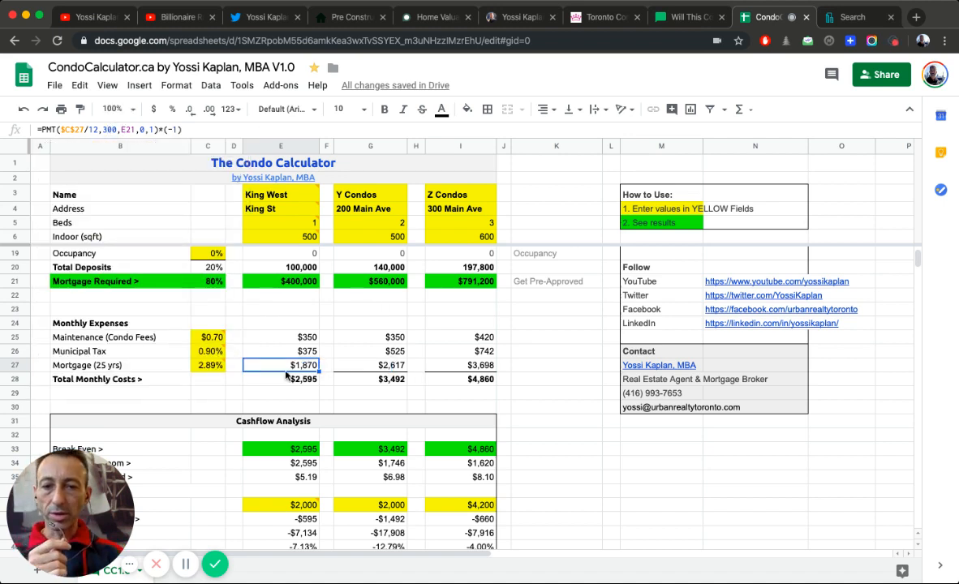
click(281, 380)
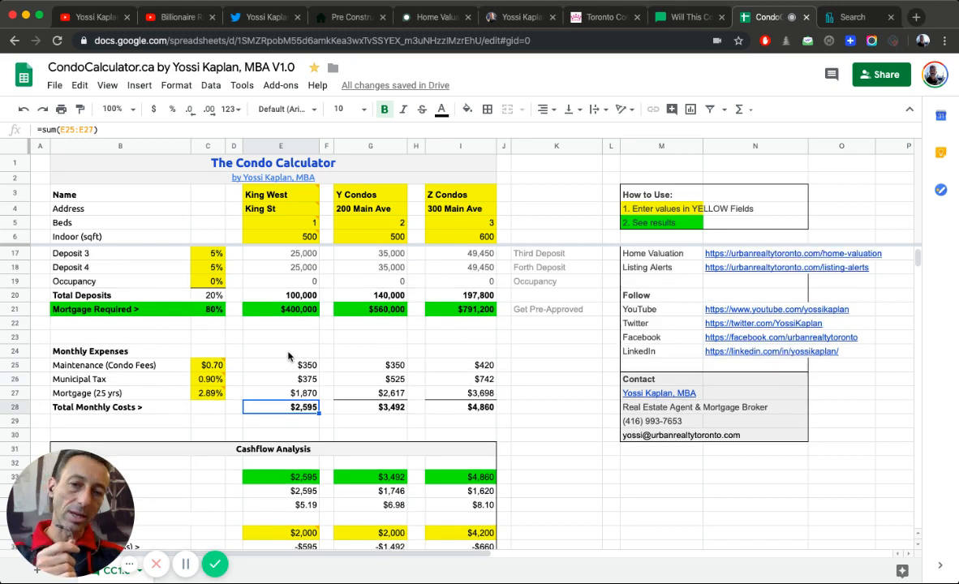
scroll(down, 3)
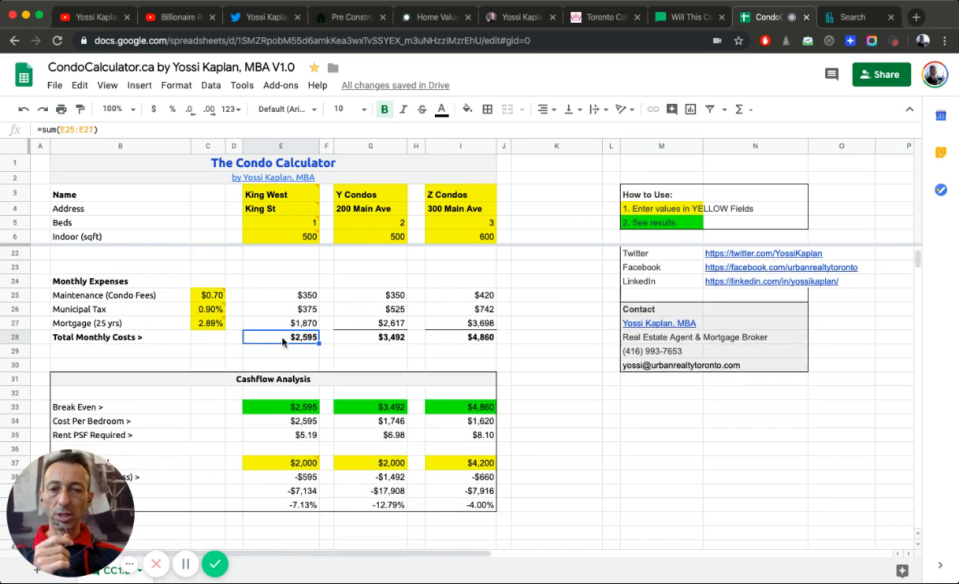
scroll(down, 3)
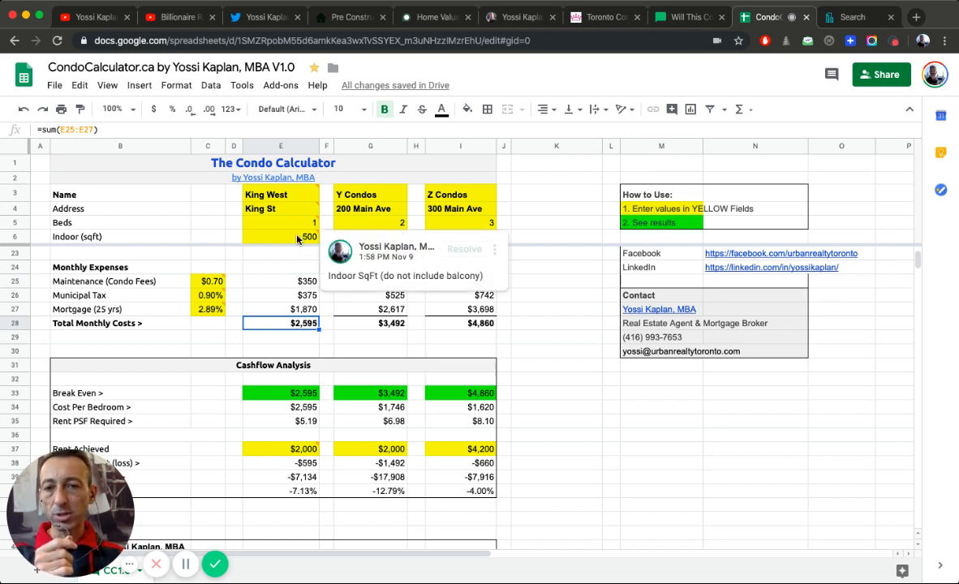
click(281, 236)
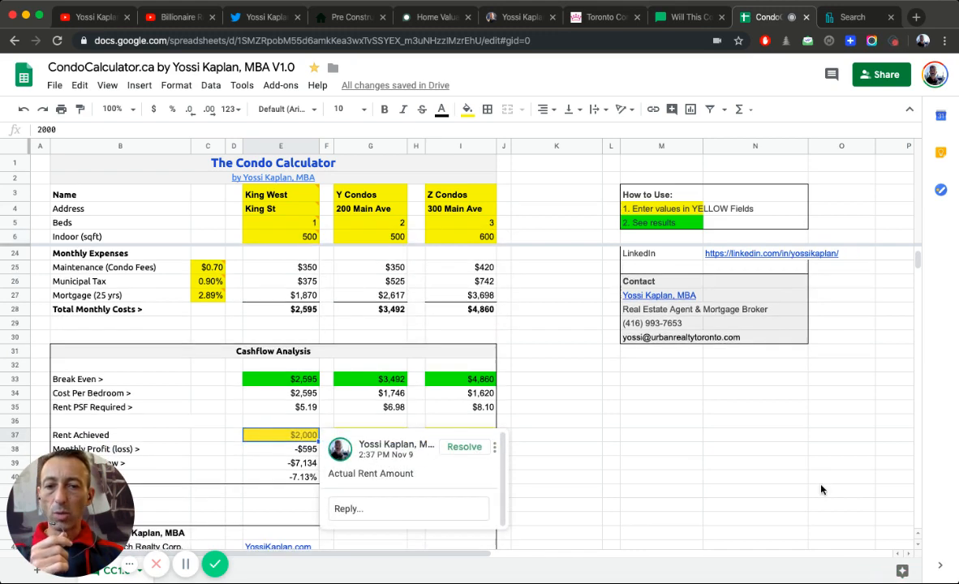
scroll(down, 3)
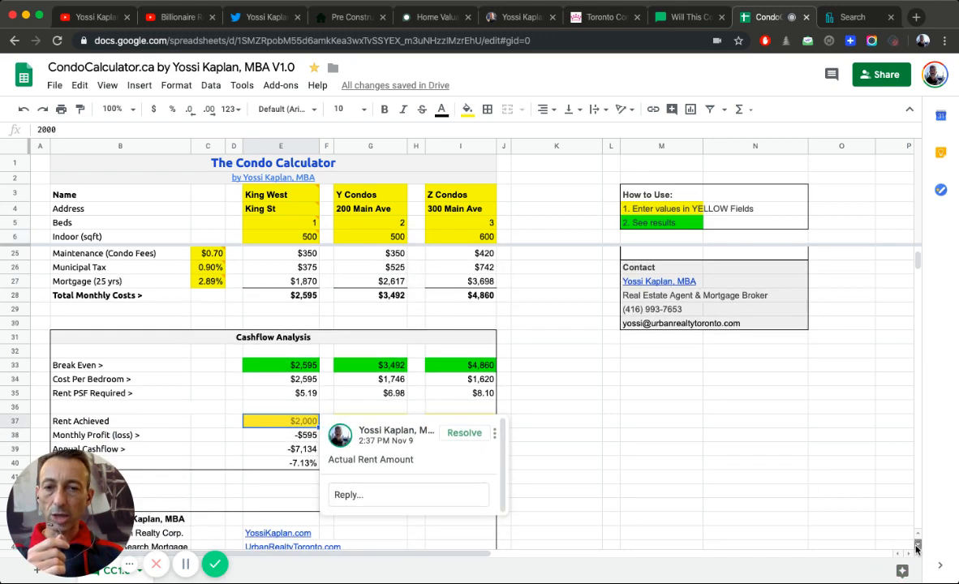
scroll(down, 3)
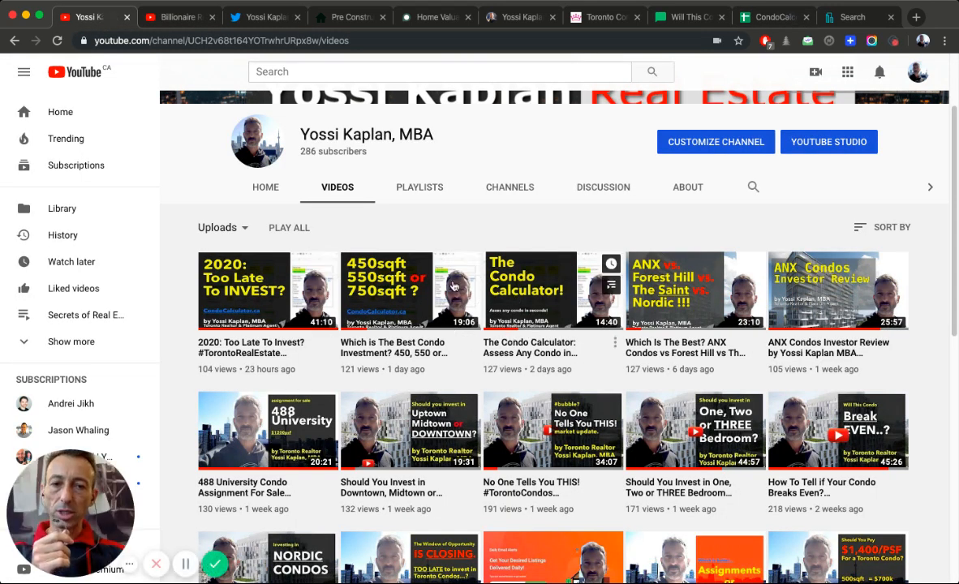
mouse_move(802, 35)
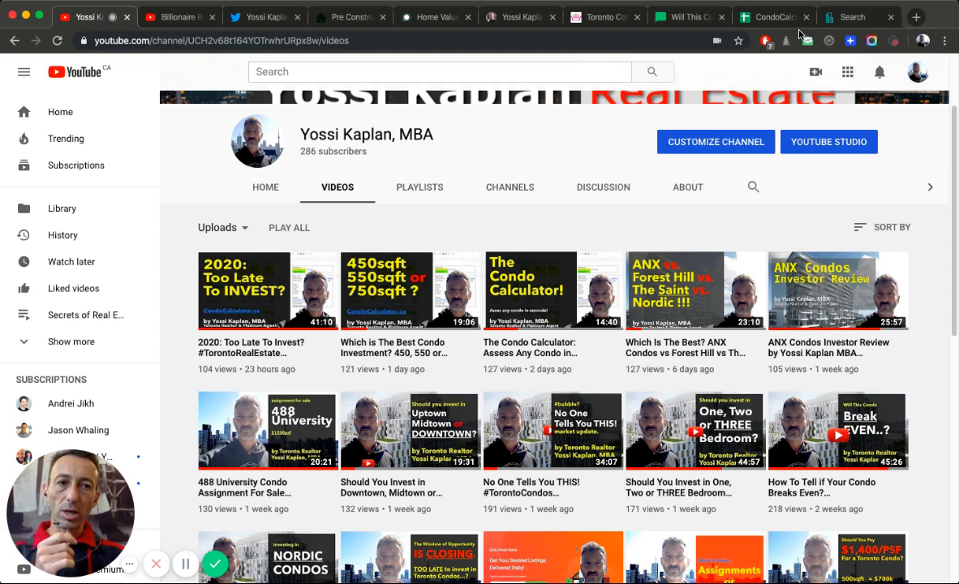
click(769, 16)
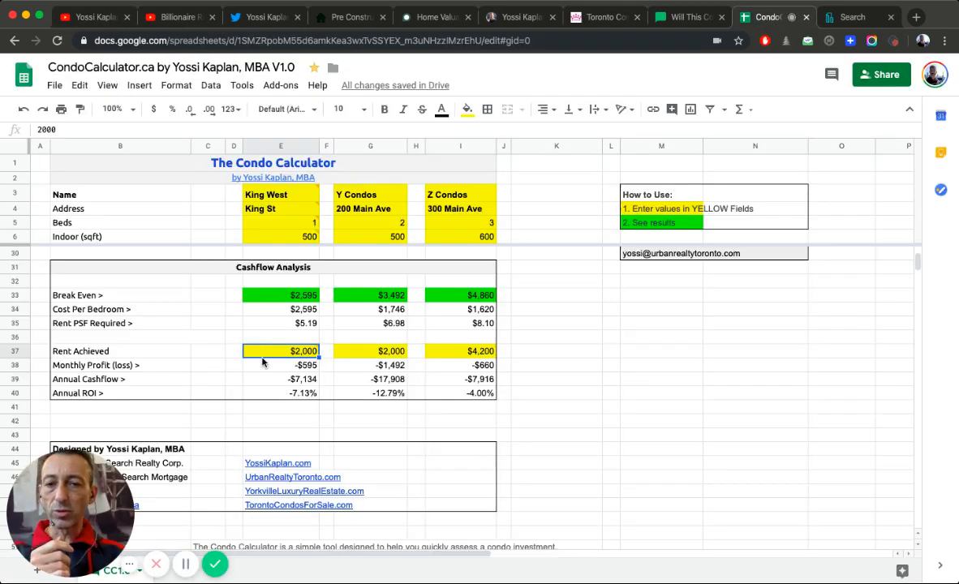
Step: Review the profit, cashflow and ROI formulas, then set King West's achieved rent to 2200
click(281, 365)
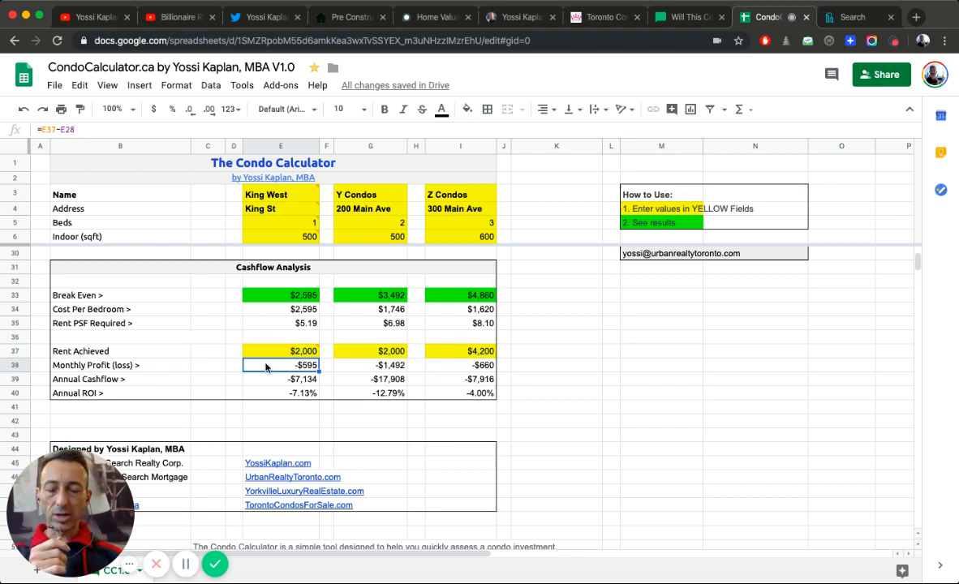
click(280, 379)
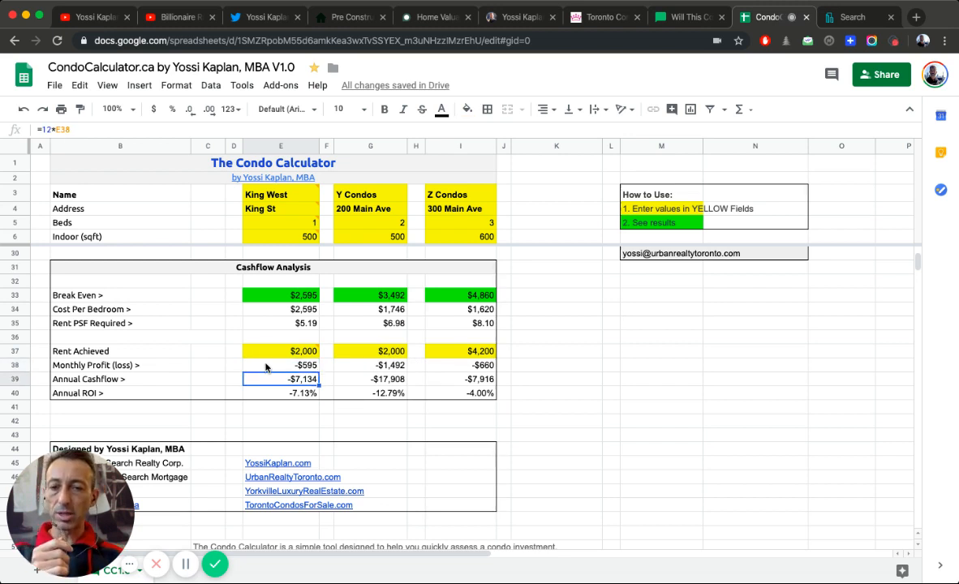
click(280, 393)
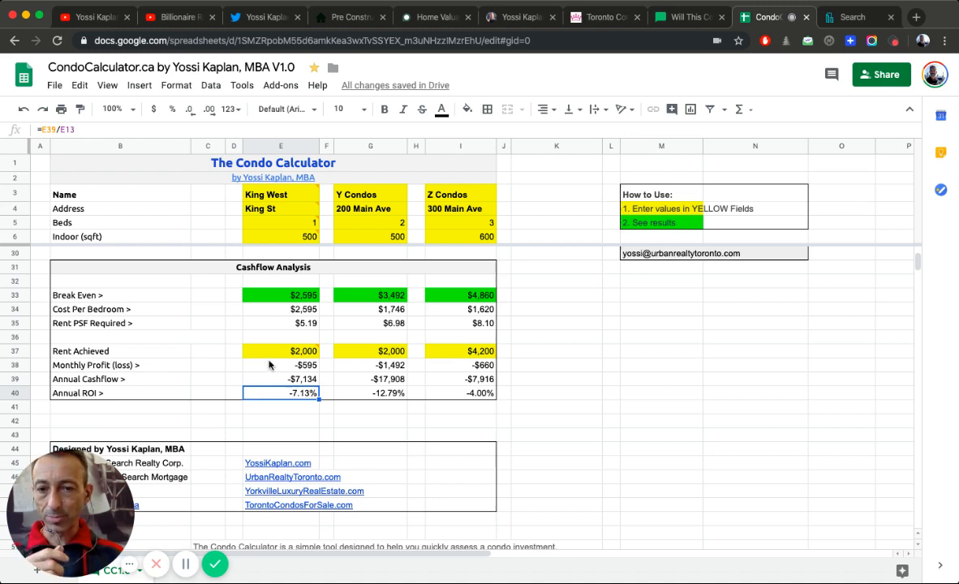
click(281, 351)
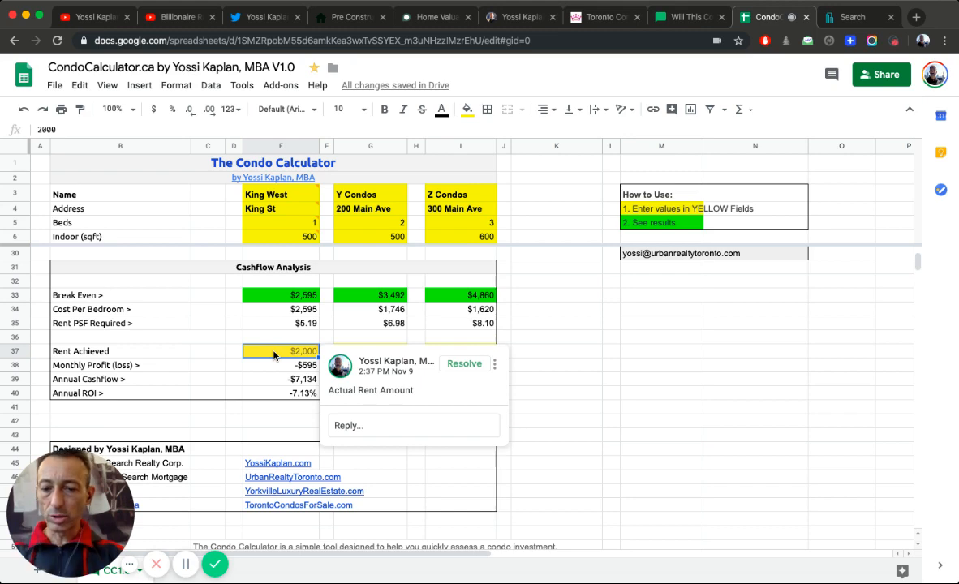
text(2200)
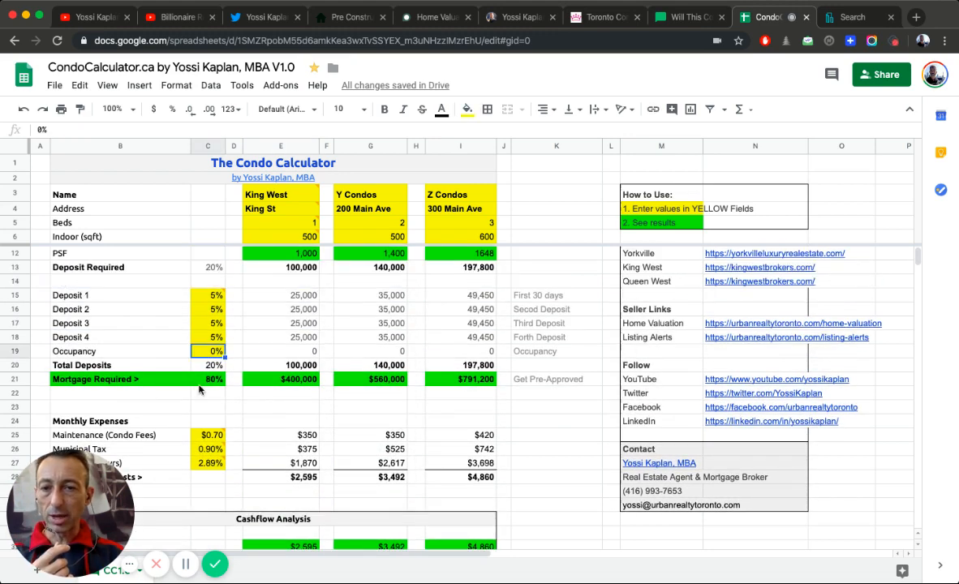
Step: Set the occupancy deposit to 10% and check King West's updated monthly profit
text(1)
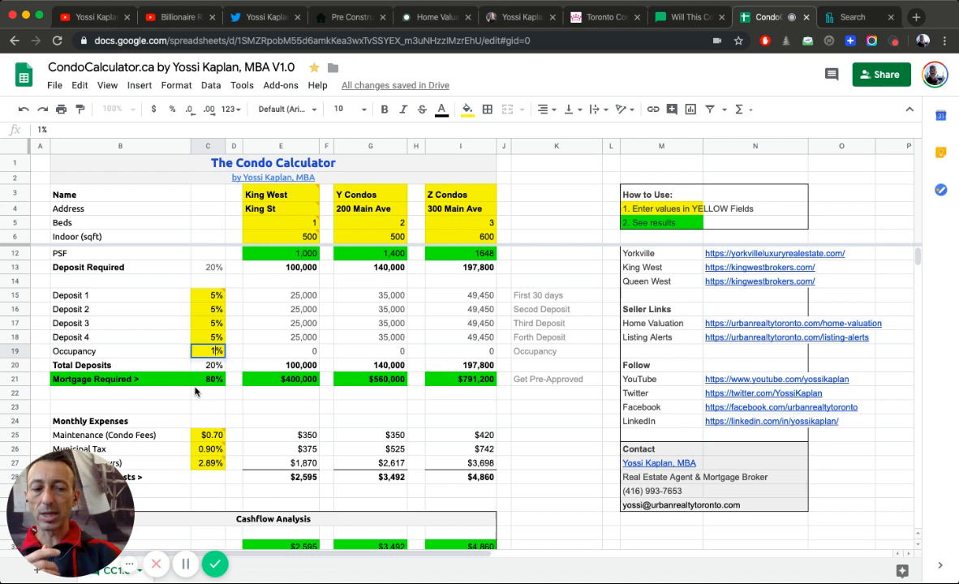
text(10%)
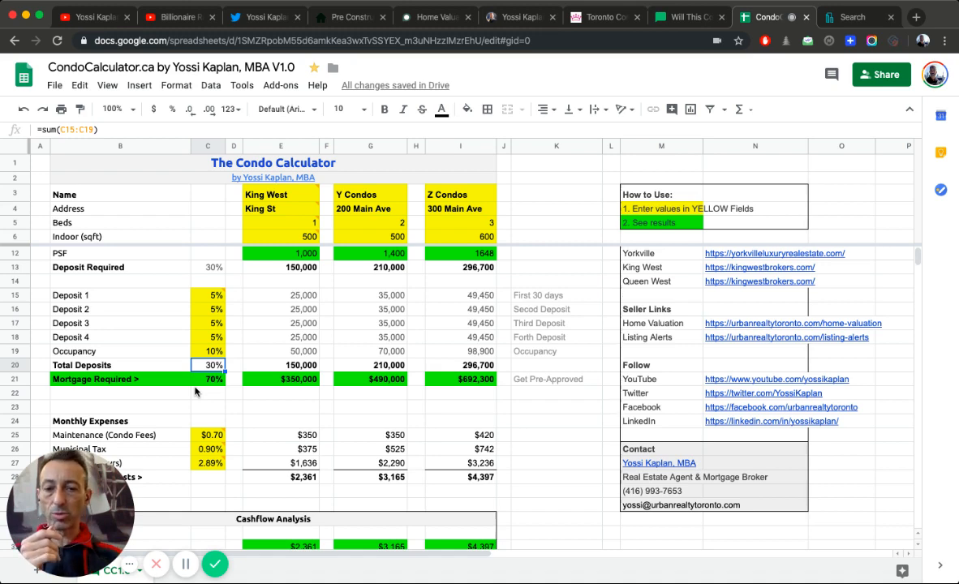
scroll(down, 3)
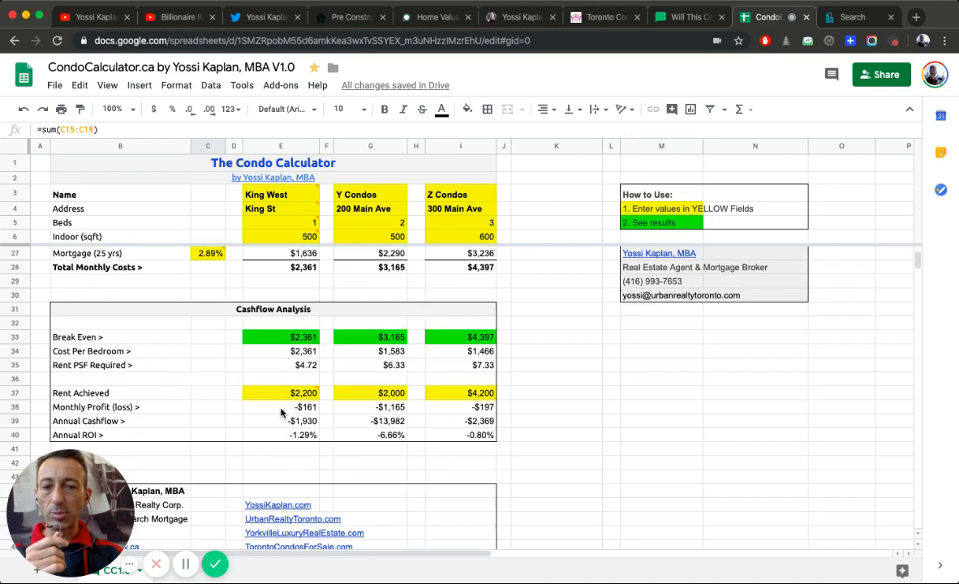
click(281, 407)
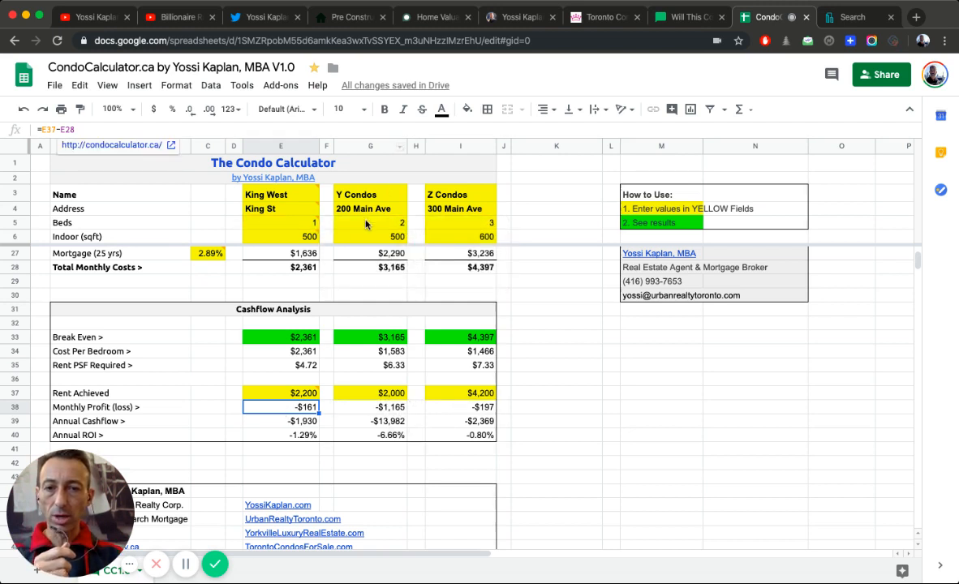
Step: Make Y Condos a 1-bed and set its price to 400000, giving 800 per sqft
click(370, 222)
text(1)
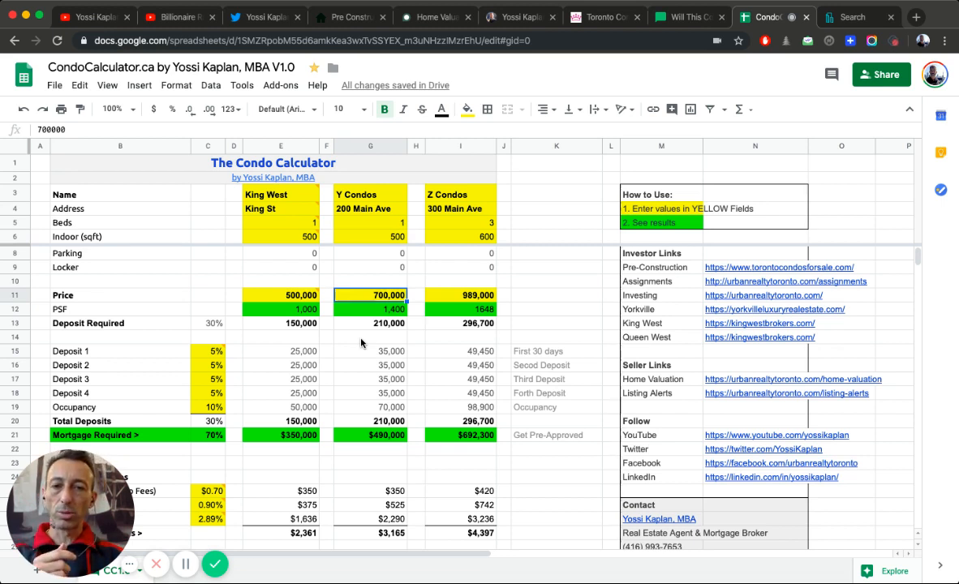
text(425)
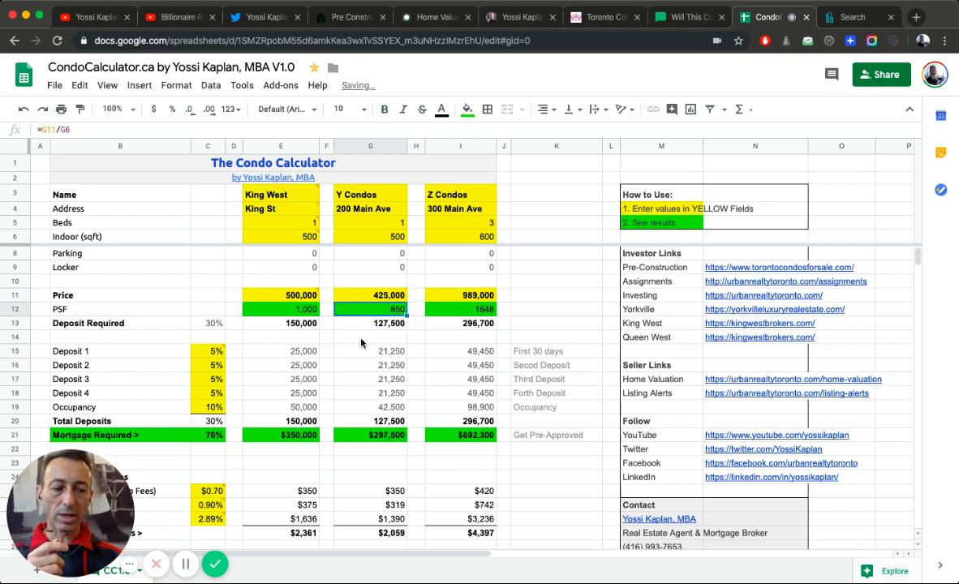
click(371, 295)
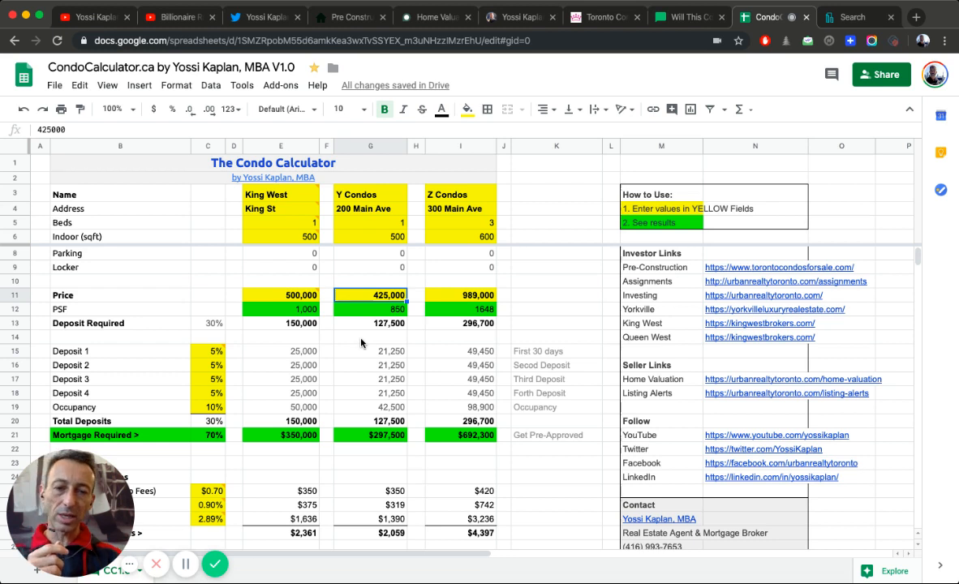
text(4000)
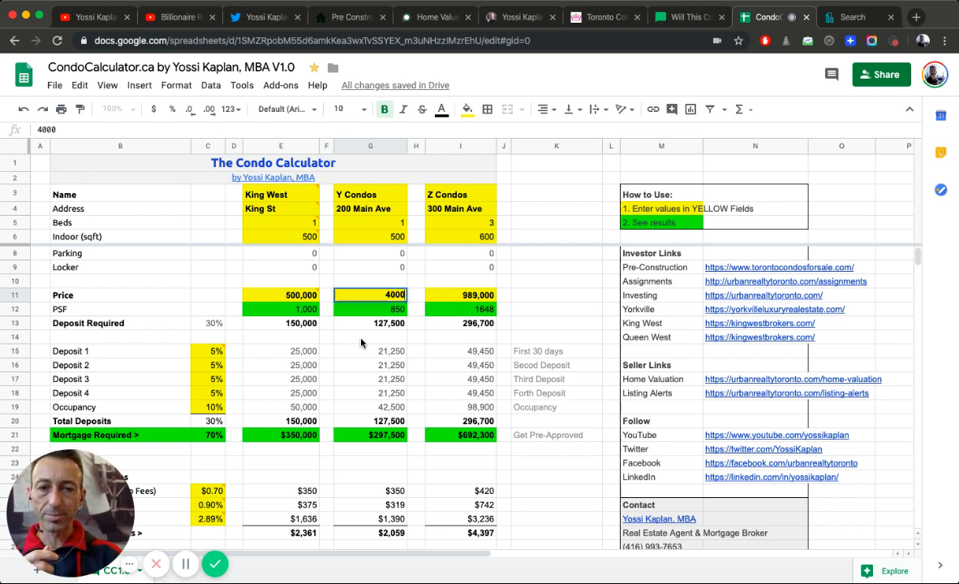
text(4000000)
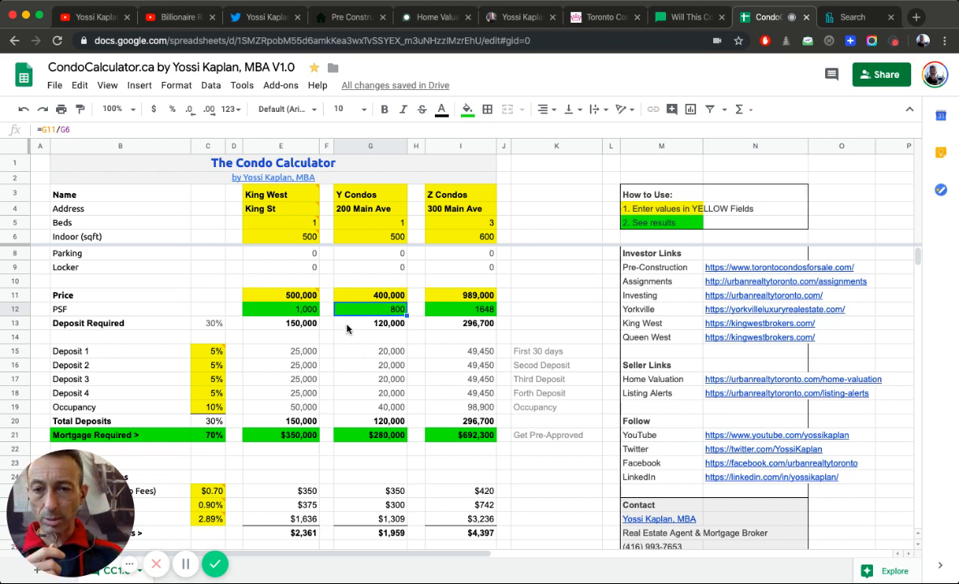
Step: Reset the occupancy deposit to 0%
click(208, 406)
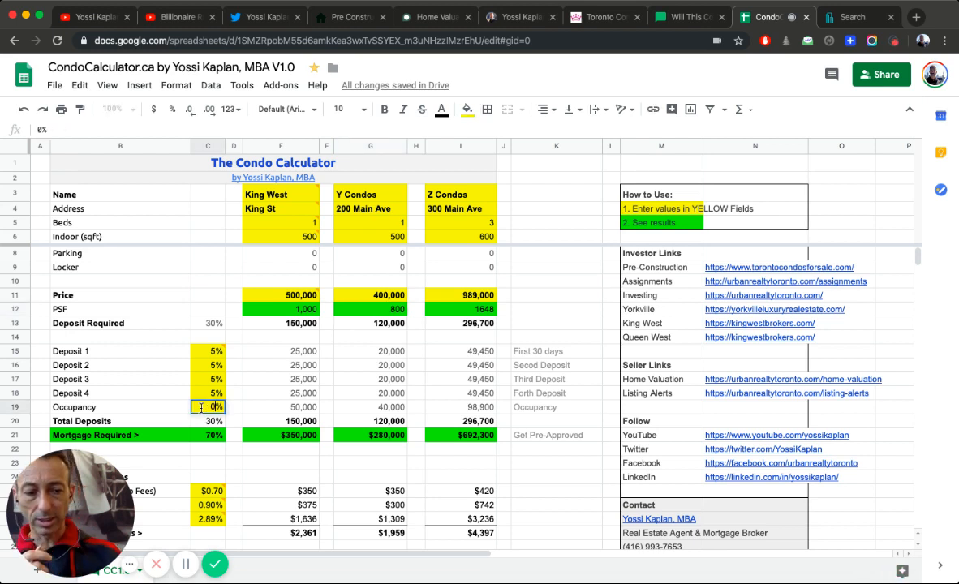
text(0)
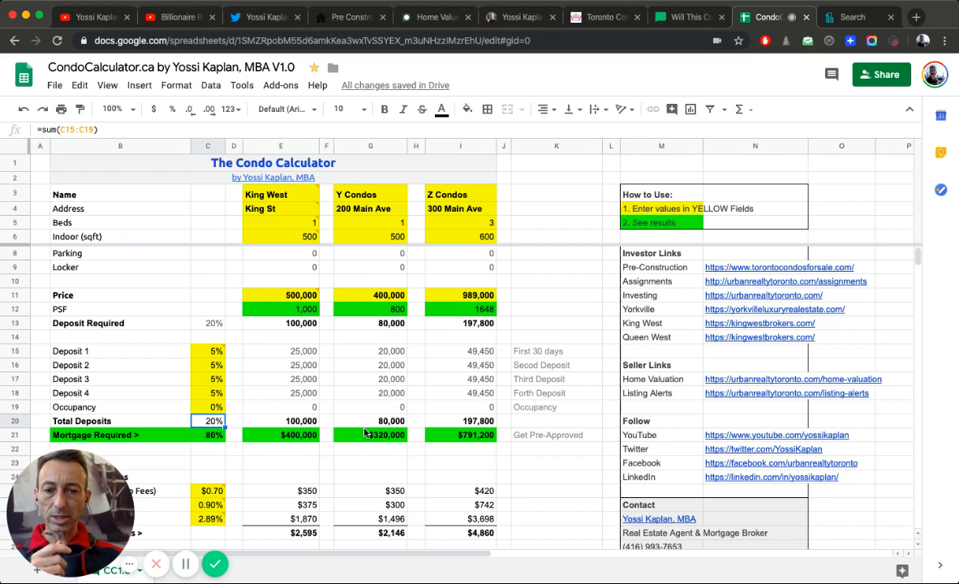
scroll(down, 3)
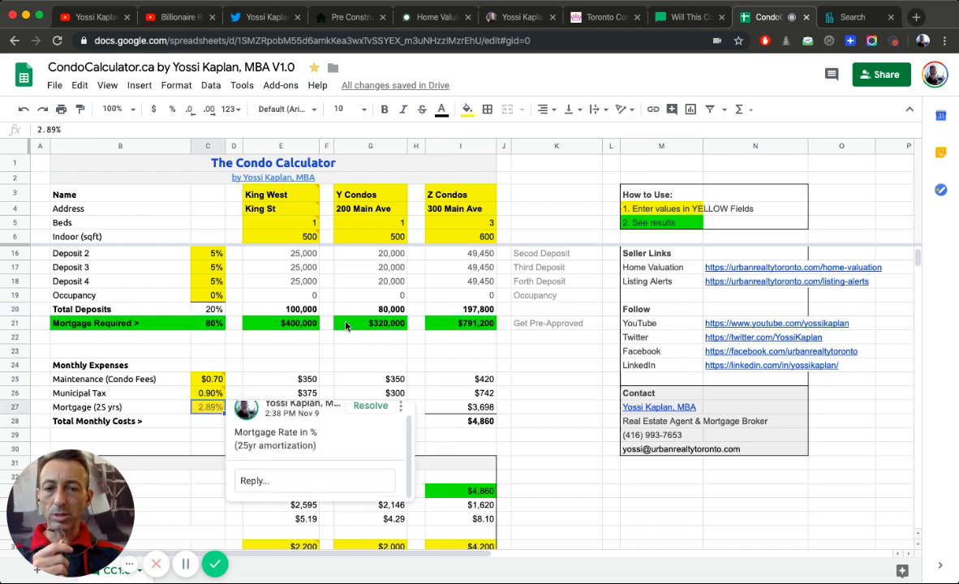
mouse_move(454, 378)
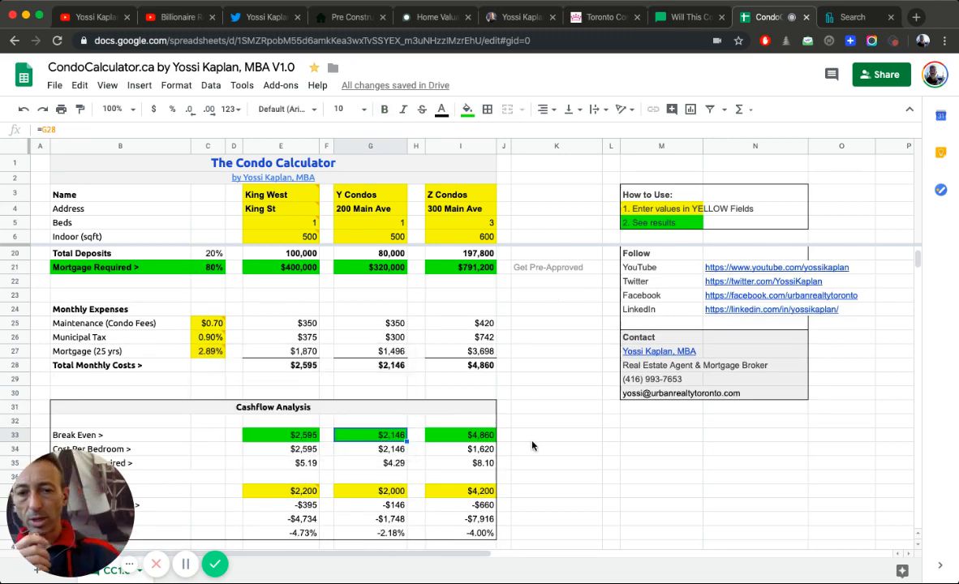
Step: Review Y Condos' rent-per-sqft formula and lower its achieved rent to 1750
click(281, 449)
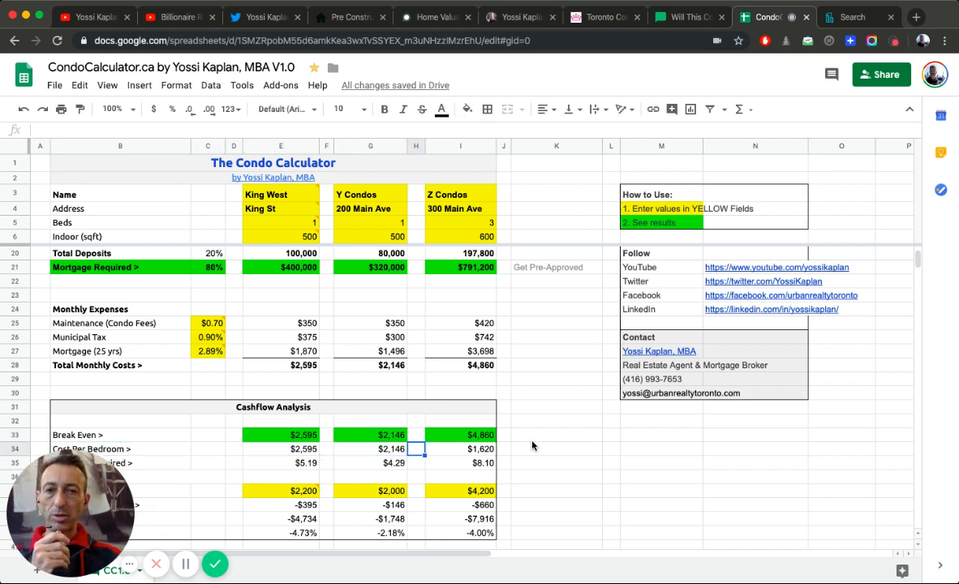
click(371, 463)
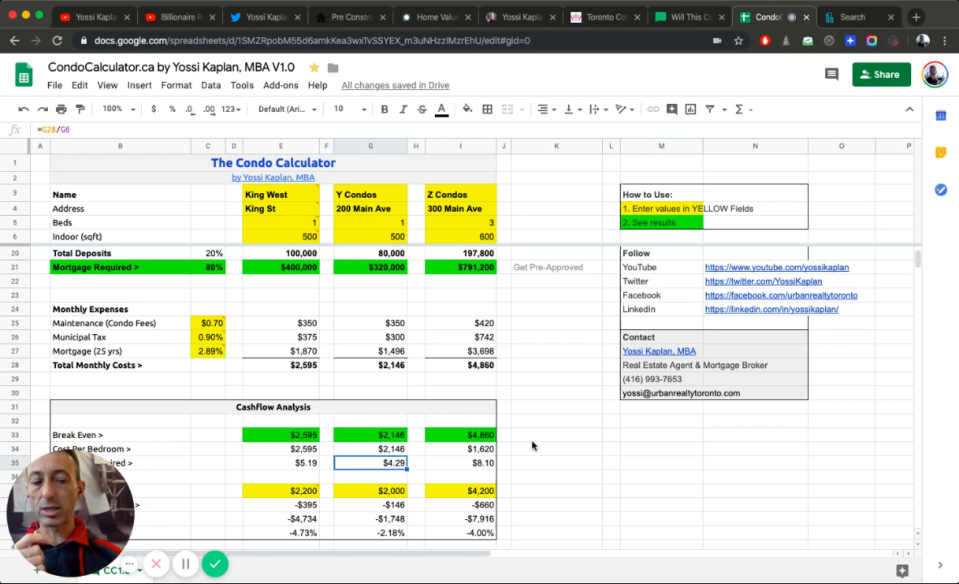
mouse_move(387, 399)
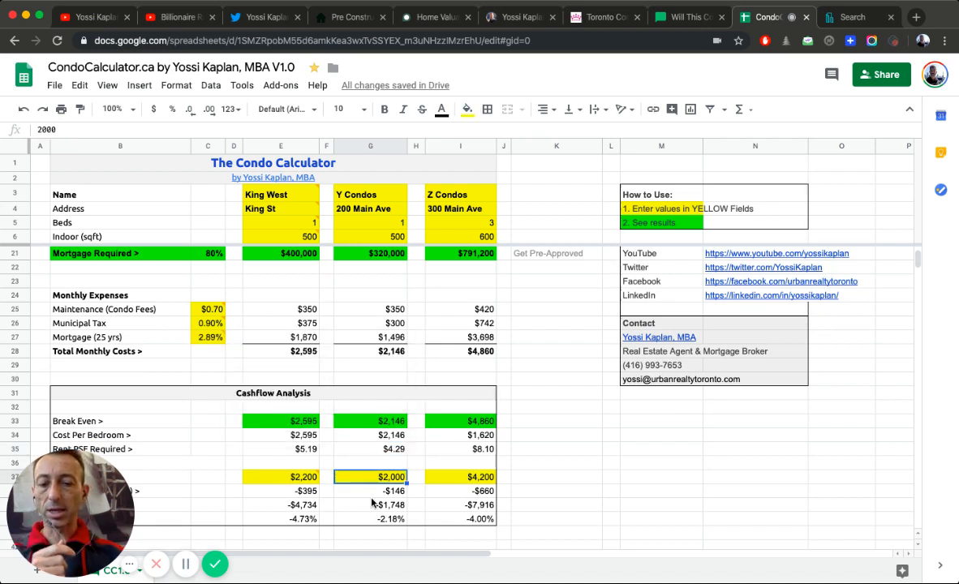
text(1750)
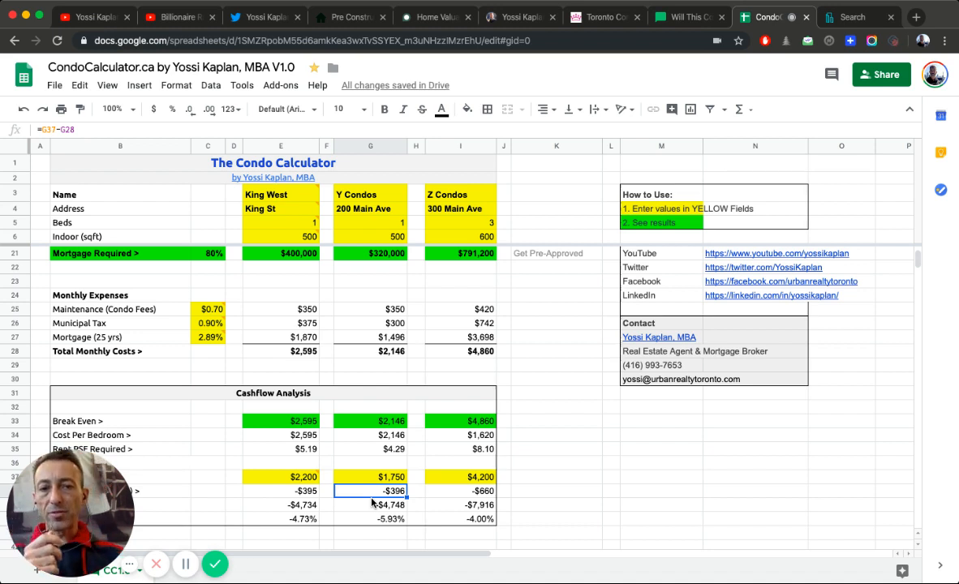
Step: Set Z Condos to 1 bed, 500 indoor sqft and a 350,000 price
click(460, 222)
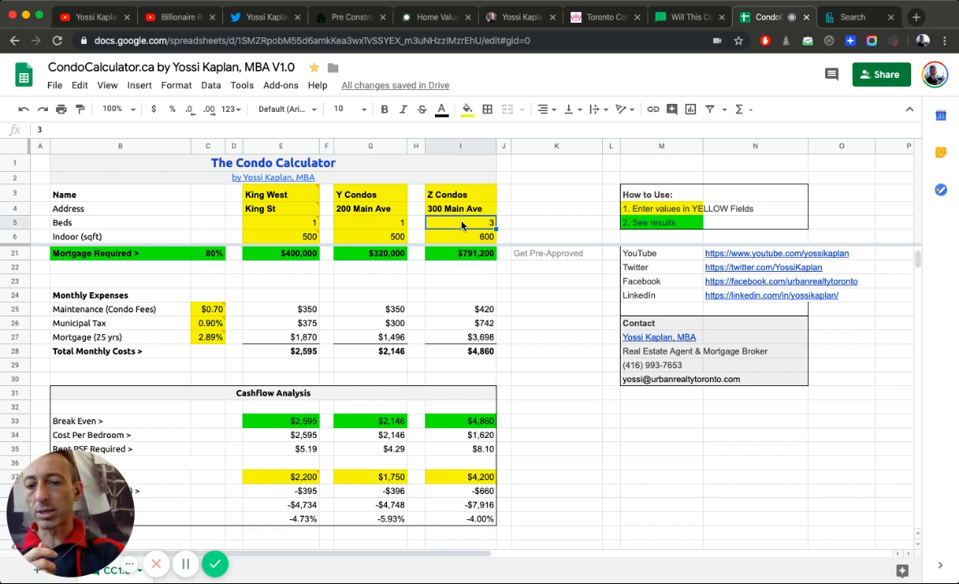
text(1)
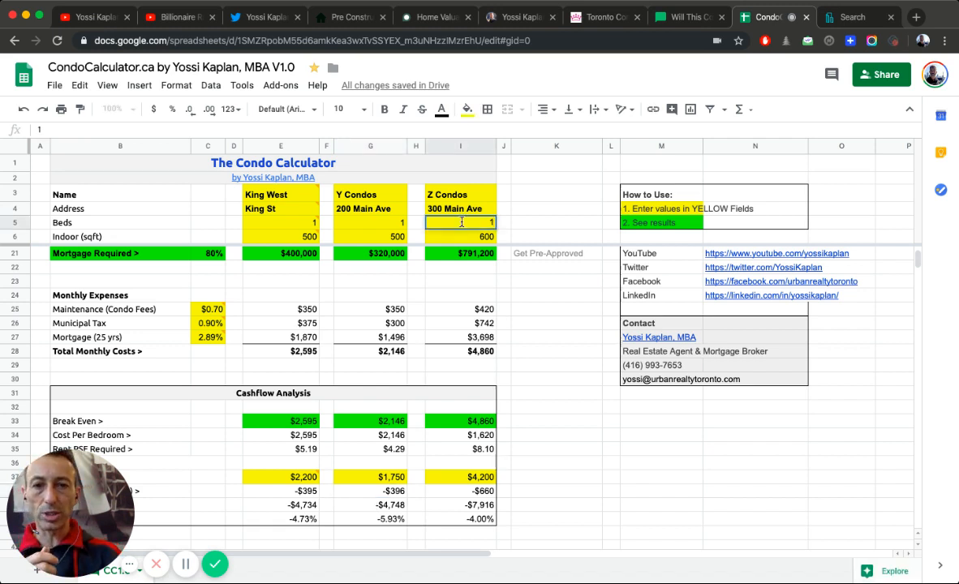
click(460, 236)
text(500)
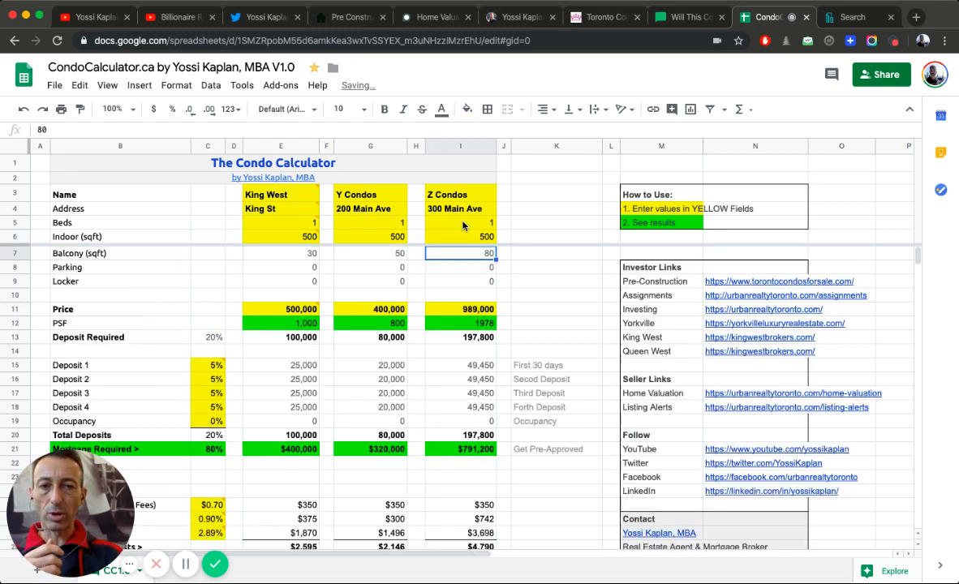
click(460, 309)
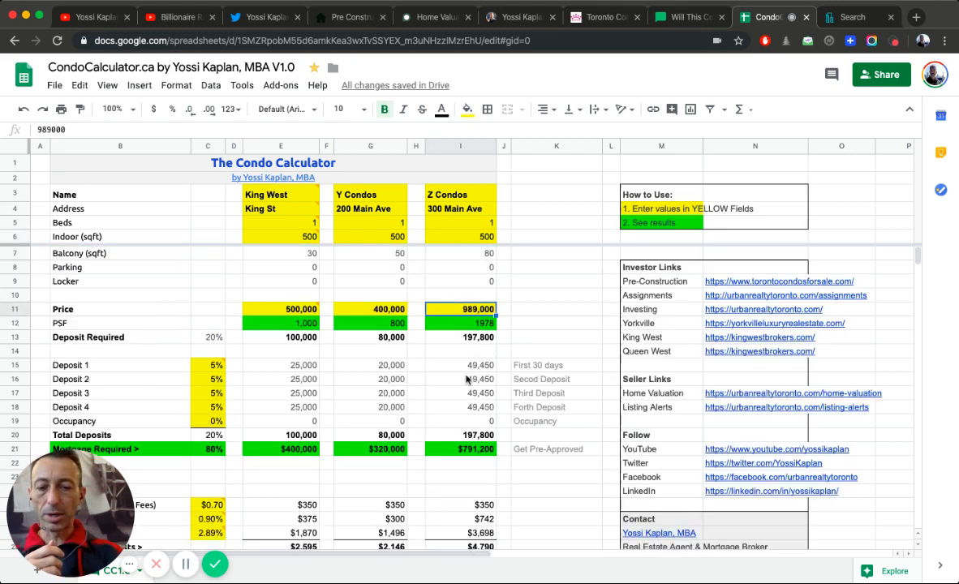
text(350)
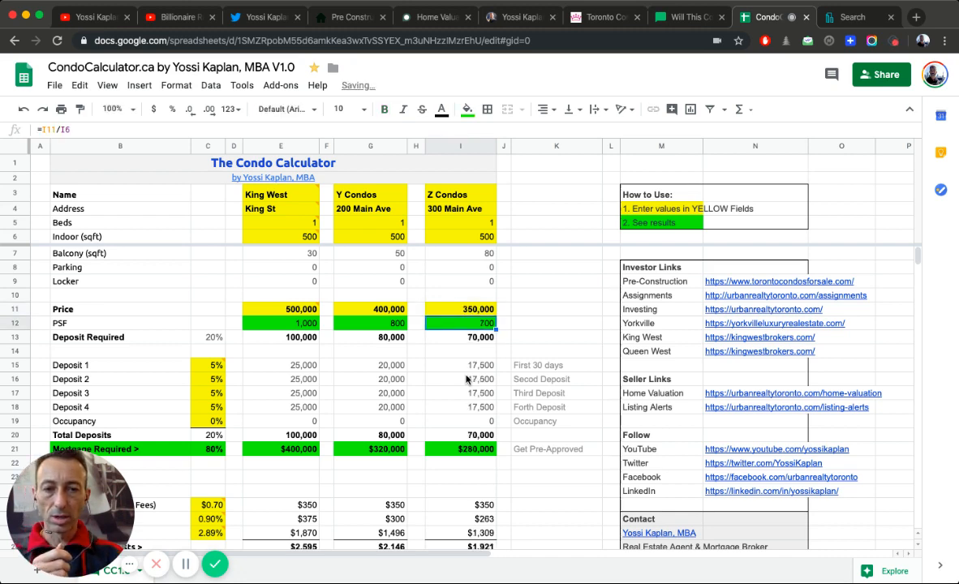
Step: Set Z Condos' Rent Achieved to $1,750, after first entering 1,650
scroll(down, 3)
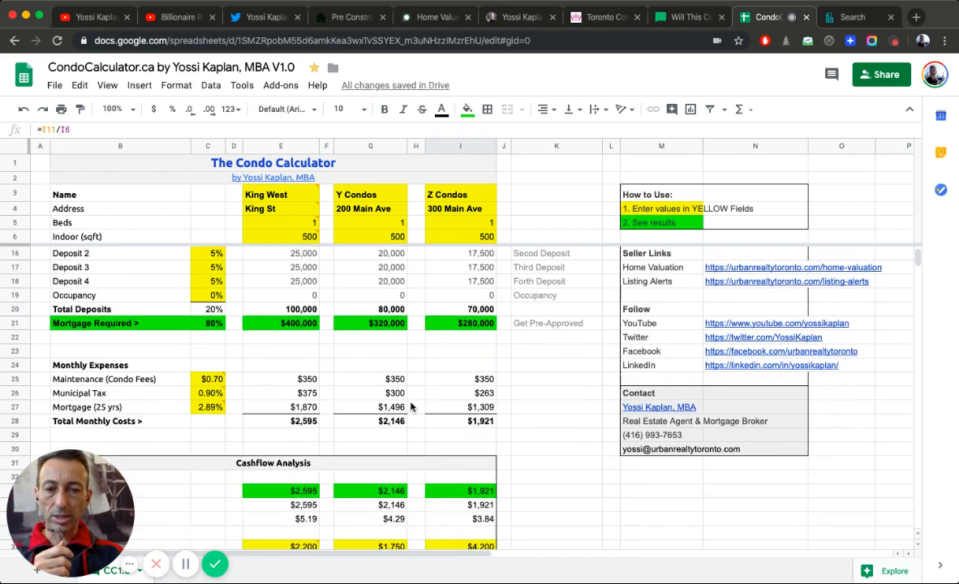
scroll(down, 3)
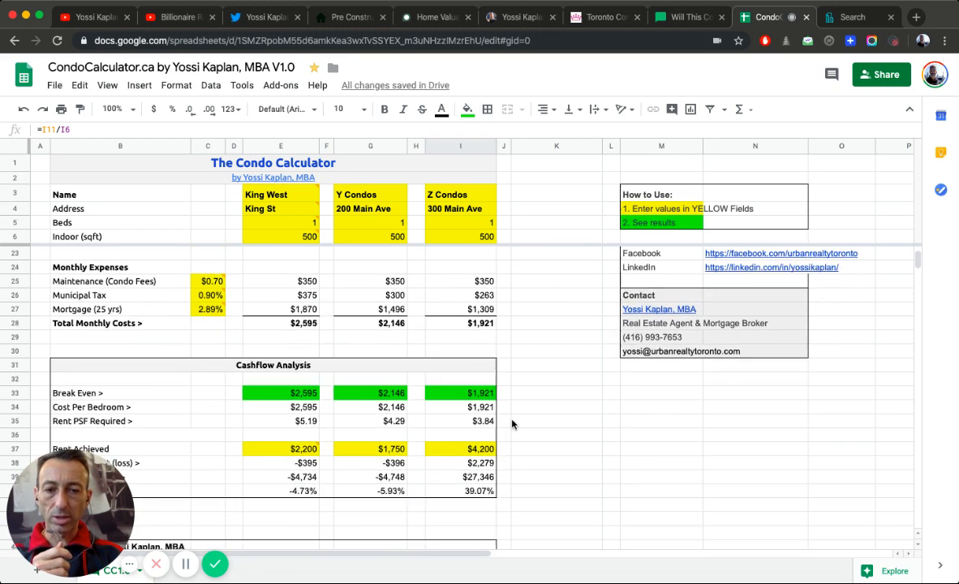
click(460, 449)
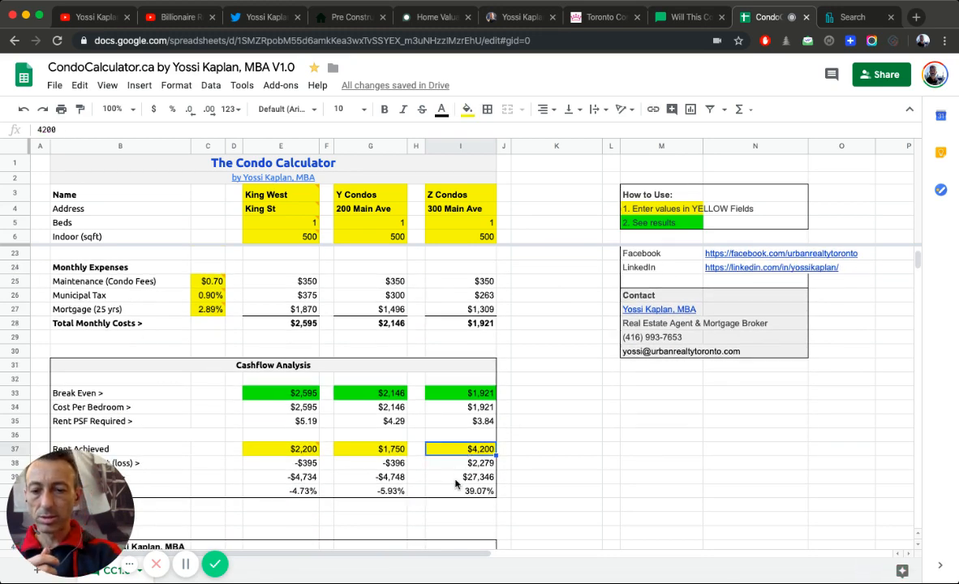
text(1650)
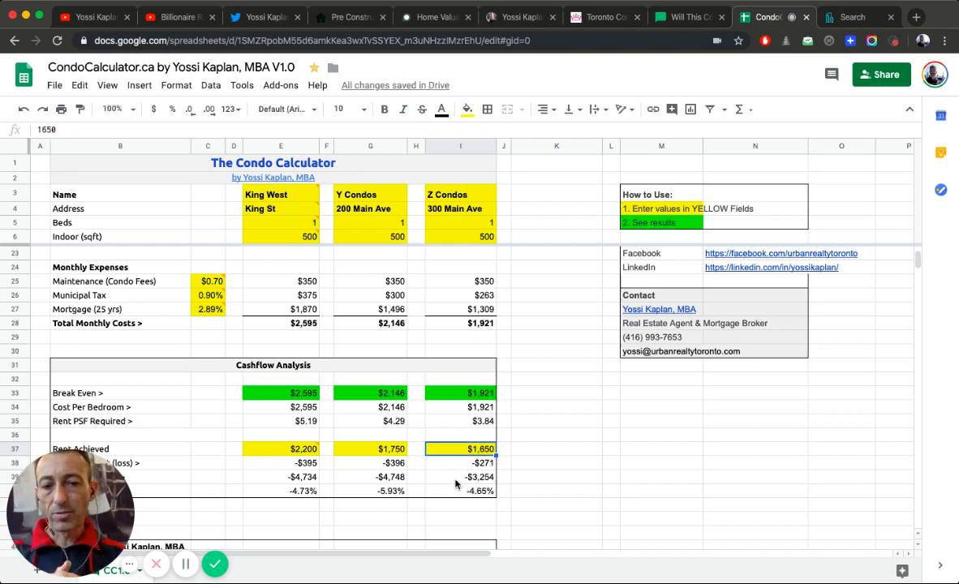
text(1750)
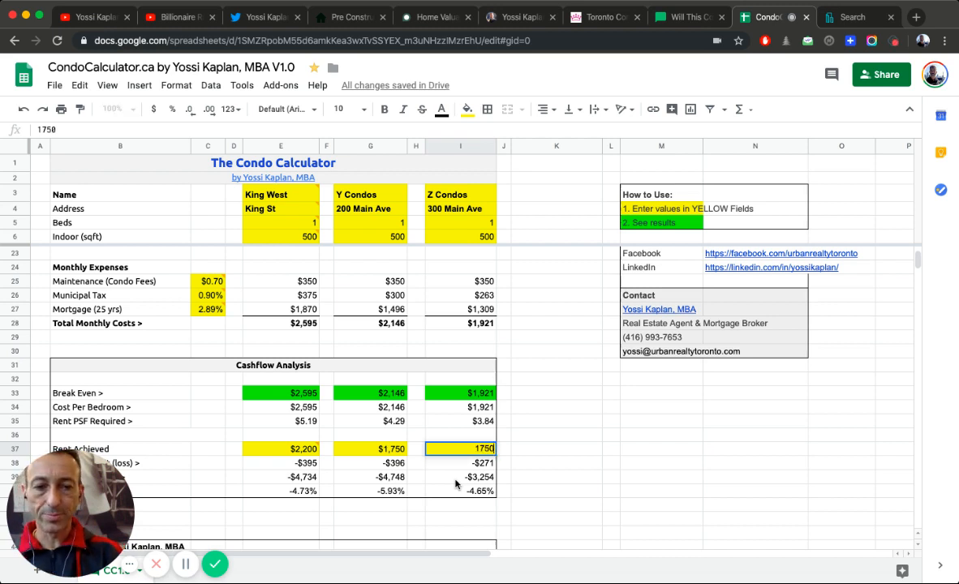
key(Enter)
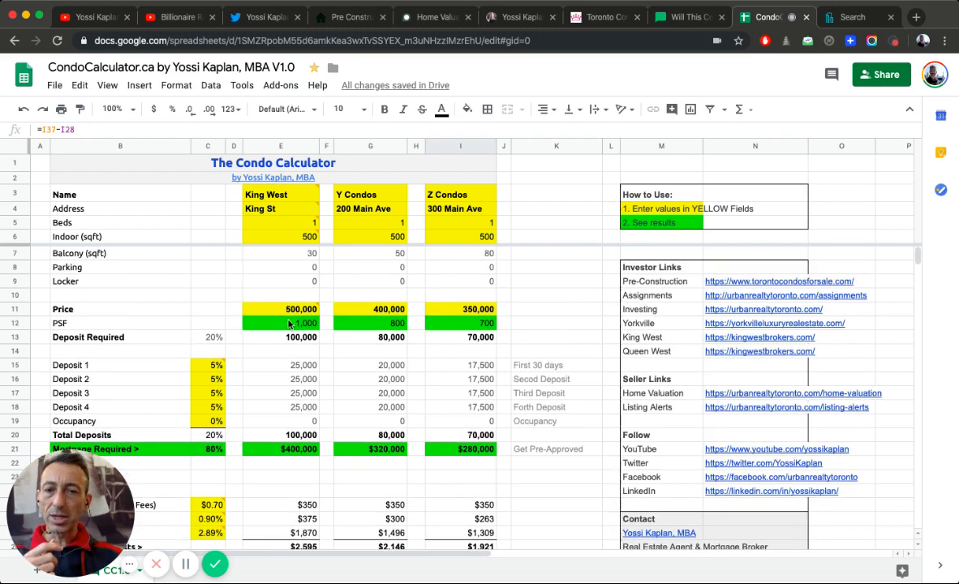
scroll(down, 3)
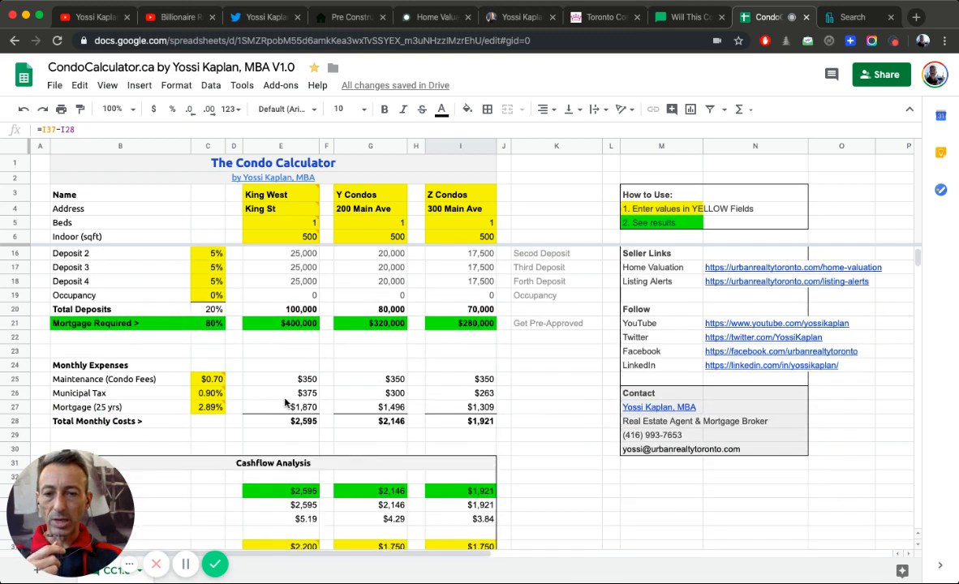
scroll(down, 3)
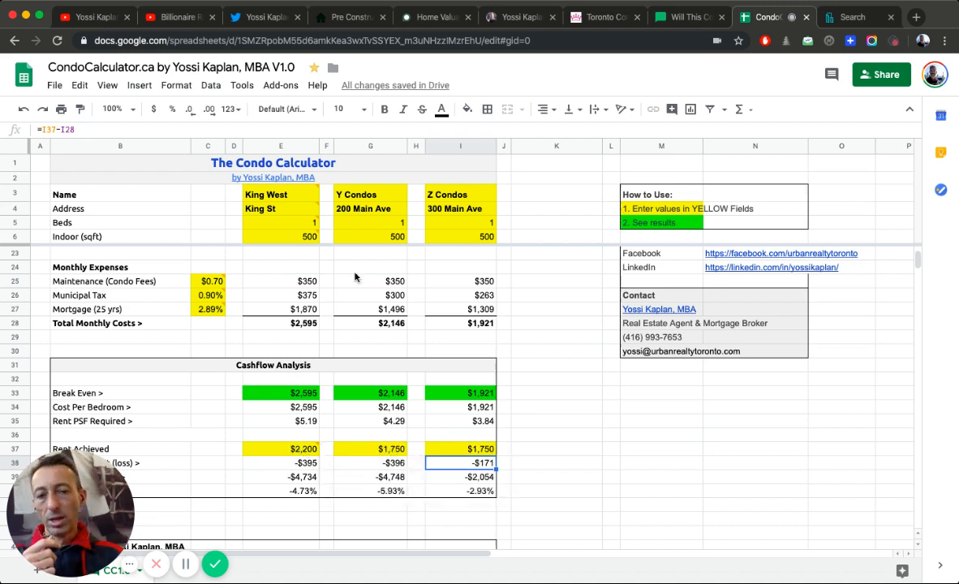
mouse_move(368, 455)
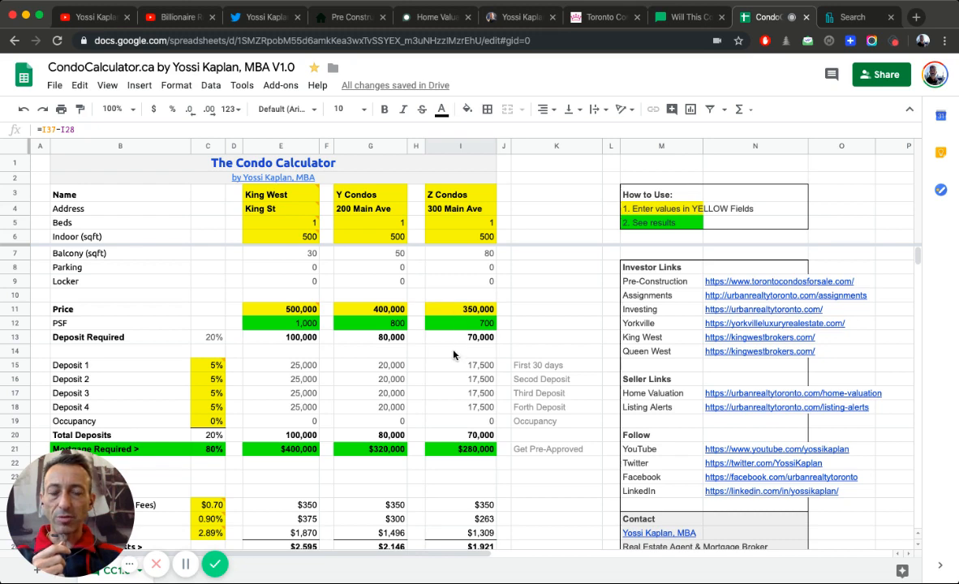
scroll(down, 3)
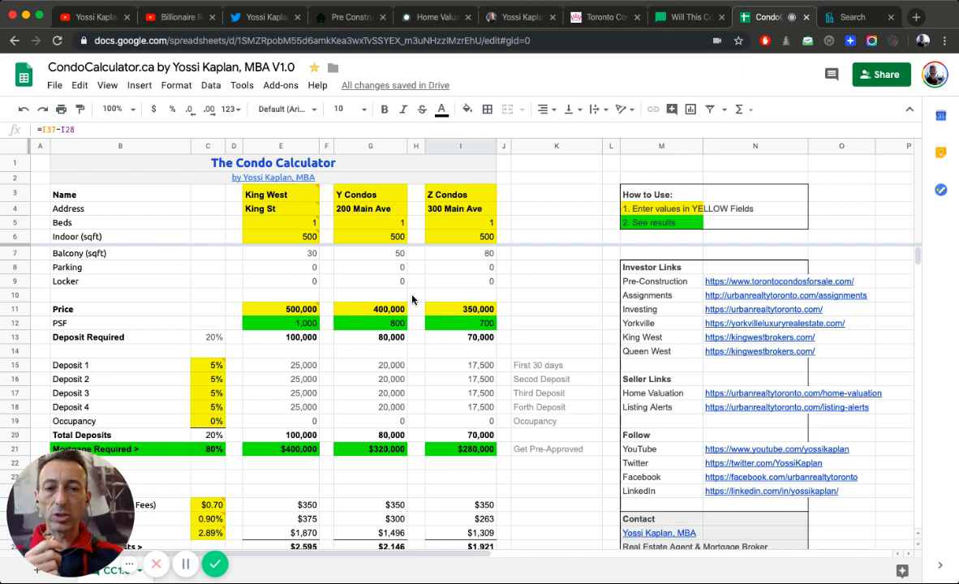
scroll(down, 3)
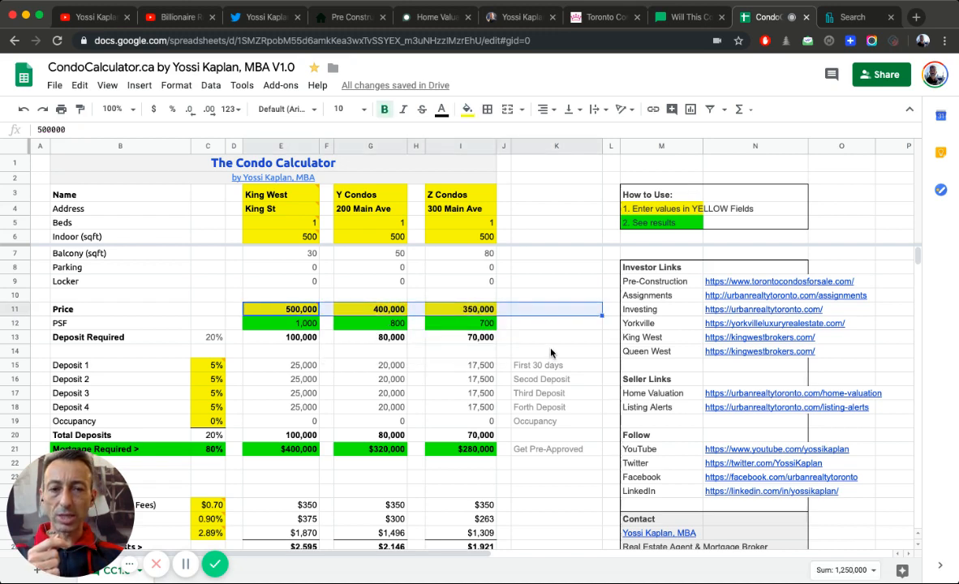
scroll(down, 3)
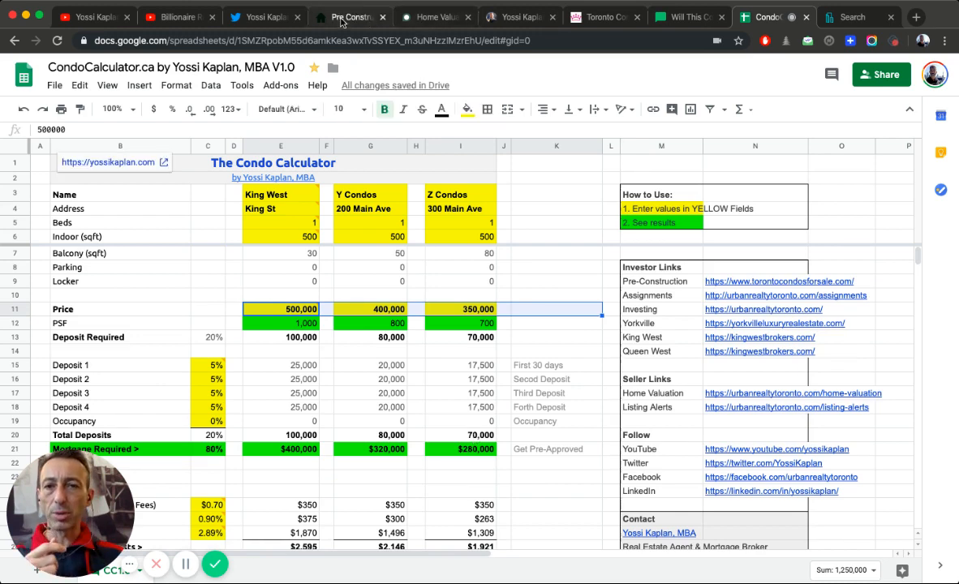
Step: Return to UrbanRealtyToronto.com and open the 'Nordic Condos: 3 Reasons to Invest' post
click(604, 16)
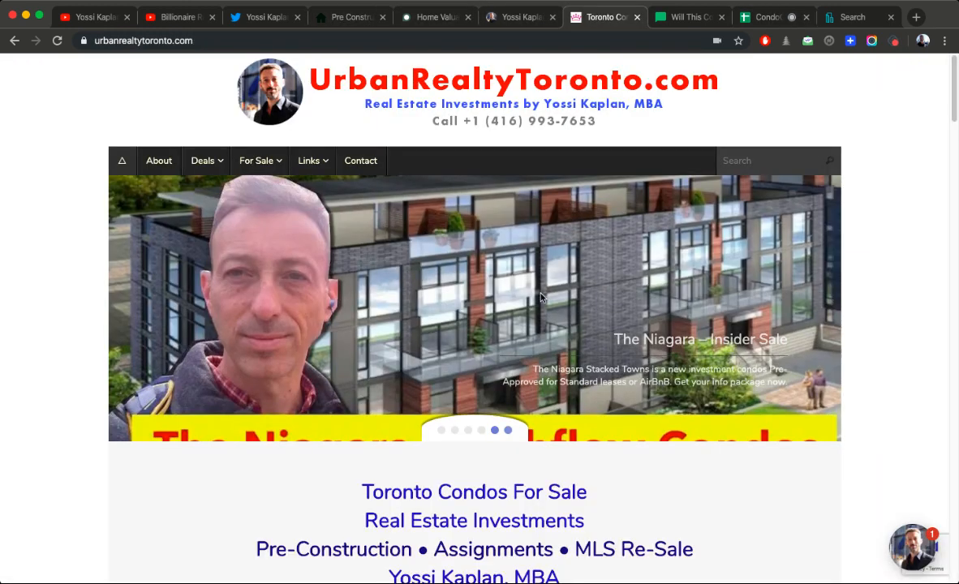
scroll(down, 3)
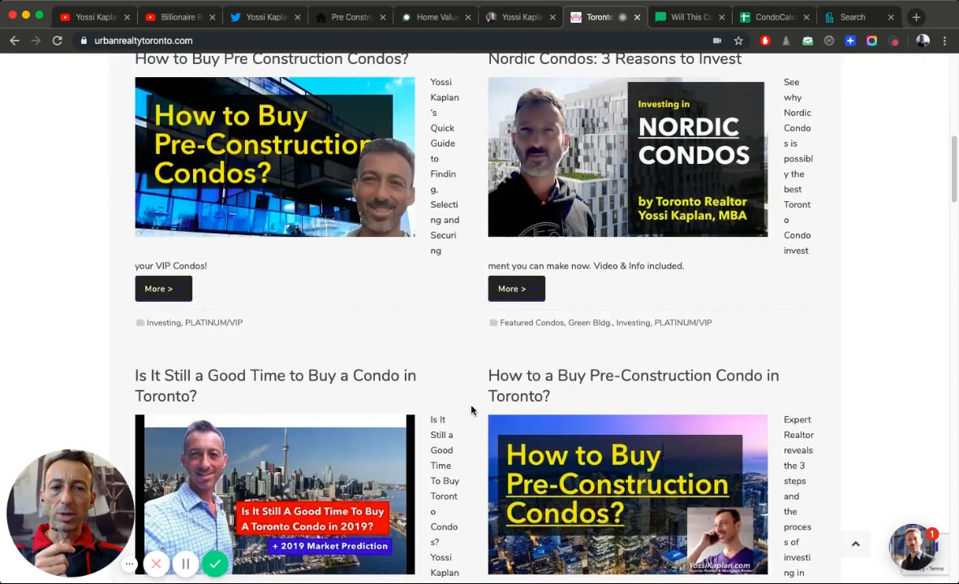
click(628, 158)
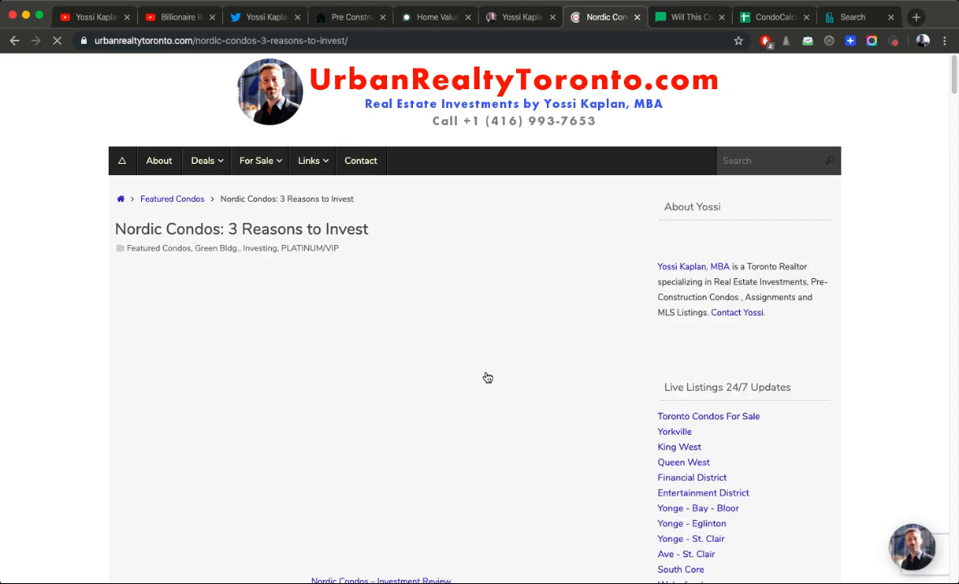
Step: Scroll the Nordic article past renderings, feature diagram and site plan to the floor plans
scroll(down, 3)
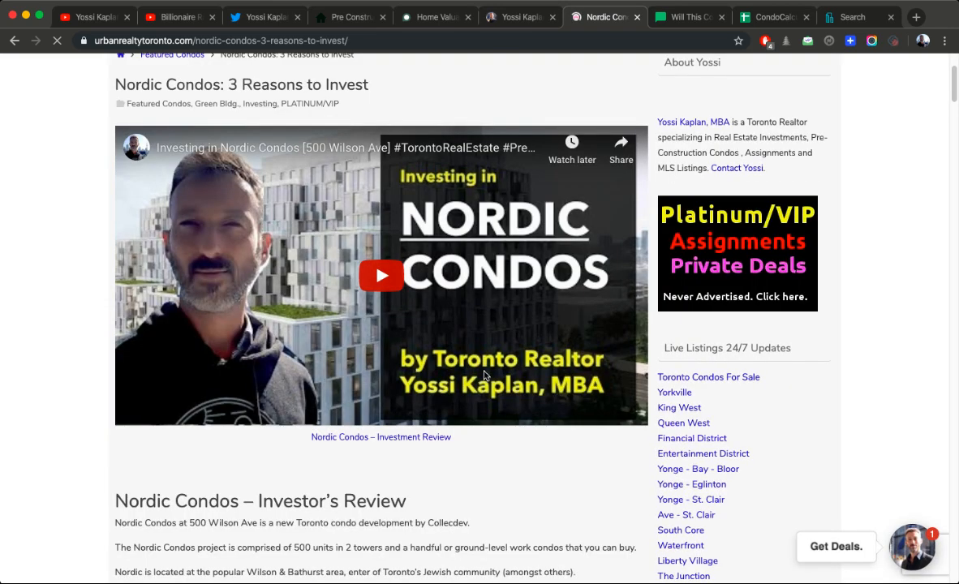
scroll(down, 3)
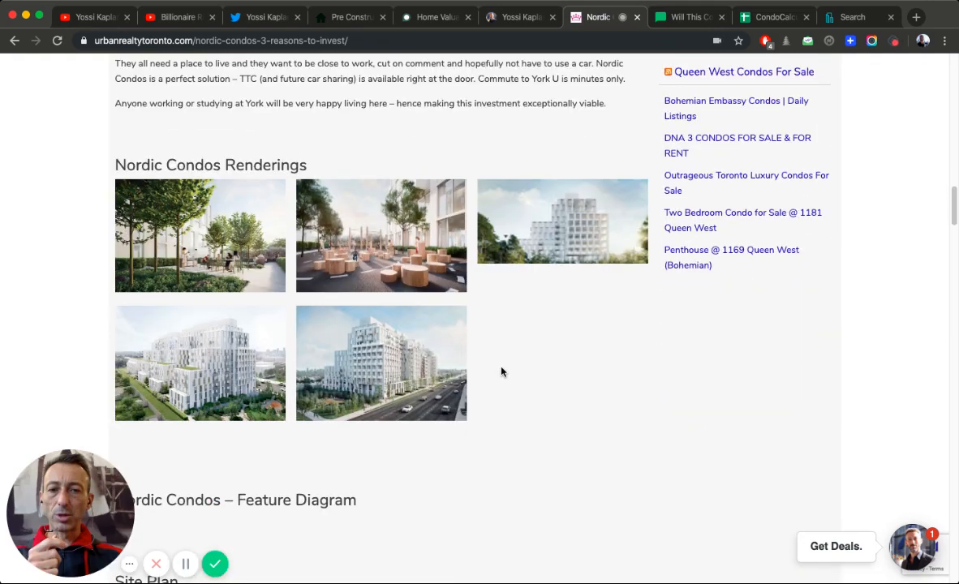
scroll(down, 3)
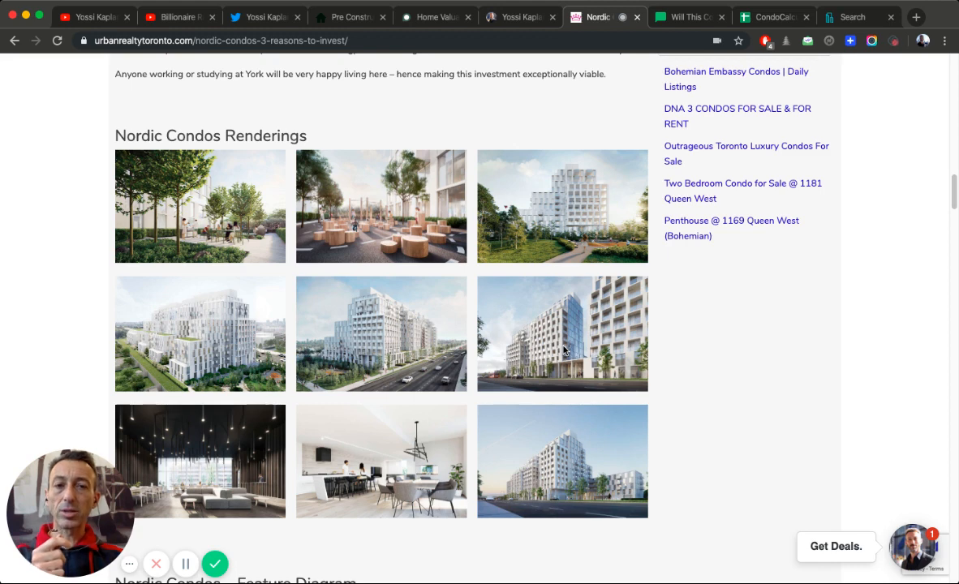
scroll(down, 3)
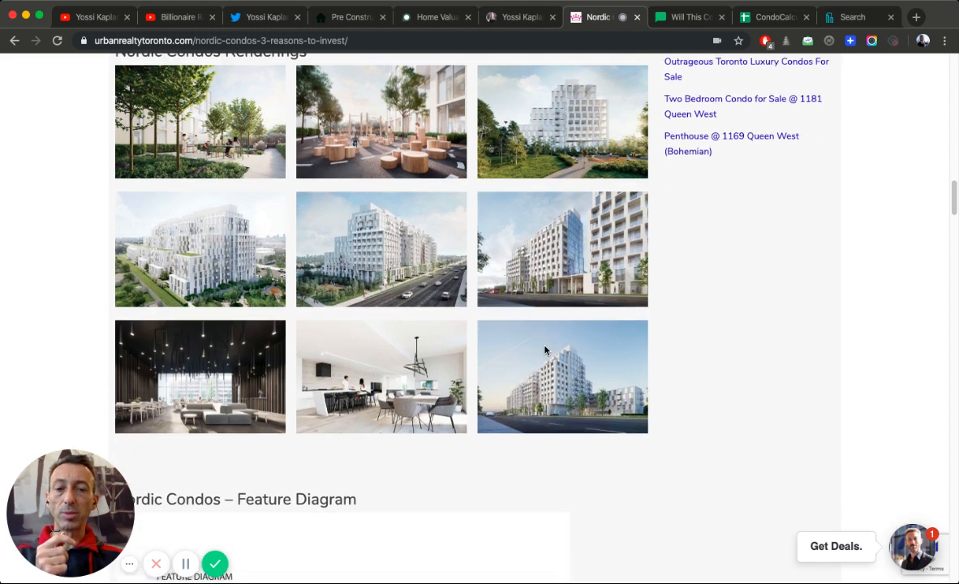
scroll(down, 3)
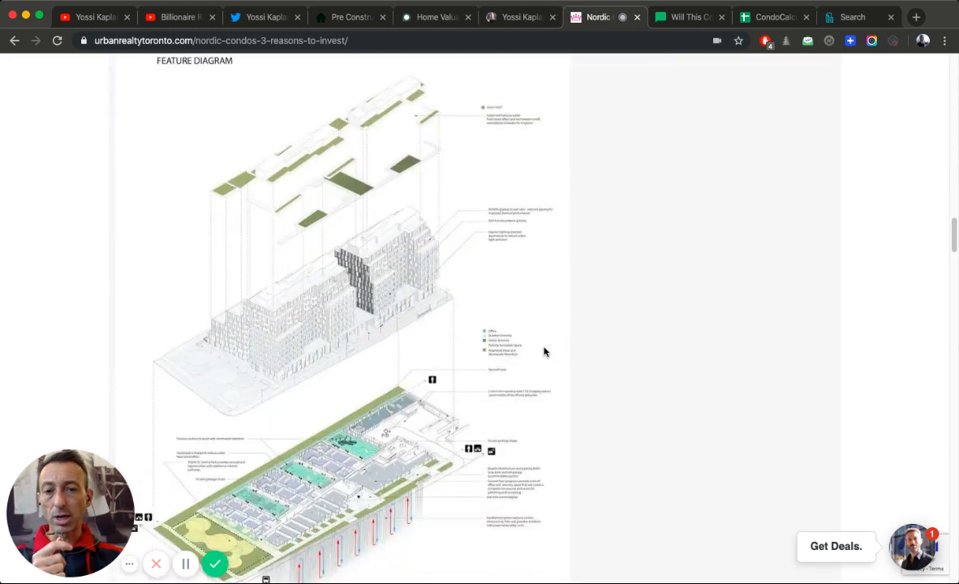
scroll(down, 3)
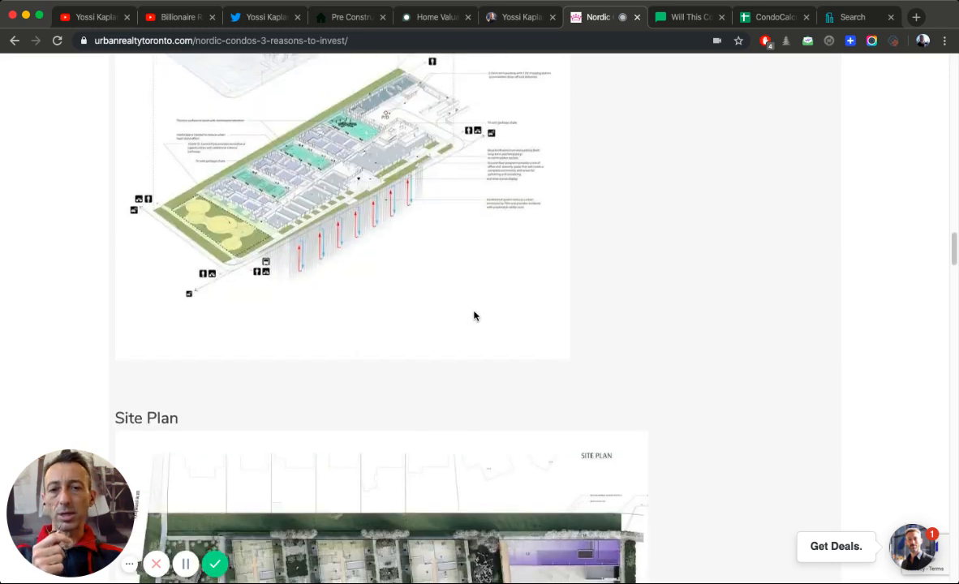
scroll(down, 3)
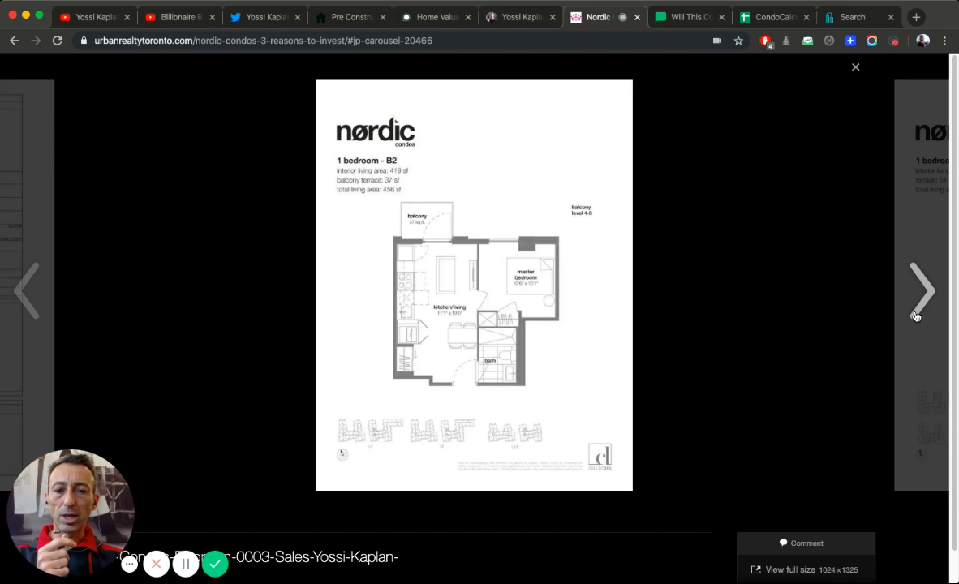
Step: Step through the 1-bedroom B8, B11 and 1-bed + den C2 plans, then leave the gallery
click(923, 290)
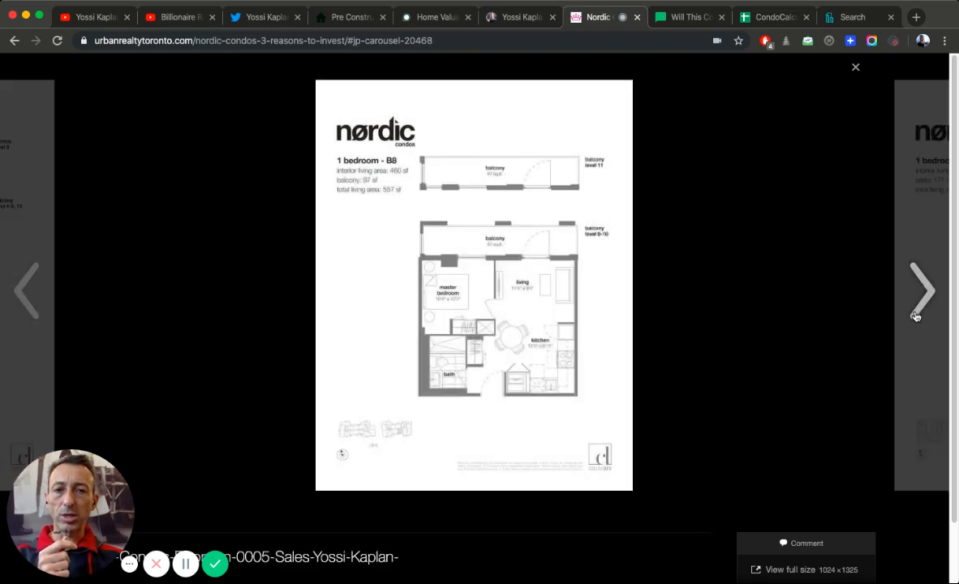
click(923, 291)
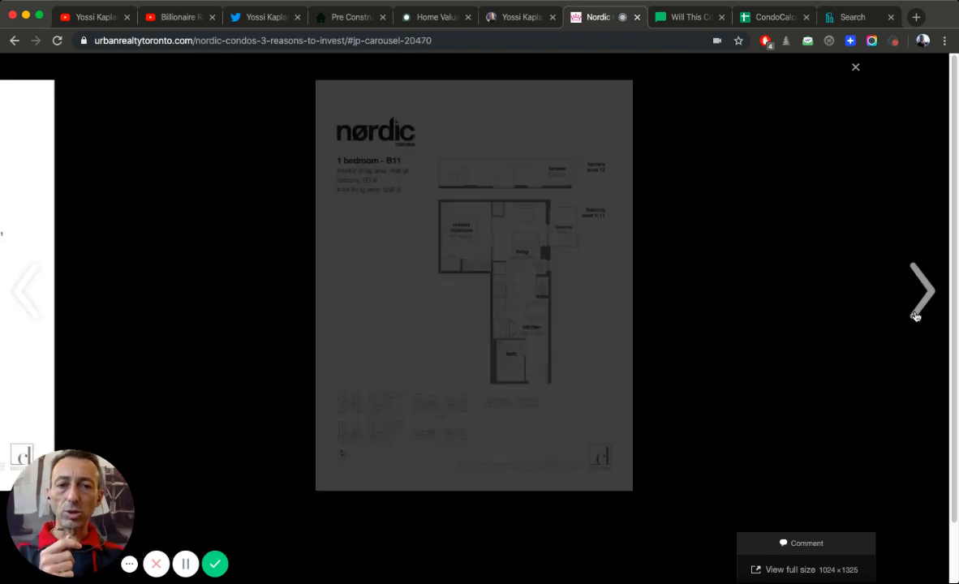
click(923, 290)
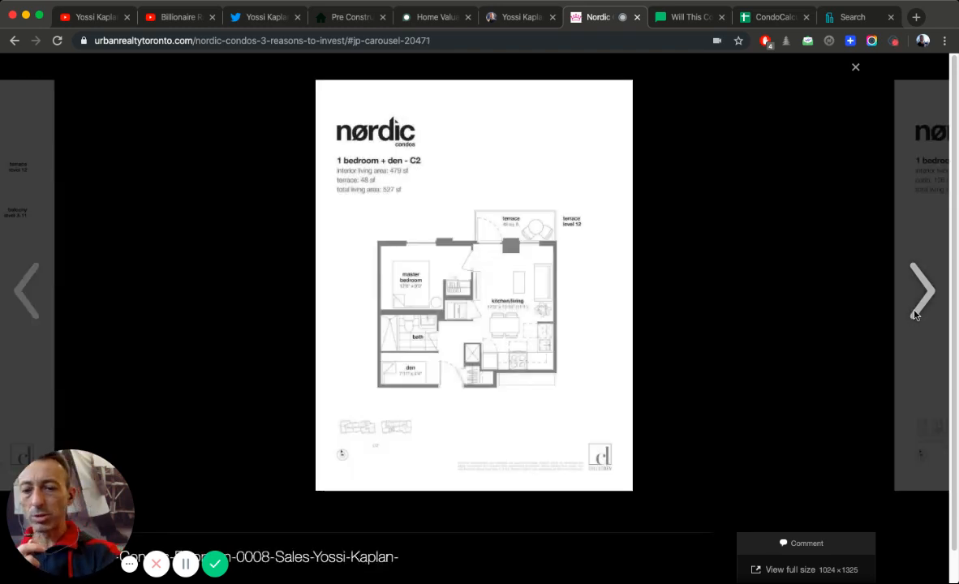
click(855, 67)
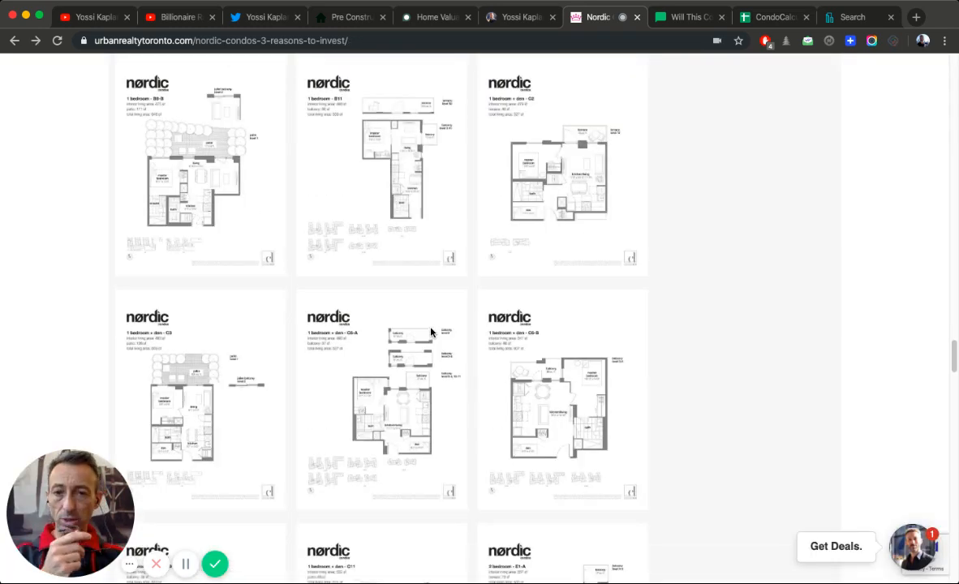
Step: Enlarge the 1 bedroom + den C9 floor plan and return to the grid
scroll(down, 3)
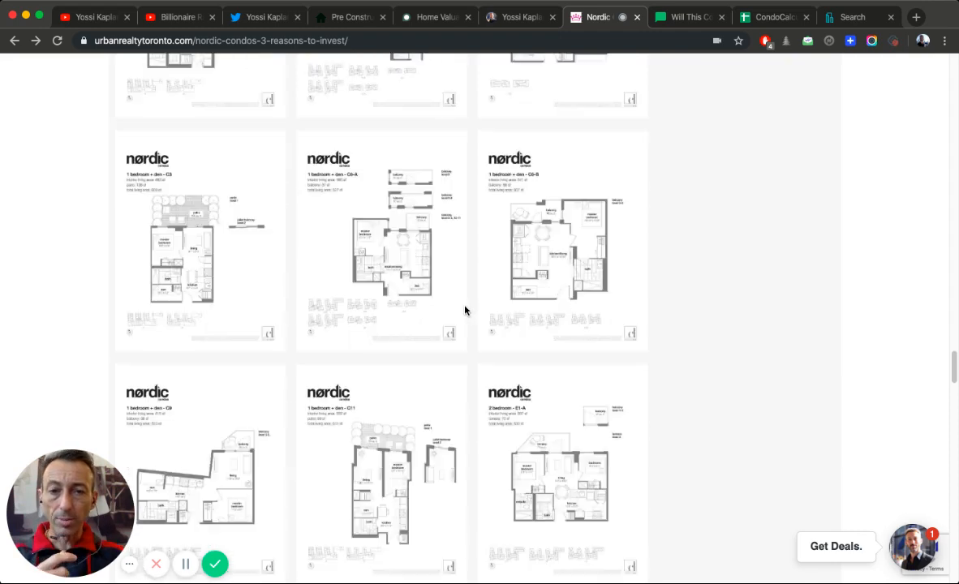
scroll(down, 3)
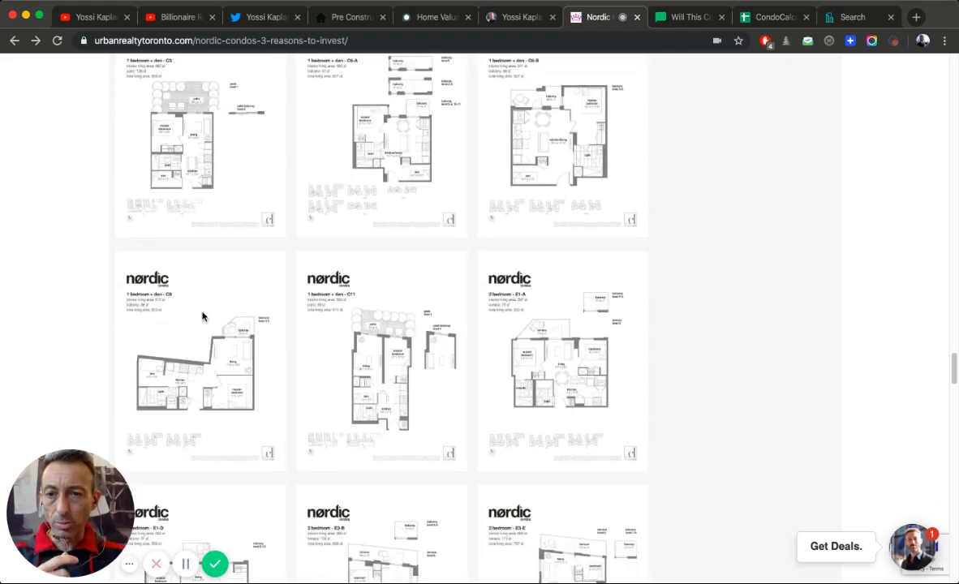
click(202, 365)
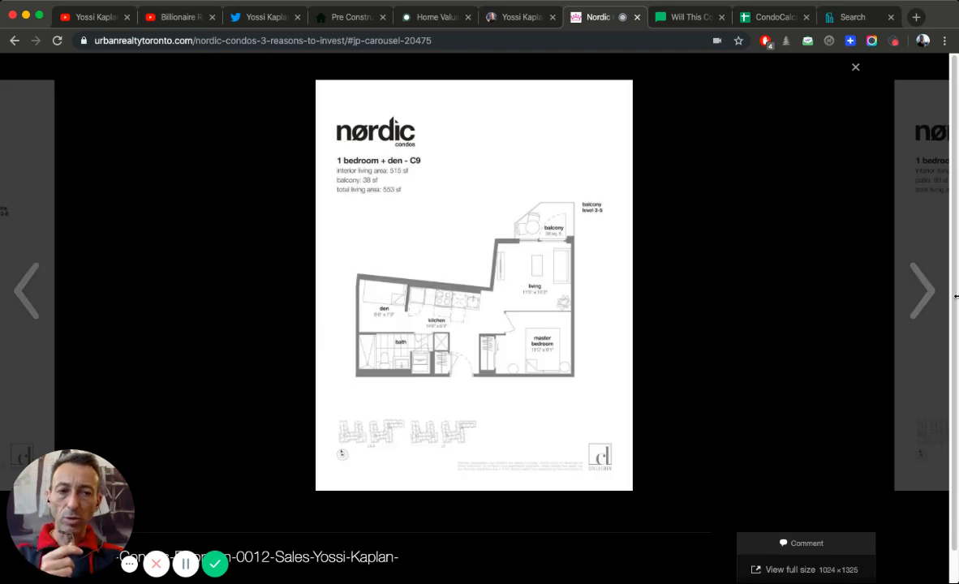
click(855, 66)
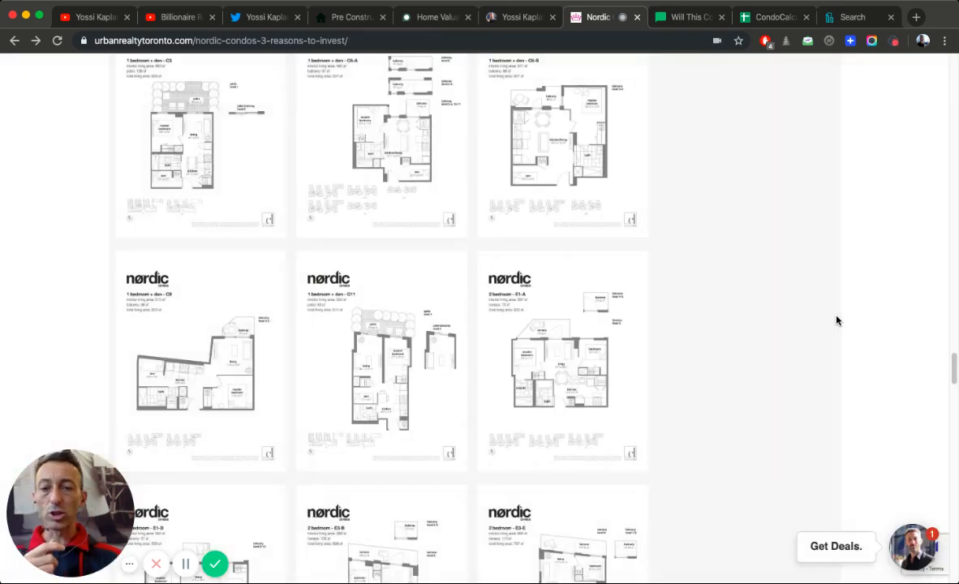
Step: View the 2-bedroom E1-A plan and the next one, then enlarge the 2-bedroom E11-B plan
scroll(down, 3)
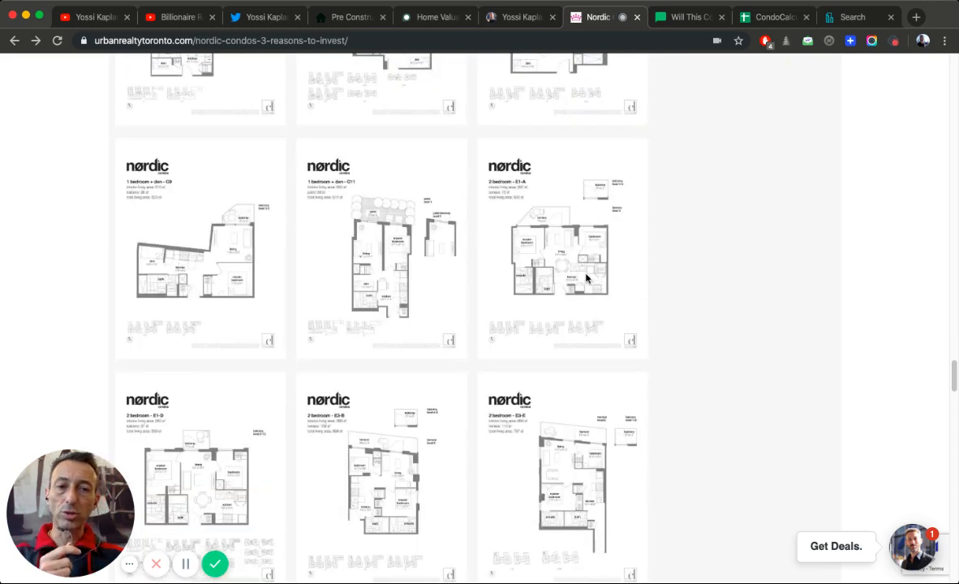
click(562, 249)
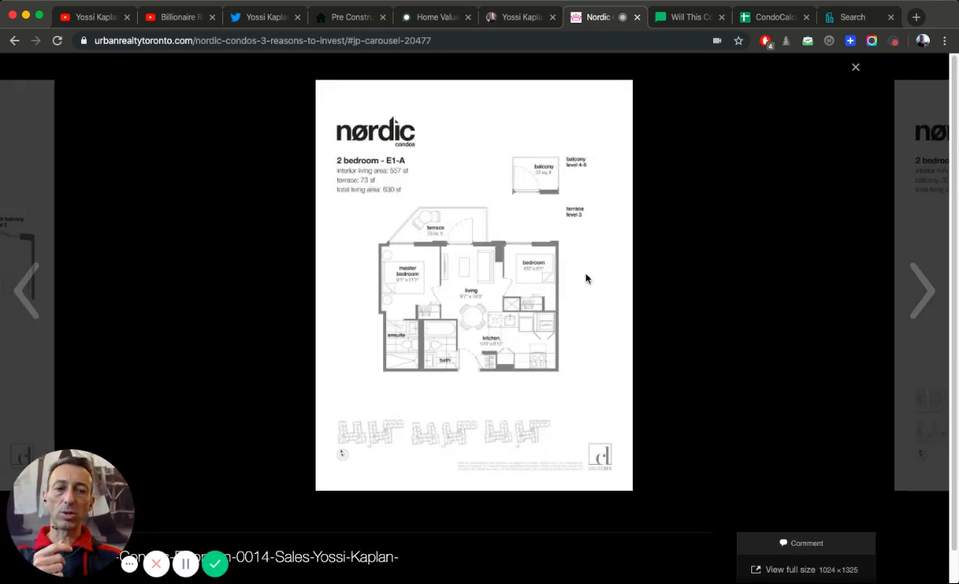
click(923, 291)
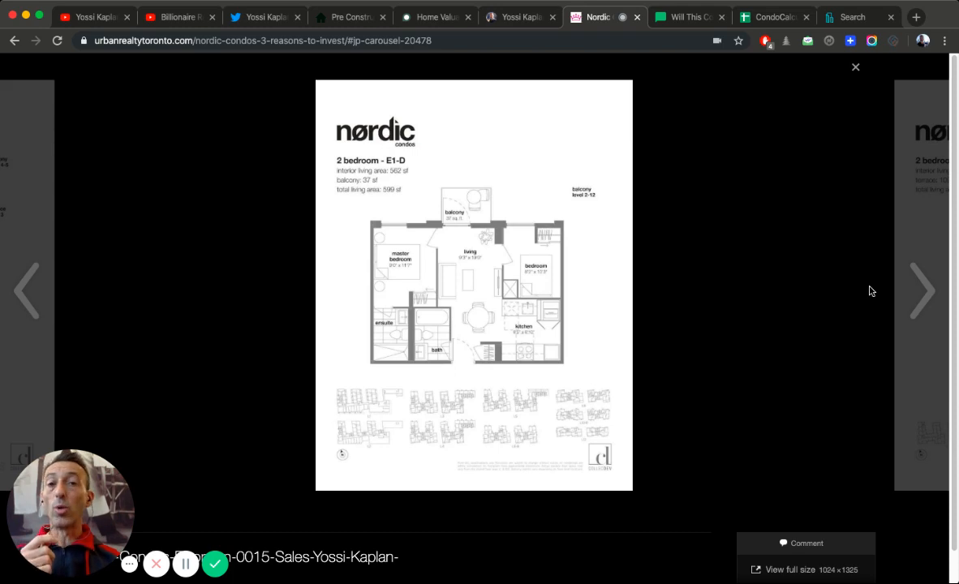
click(856, 67)
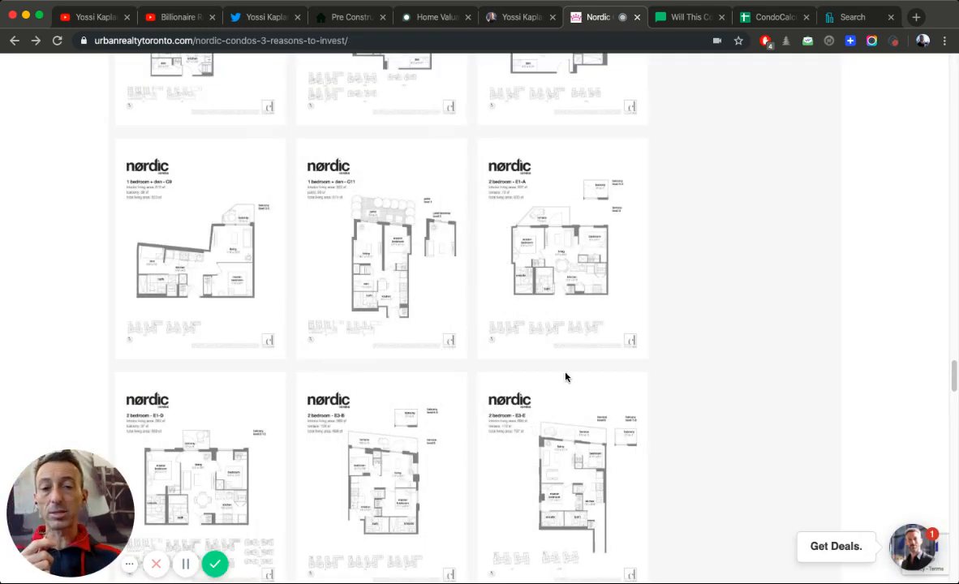
scroll(down, 3)
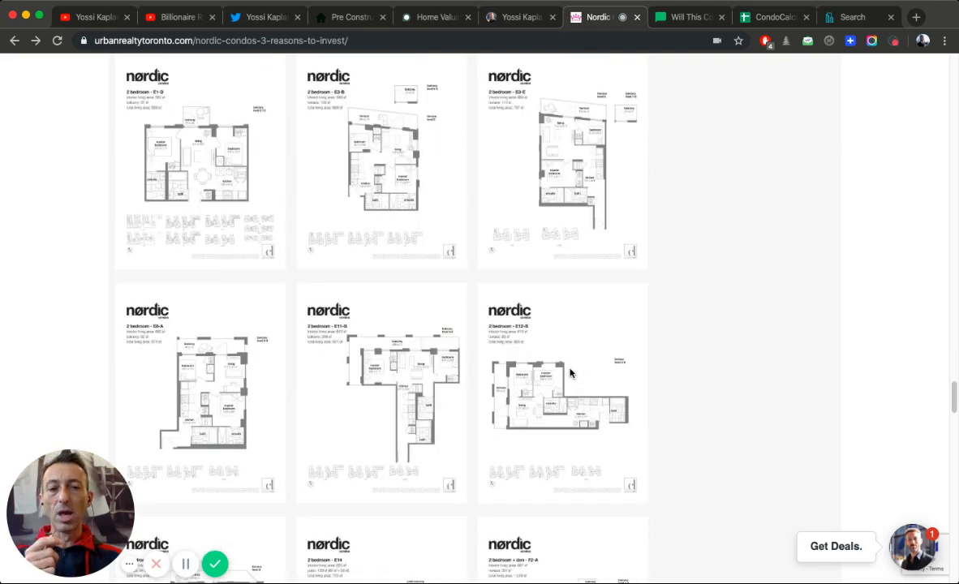
click(381, 389)
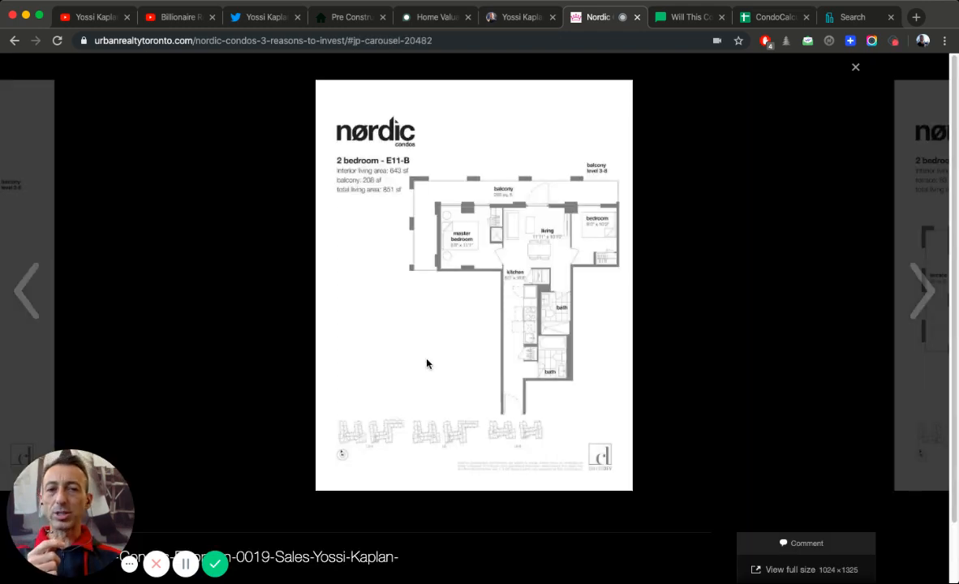
Step: Advance through five larger plans up to 3-bedroom G4-B, then enlarge the 2-bedroom E13 plan
click(925, 291)
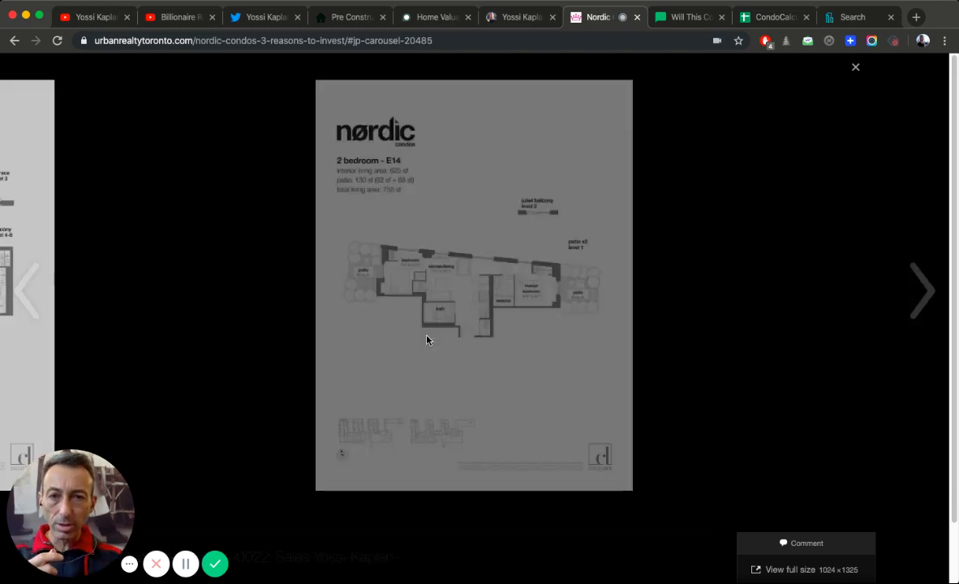
click(923, 290)
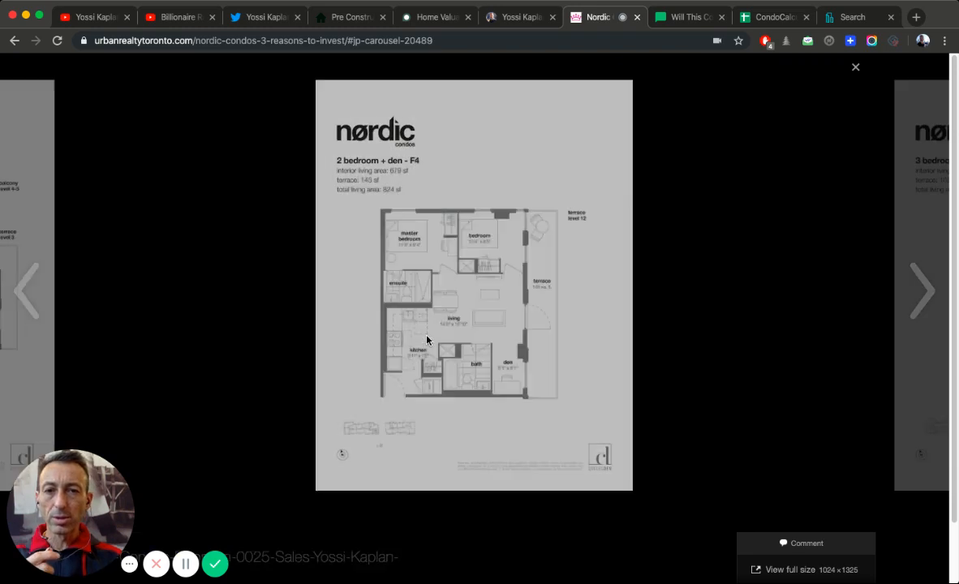
click(923, 291)
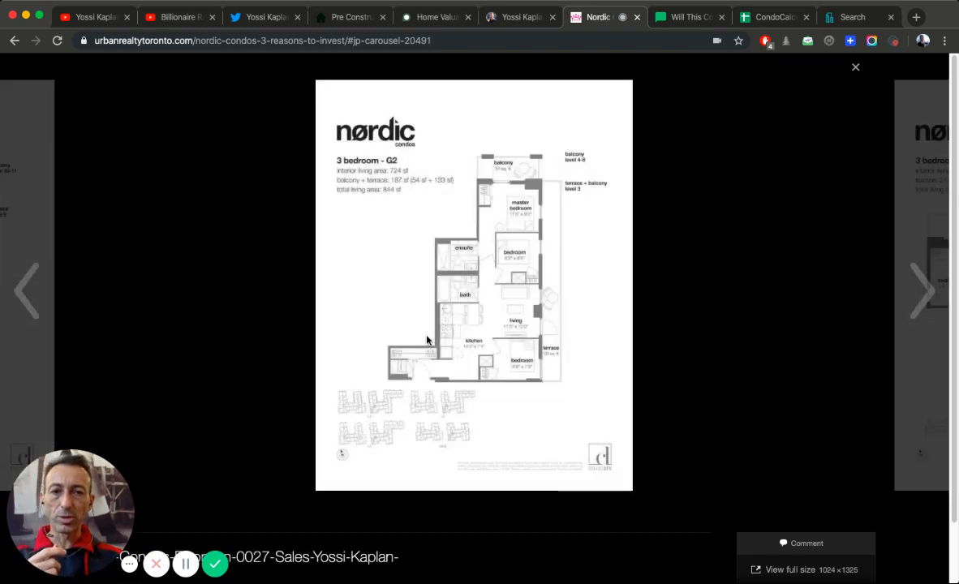
click(923, 291)
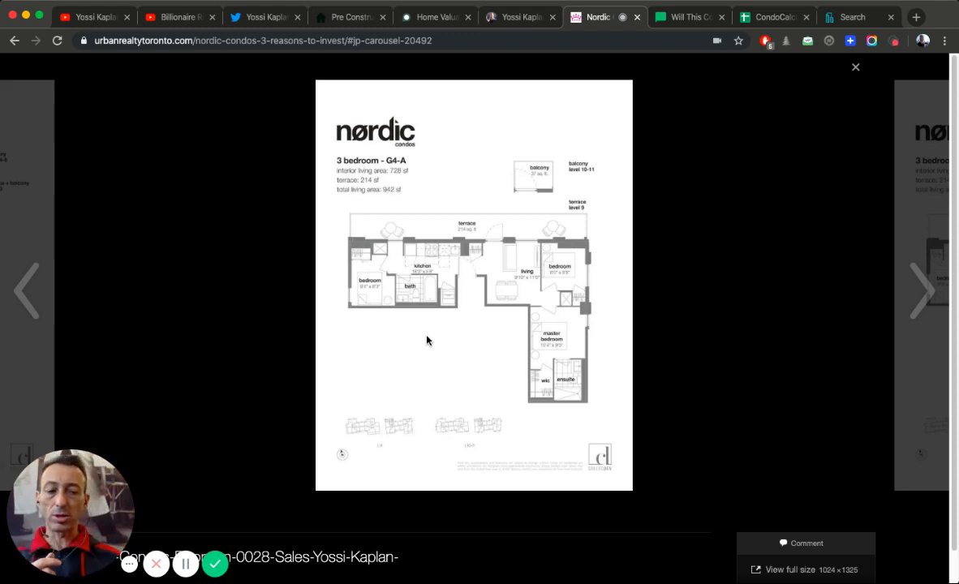
click(923, 291)
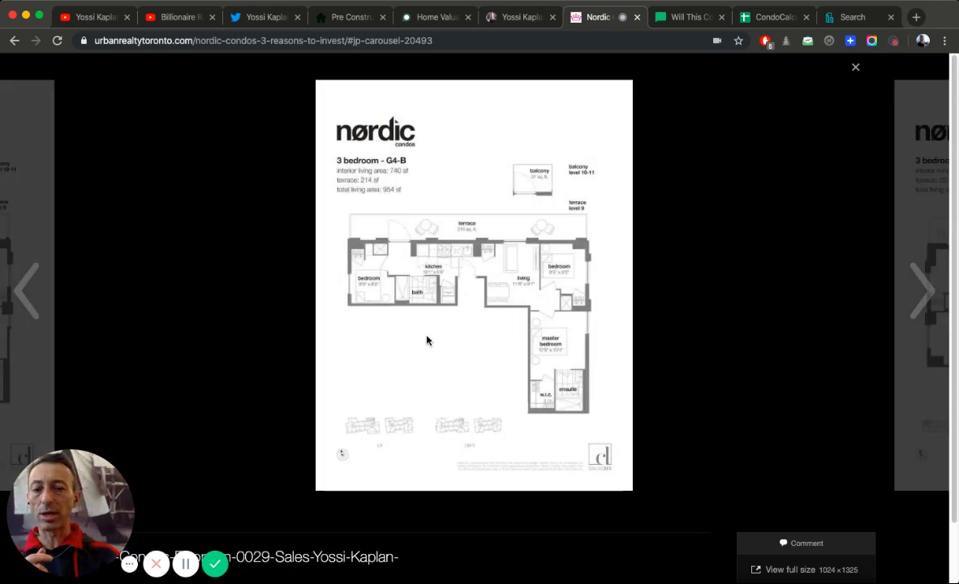
click(855, 67)
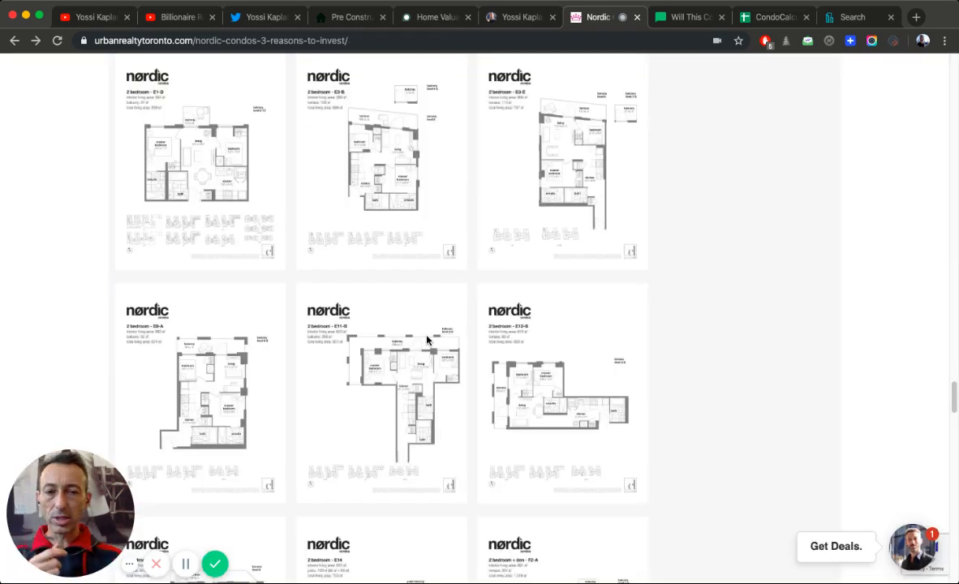
scroll(down, 3)
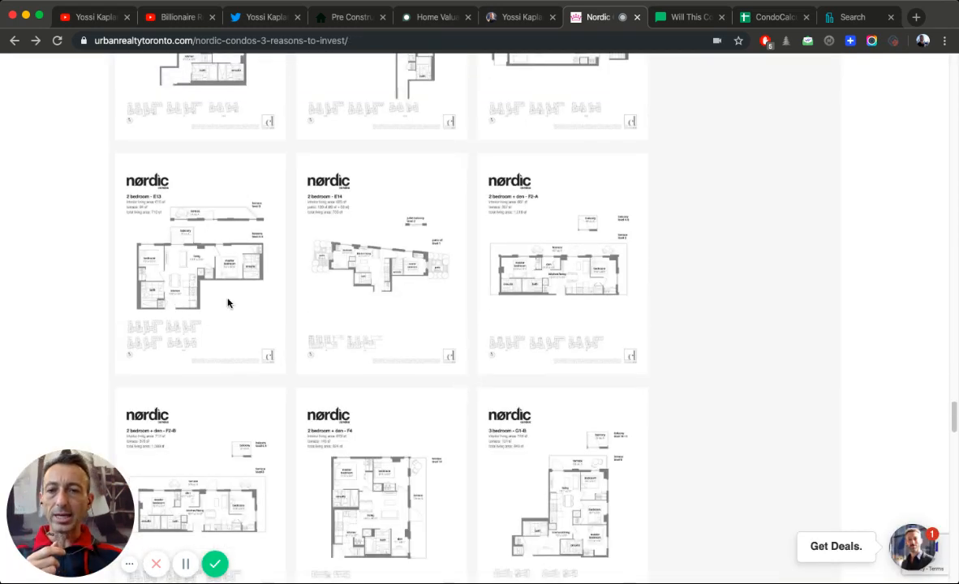
click(200, 260)
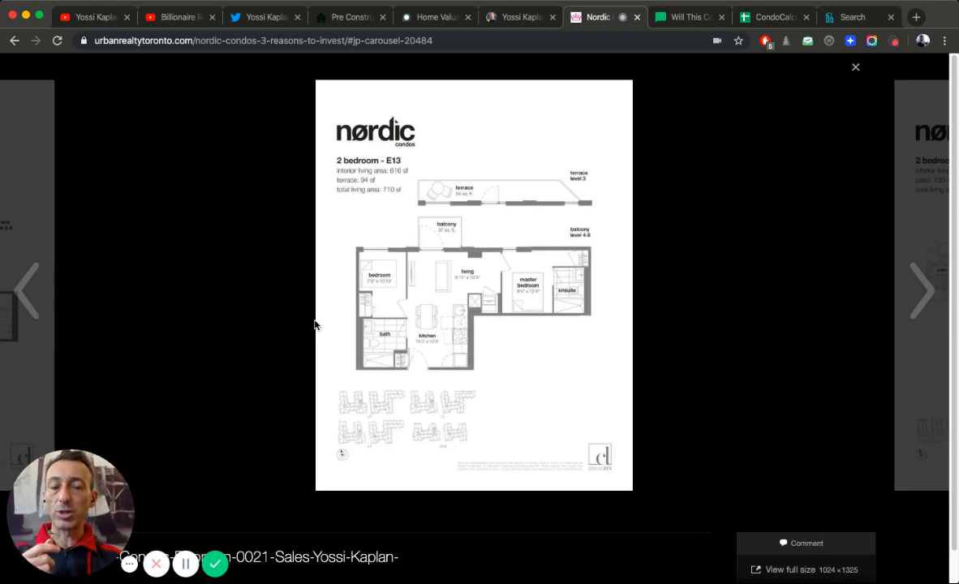
Step: View the plan after E13 and work unit W6, reach the sales worksheet, then head back up the article
click(923, 291)
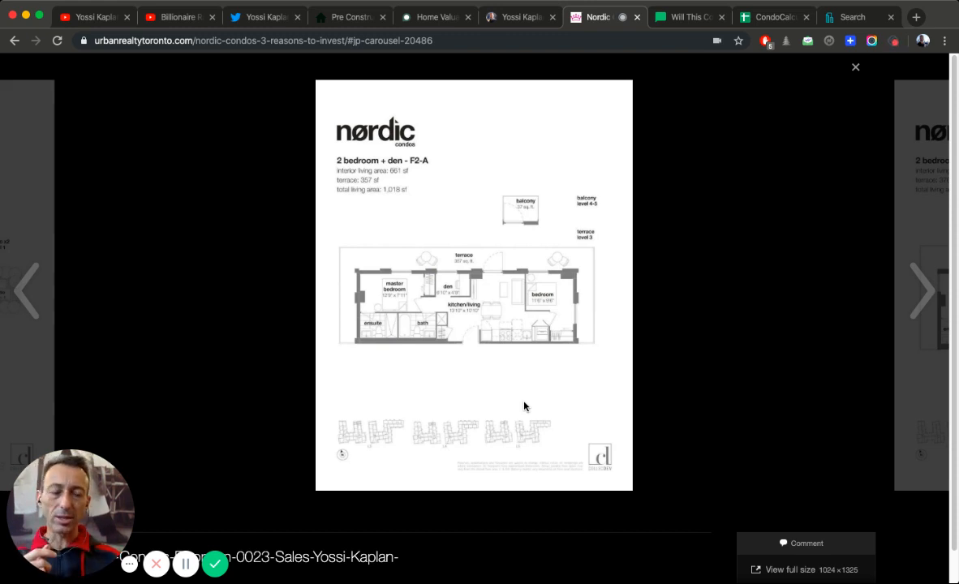
click(856, 67)
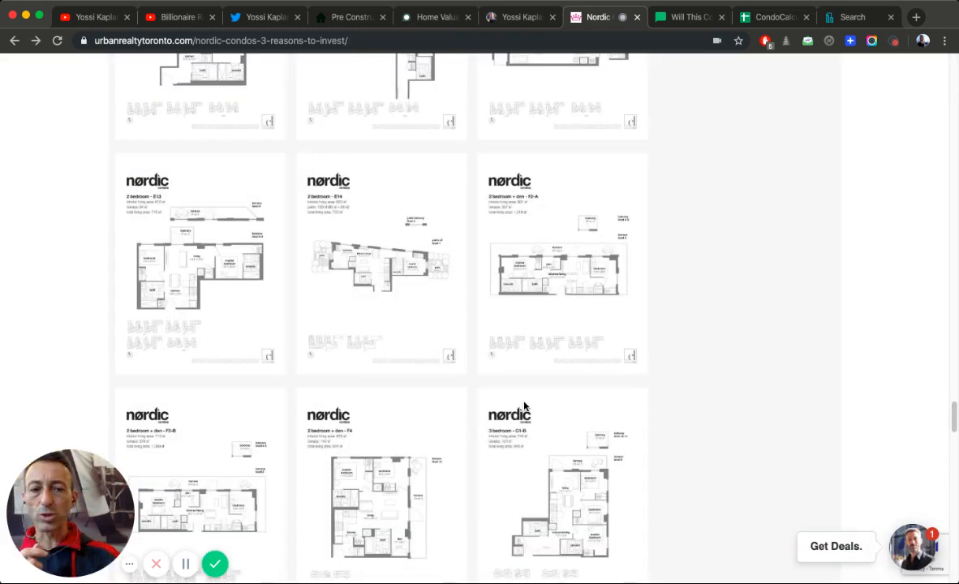
scroll(down, 3)
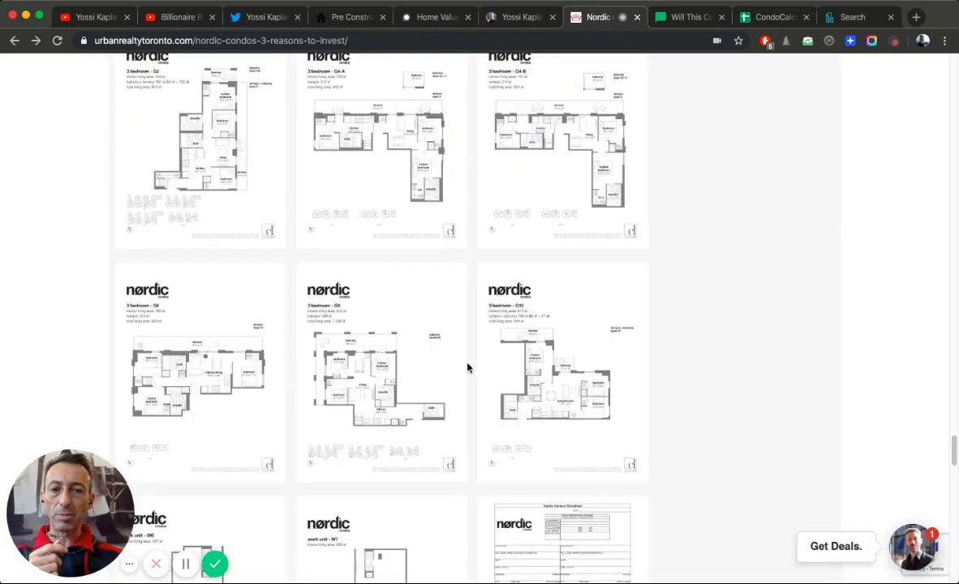
scroll(down, 3)
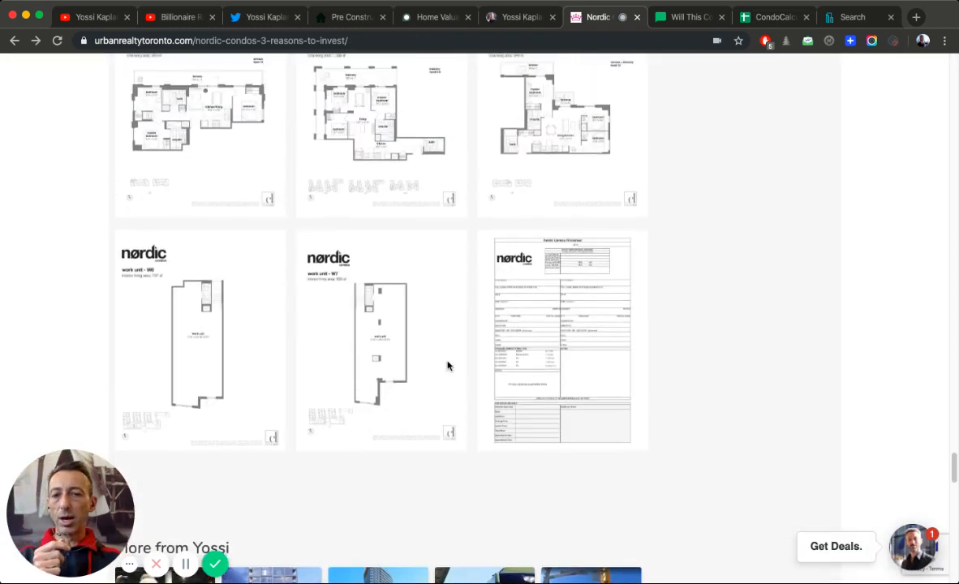
click(199, 341)
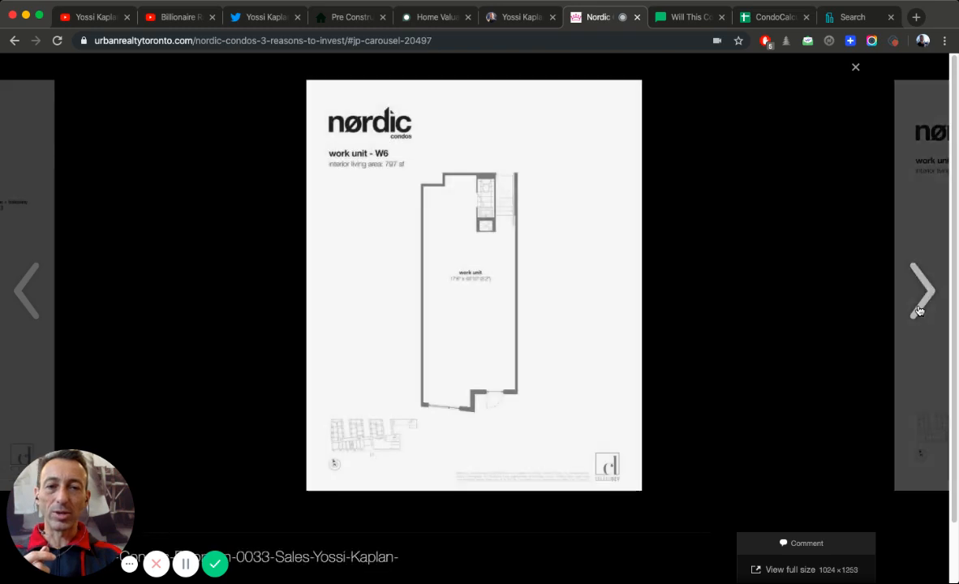
click(855, 66)
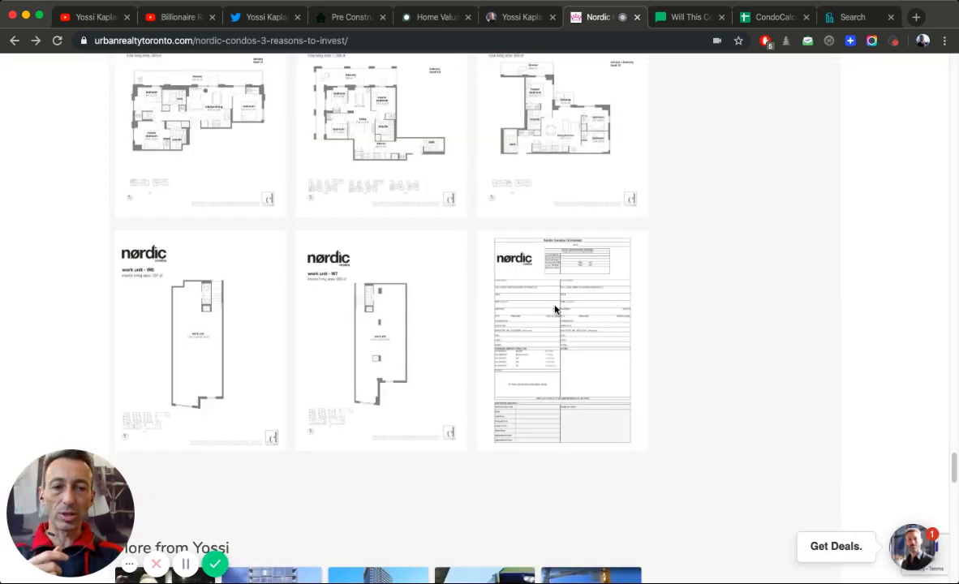
scroll(down, 3)
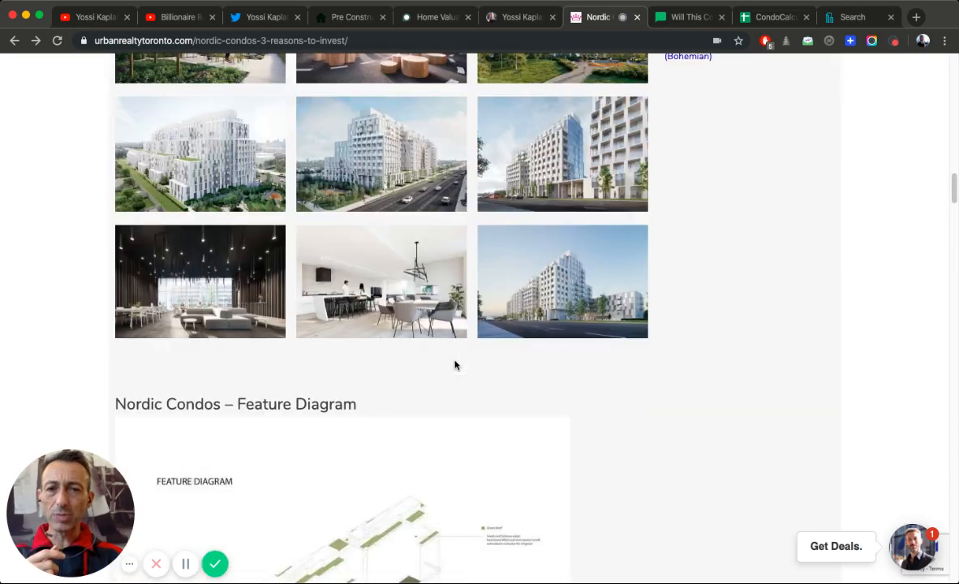
scroll(up, 3)
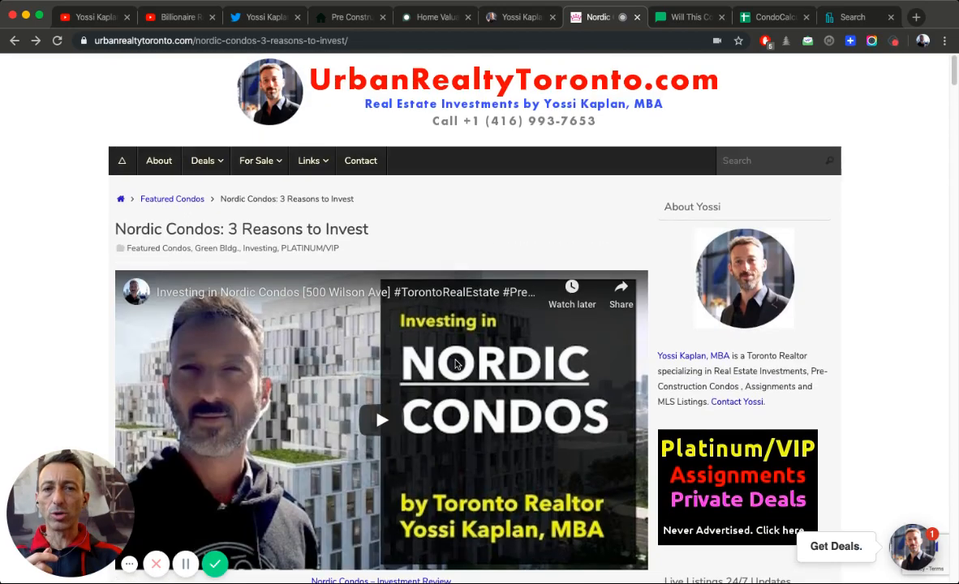
Step: Switch to the realtor's YouTube channel and scroll its Videos grid past the Nordic review to older videos
click(774, 17)
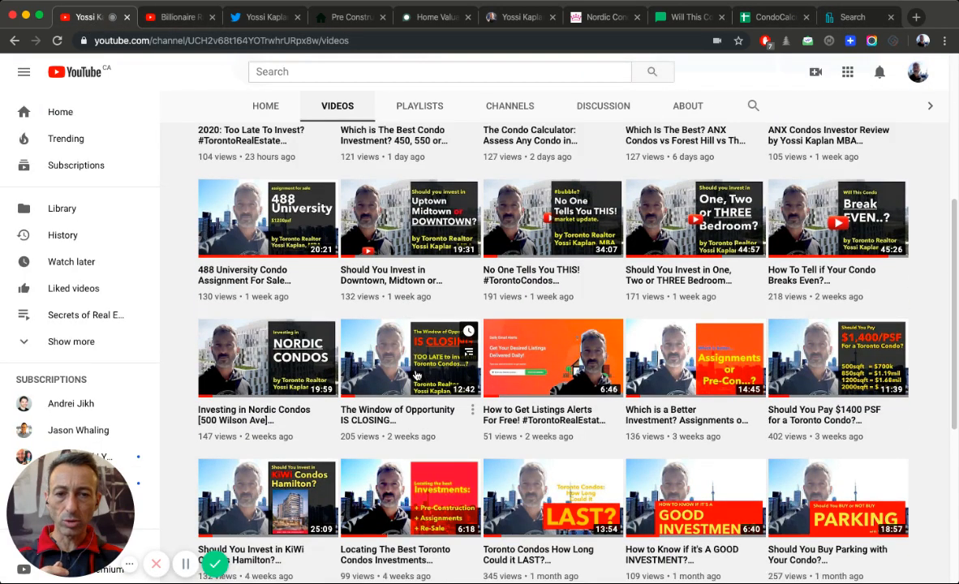
scroll(down, 3)
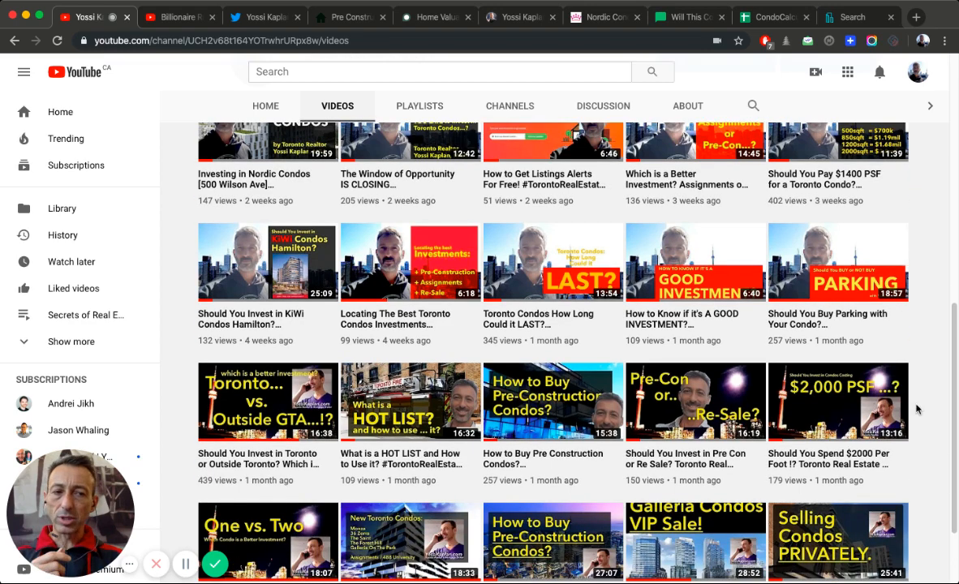
scroll(down, 3)
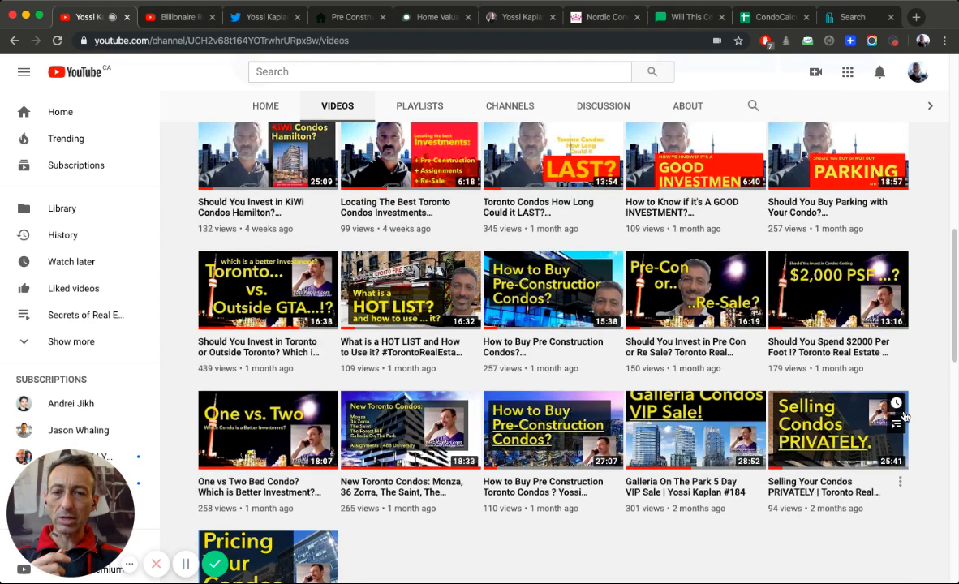
scroll(down, 3)
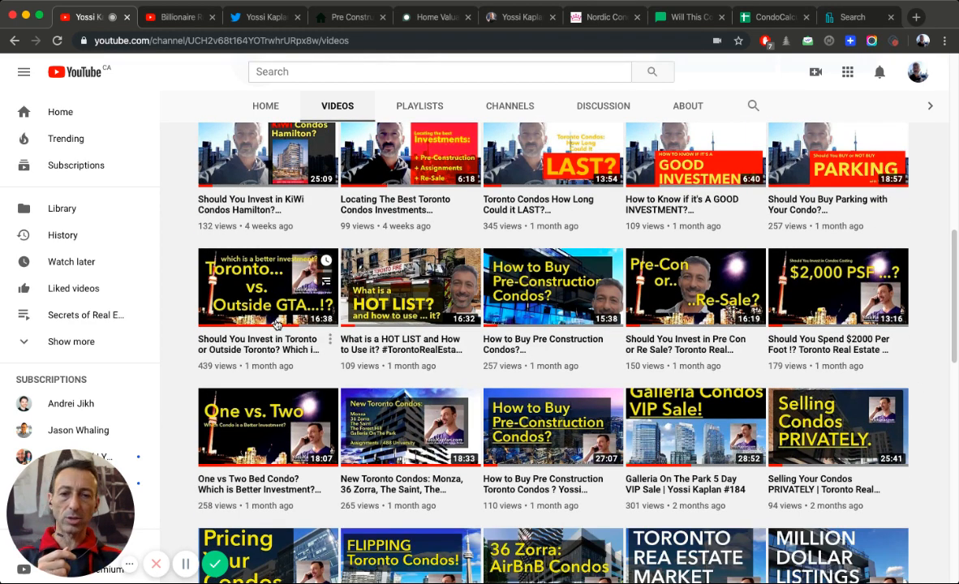